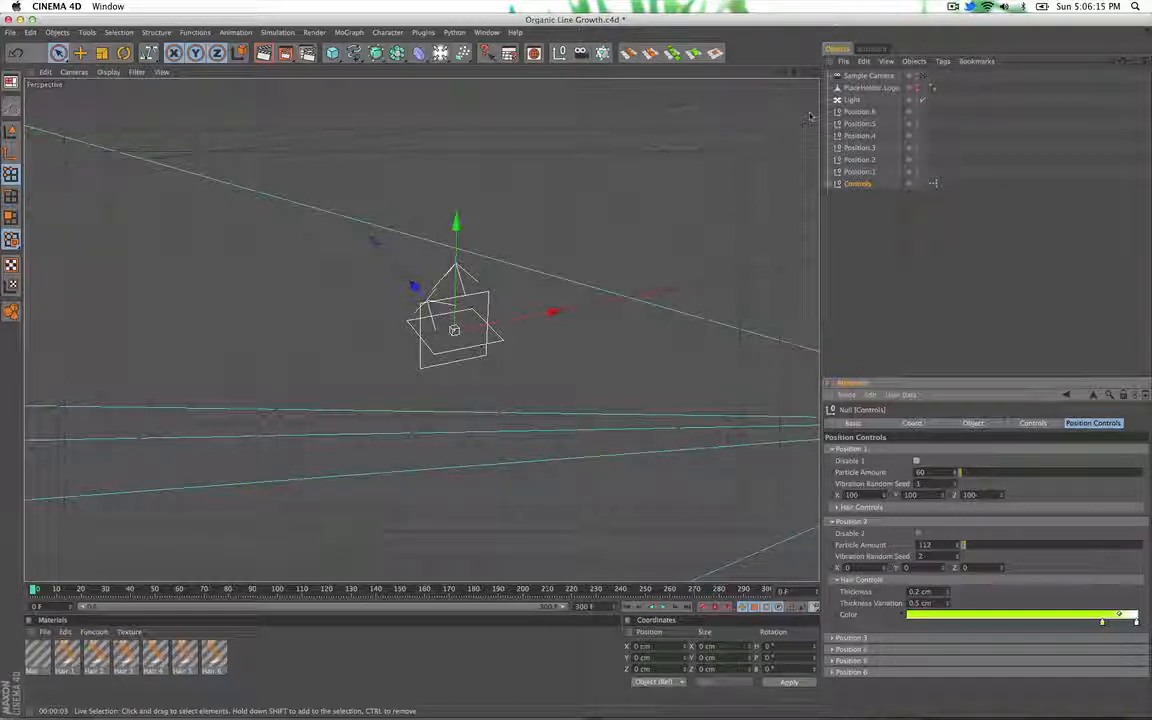
Select the Controls null to review Position Controls, then the Sample Camera to show its settings.
click(862, 76)
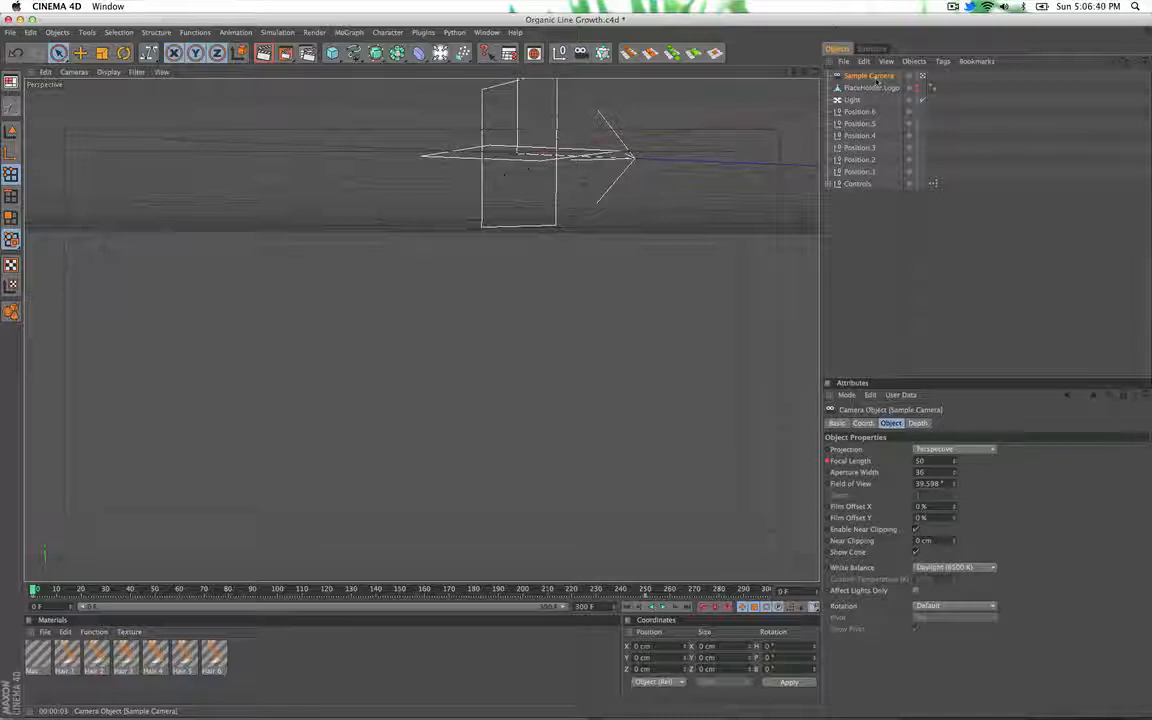
click(870, 88)
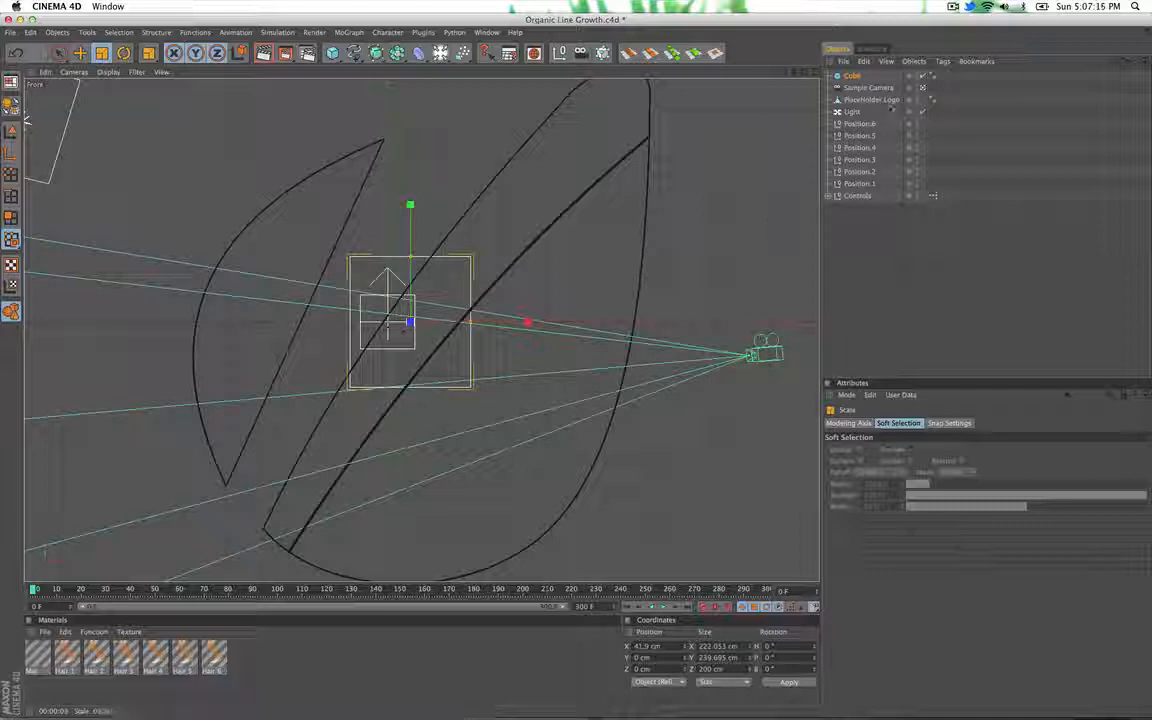
Add a Cube primitive scaled to roughly 222 by 240 by 200 cm around the camera.
click(869, 99)
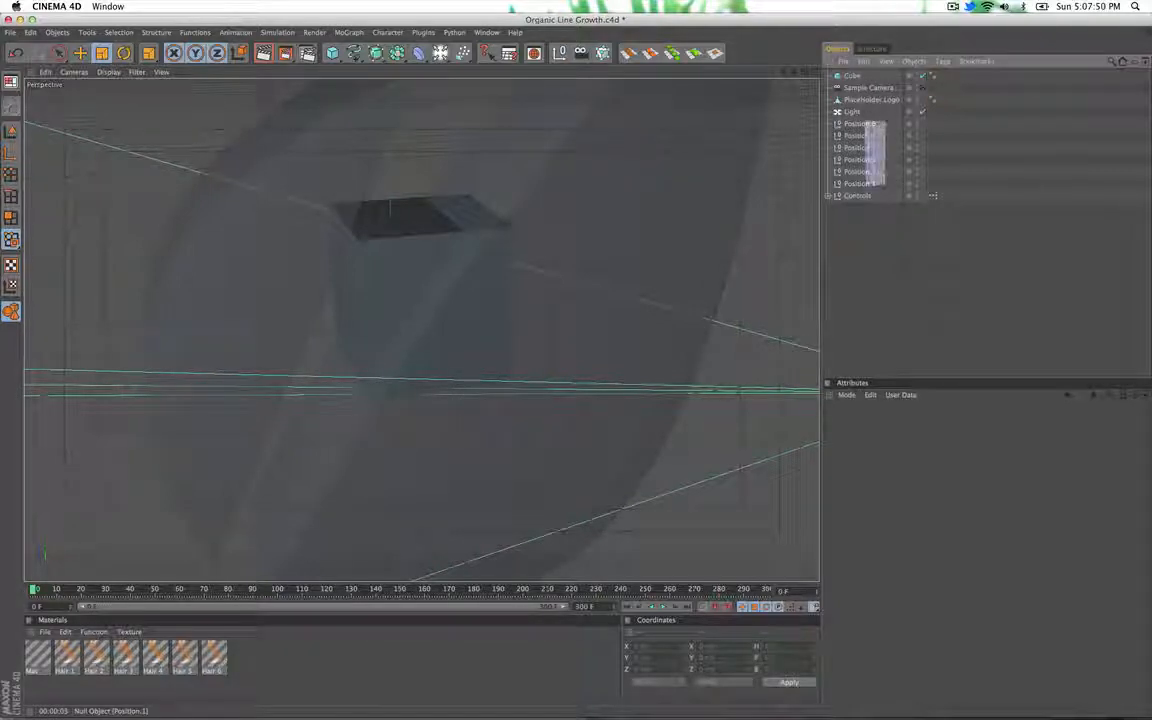
click(860, 184)
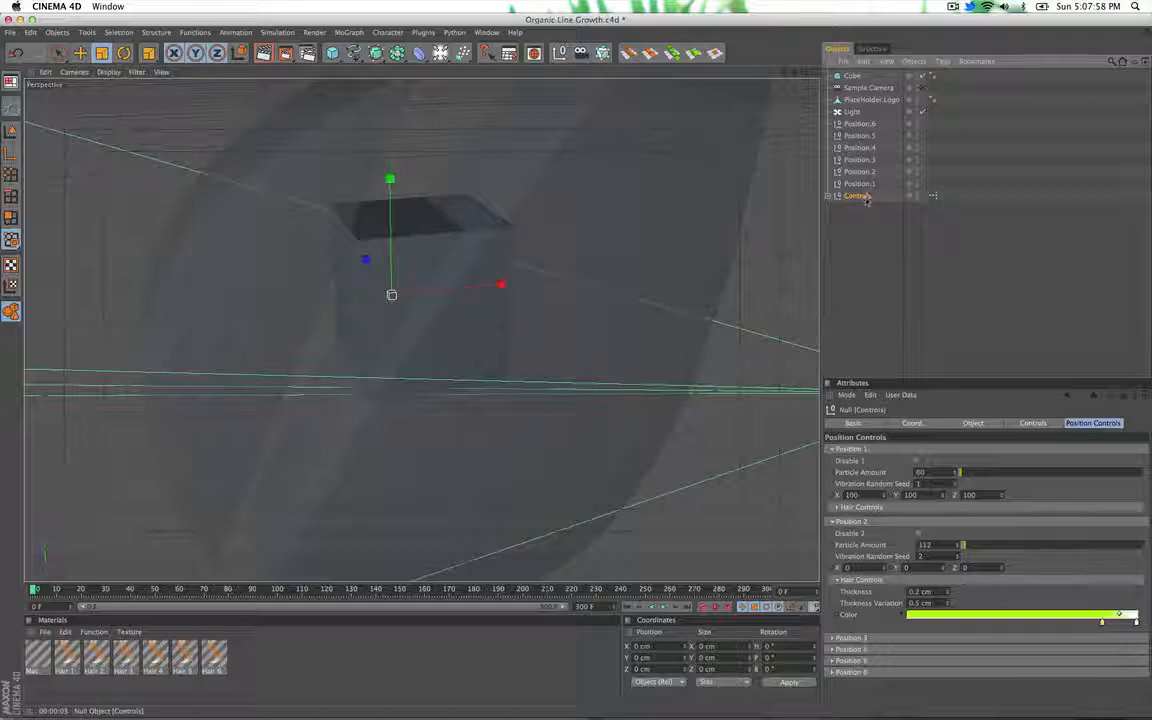
click(857, 184)
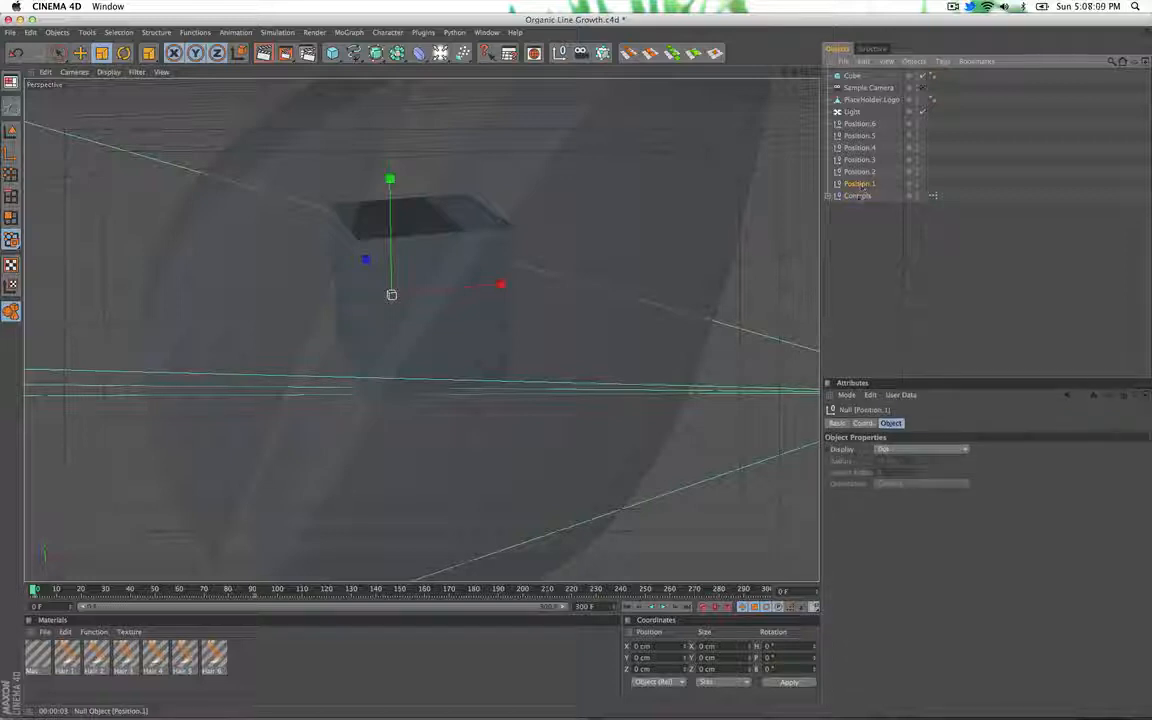
click(863, 423)
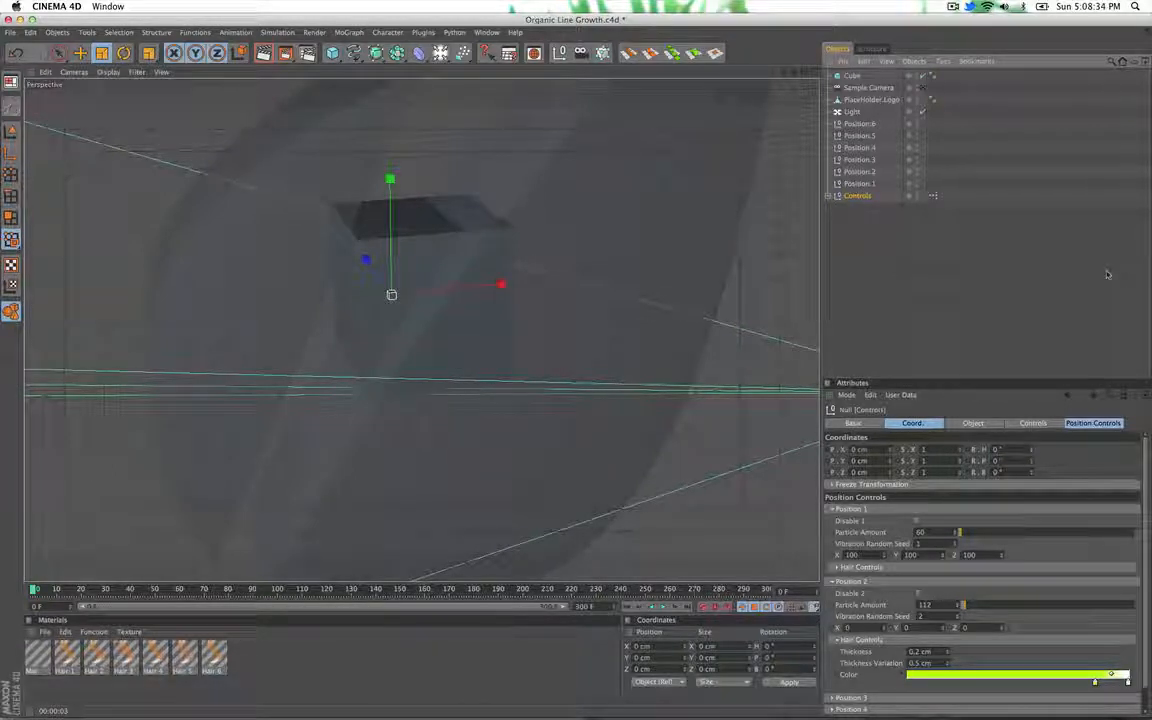
Enable Disable Wind on the Controls null's Controls tab.
click(1032, 423)
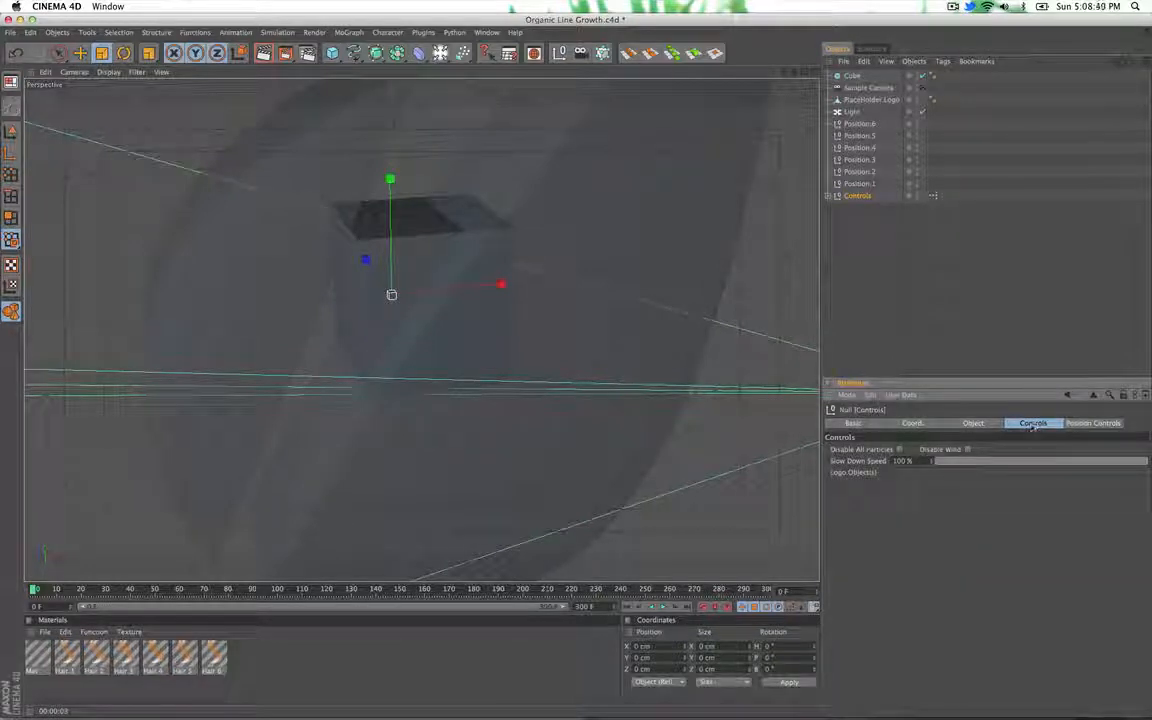
click(1094, 424)
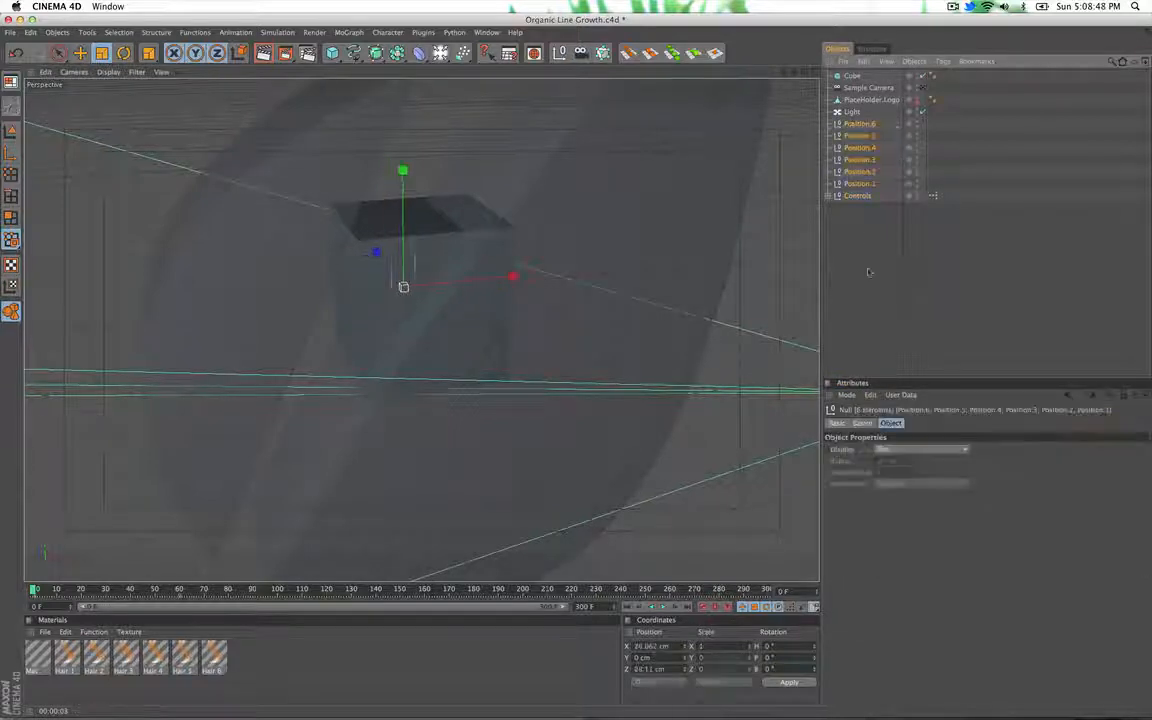
click(857, 195)
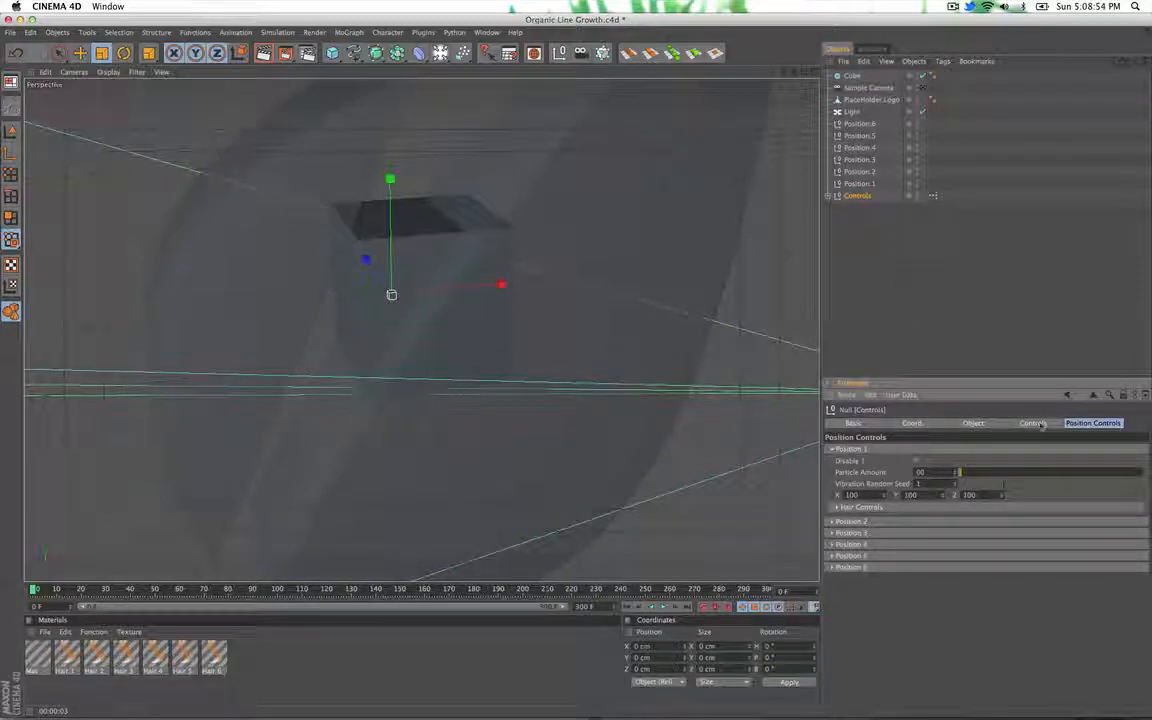
click(1030, 423)
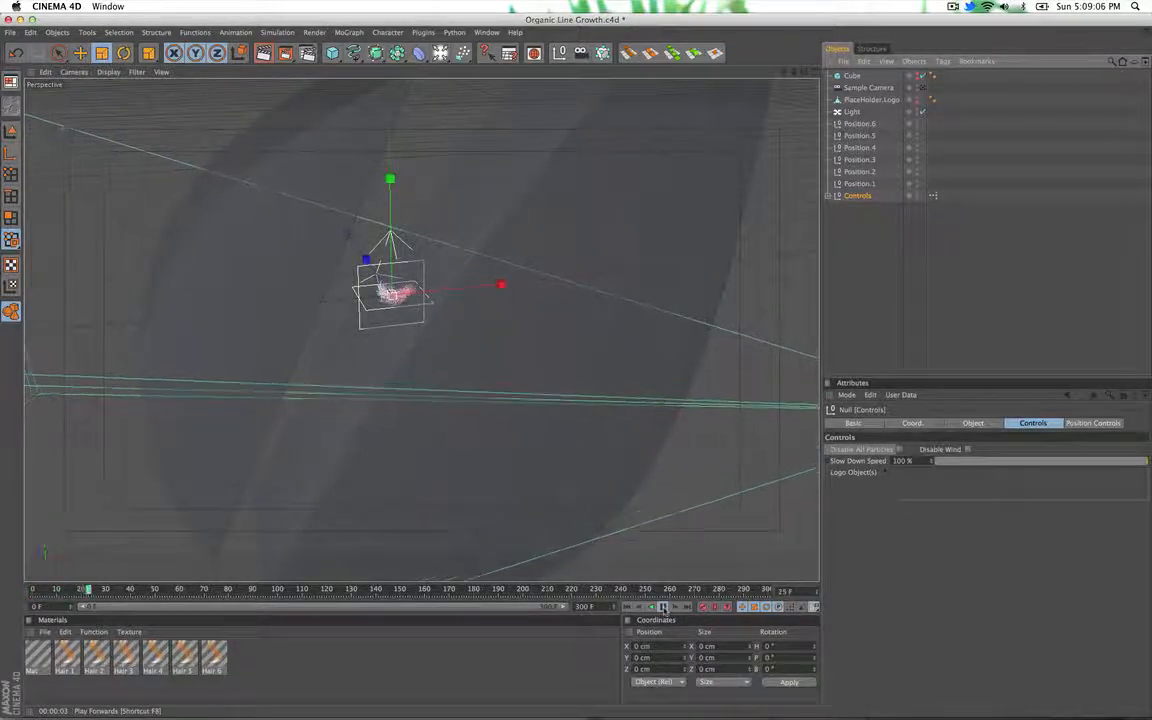
Play the timeline forwards to preview the hair lines growing without wind.
click(661, 608)
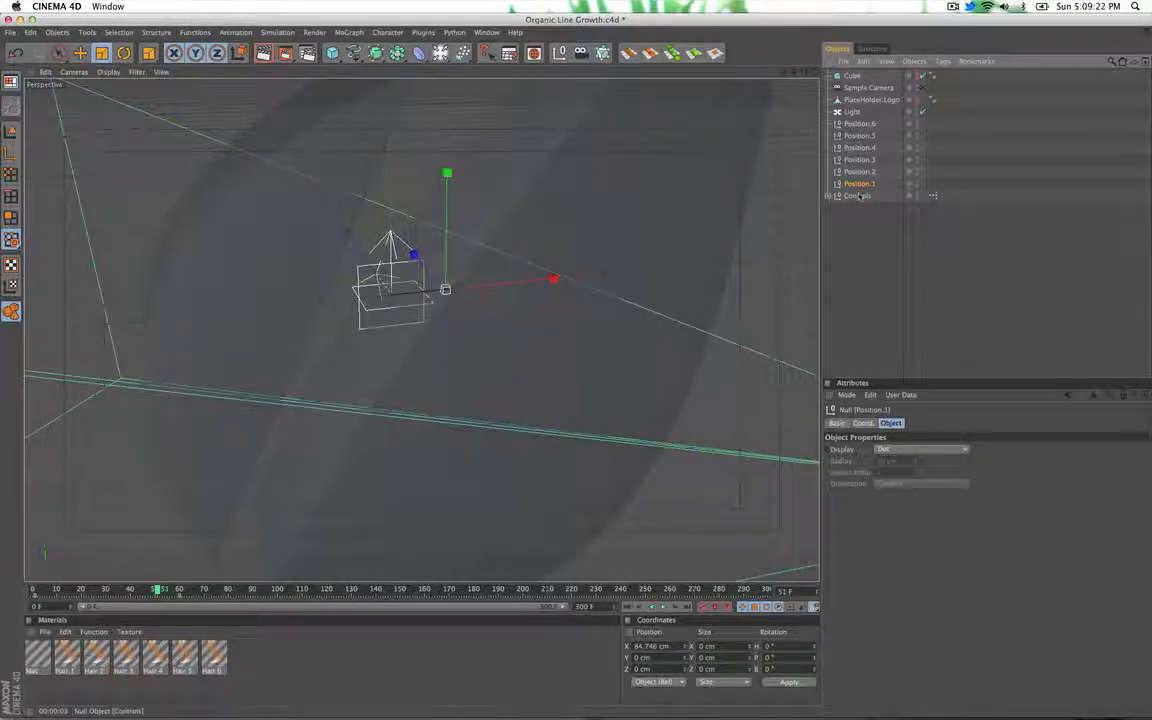
click(857, 195)
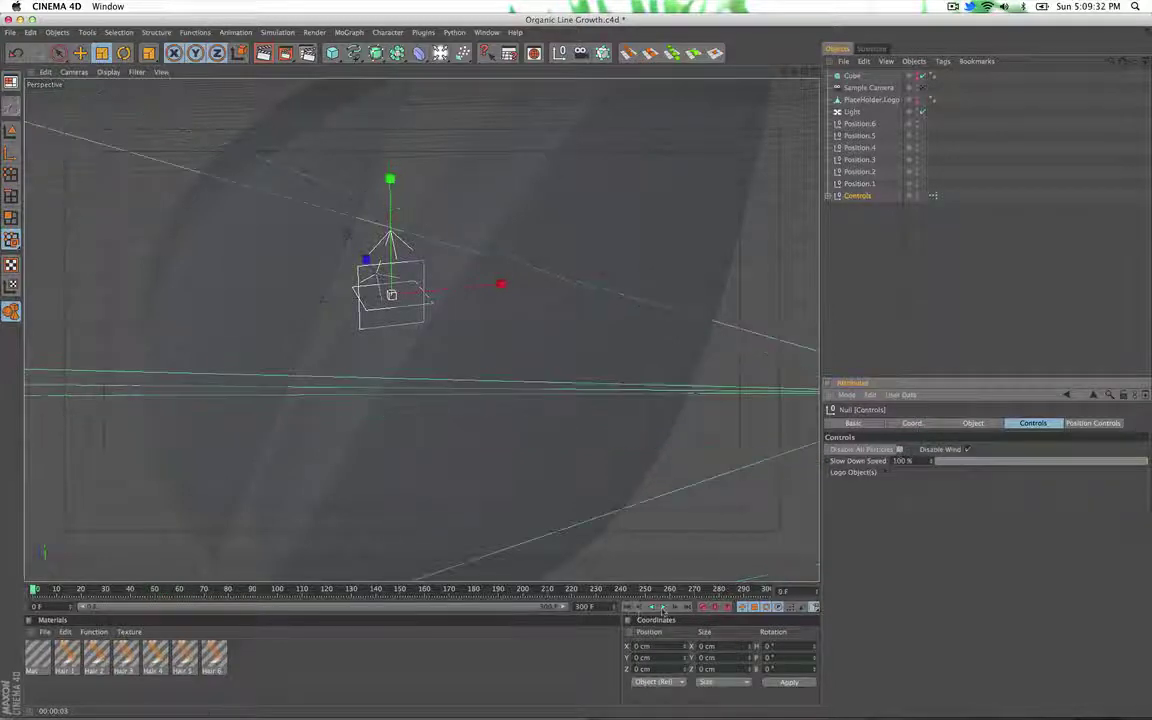
Stop playback, re-enable wind on the Controls null and rewind to frame 0.
click(650, 610)
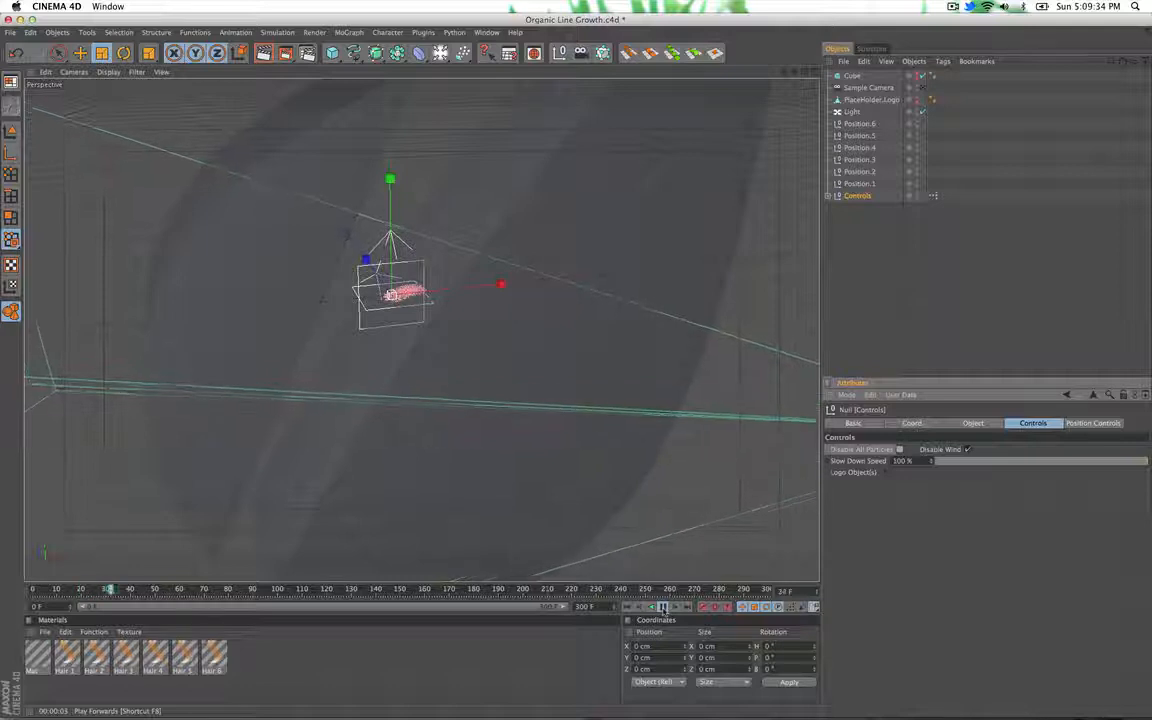
click(654, 611)
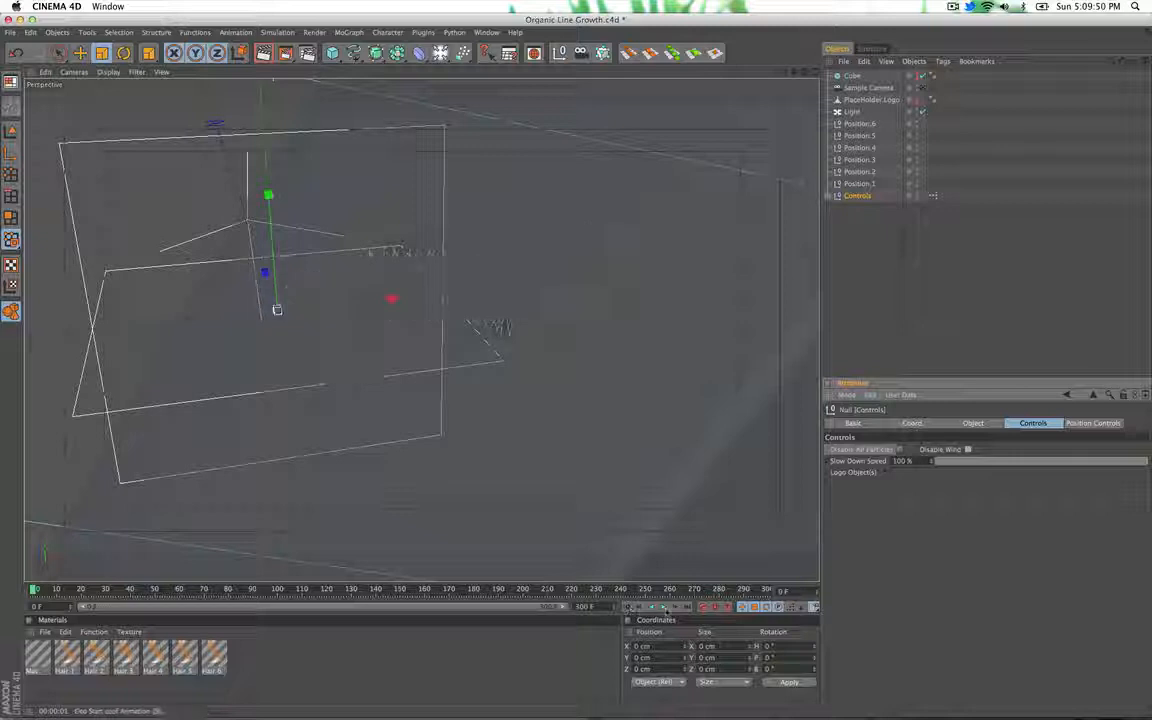
click(655, 609)
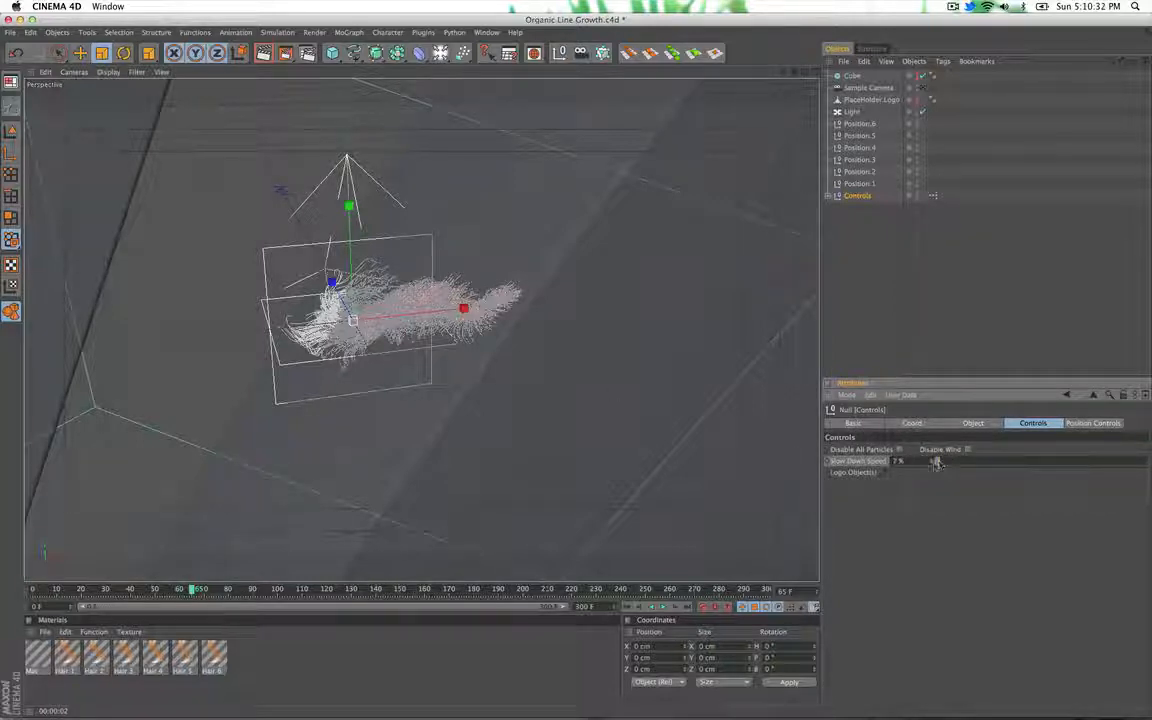
Lower Slow Down Speed to about 2% and play forwards to preview the slower growth.
click(650, 609)
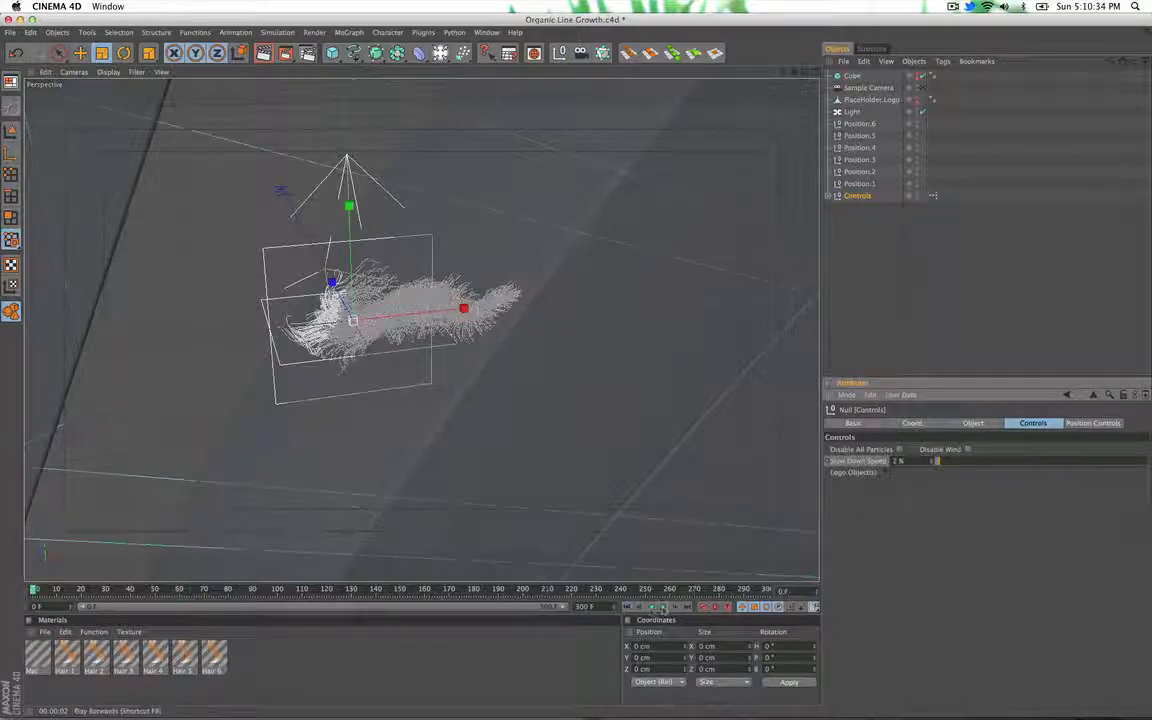
click(663, 608)
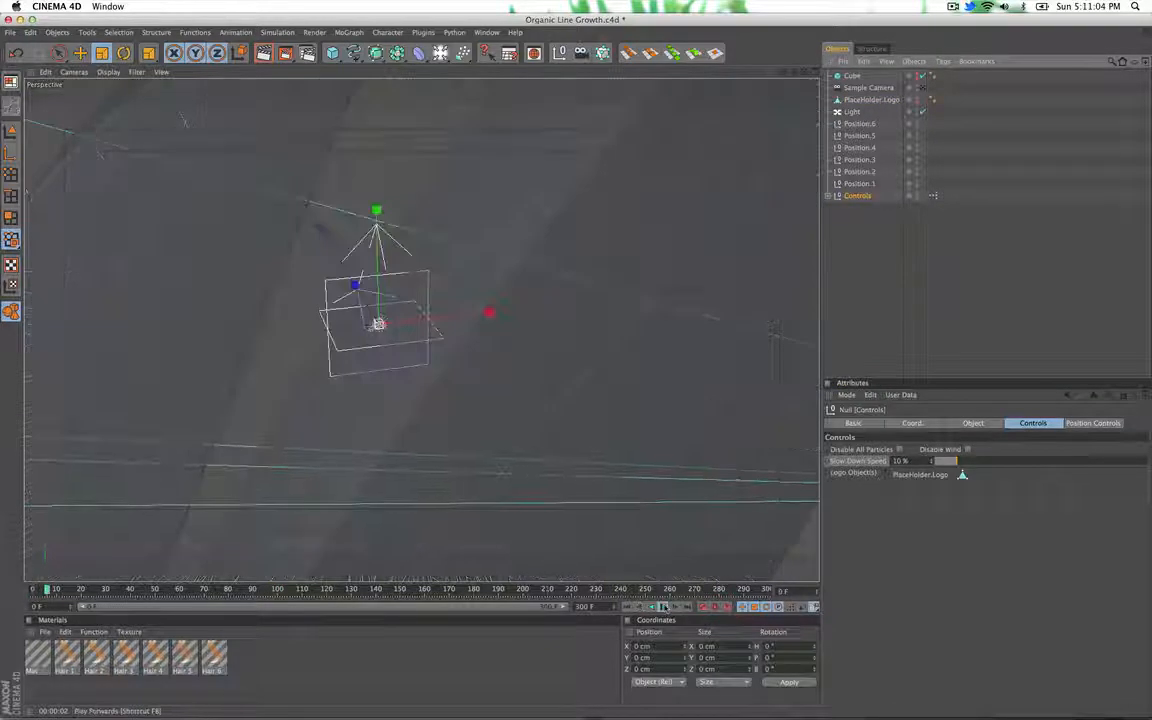
Assign PlaceHolder.Logo as the logo object at 10% speed and play the growth.
click(663, 606)
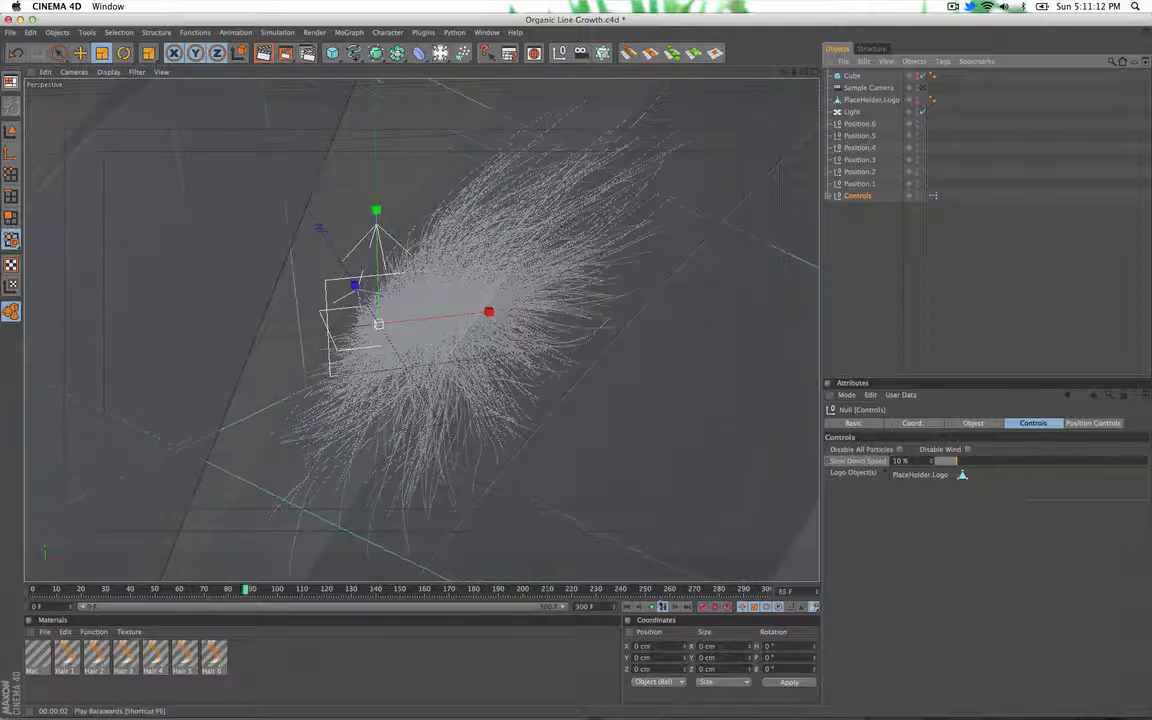
click(674, 611)
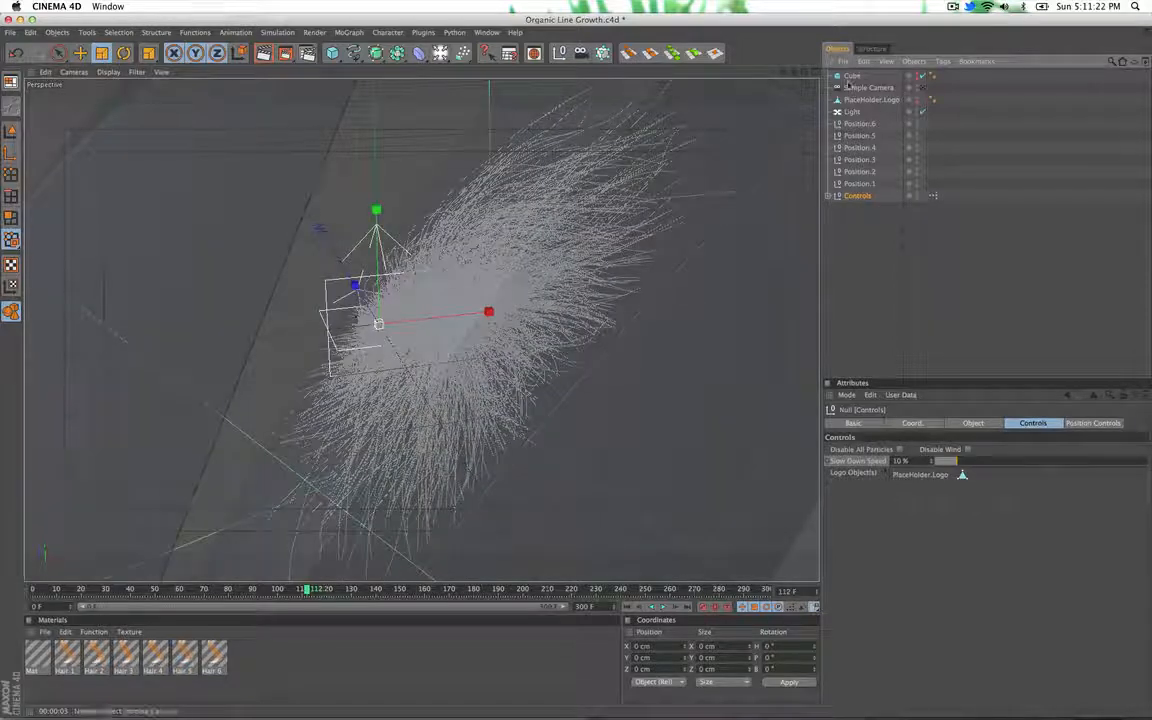
Select the Cube and play the timeline to watch strands grow over it.
click(849, 78)
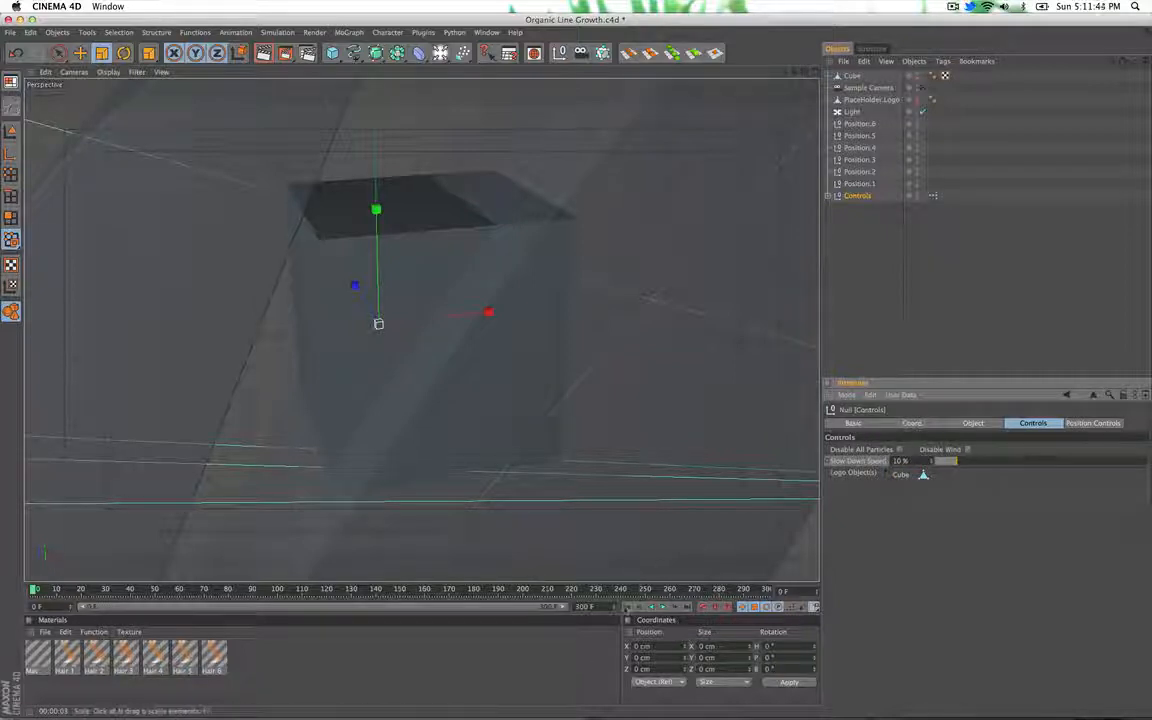
click(651, 607)
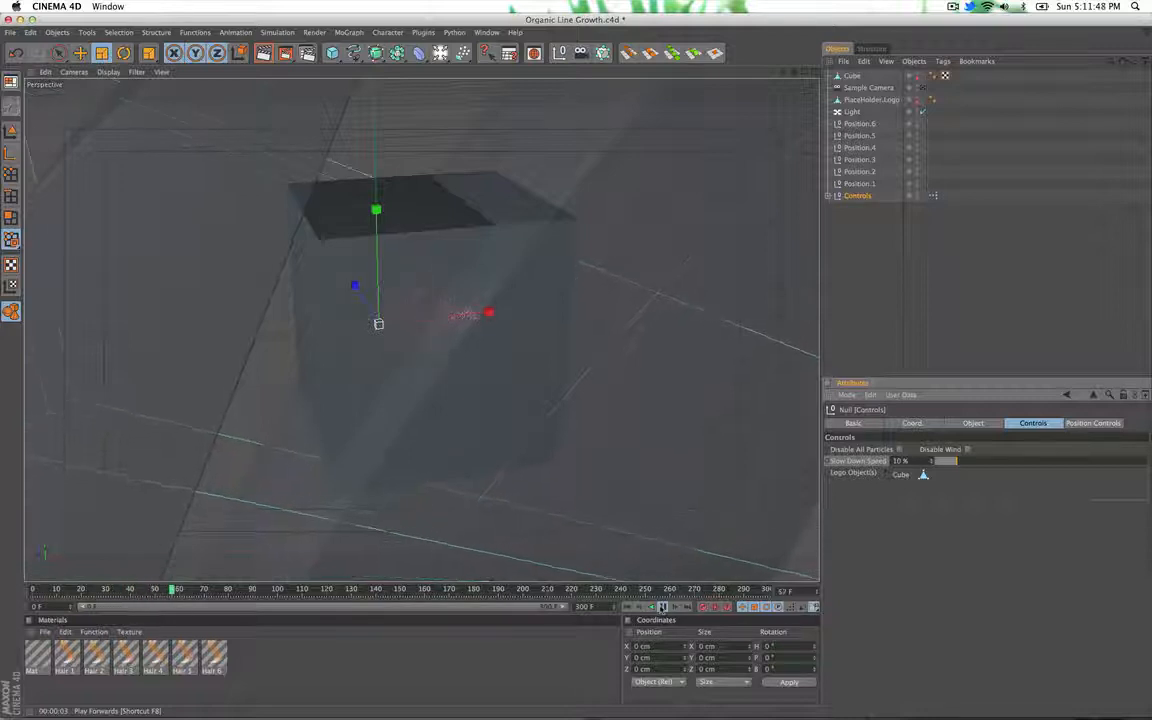
click(660, 602)
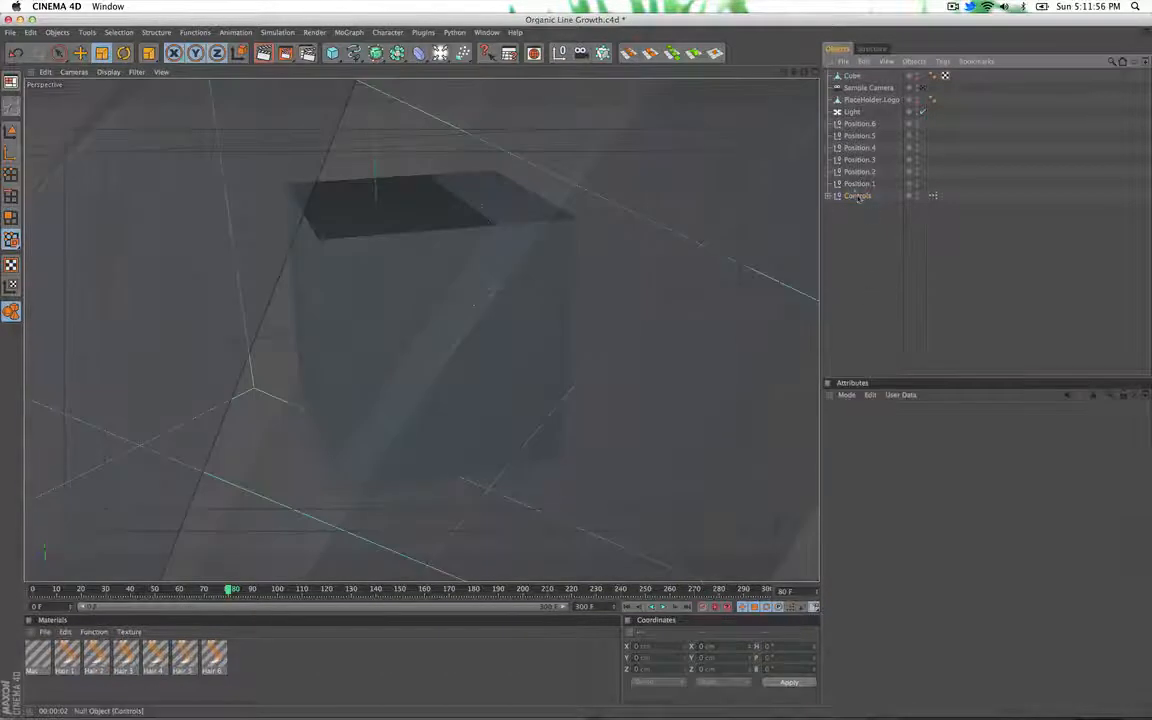
Show the Controls null's particle settings with the Cube as logo object.
click(857, 195)
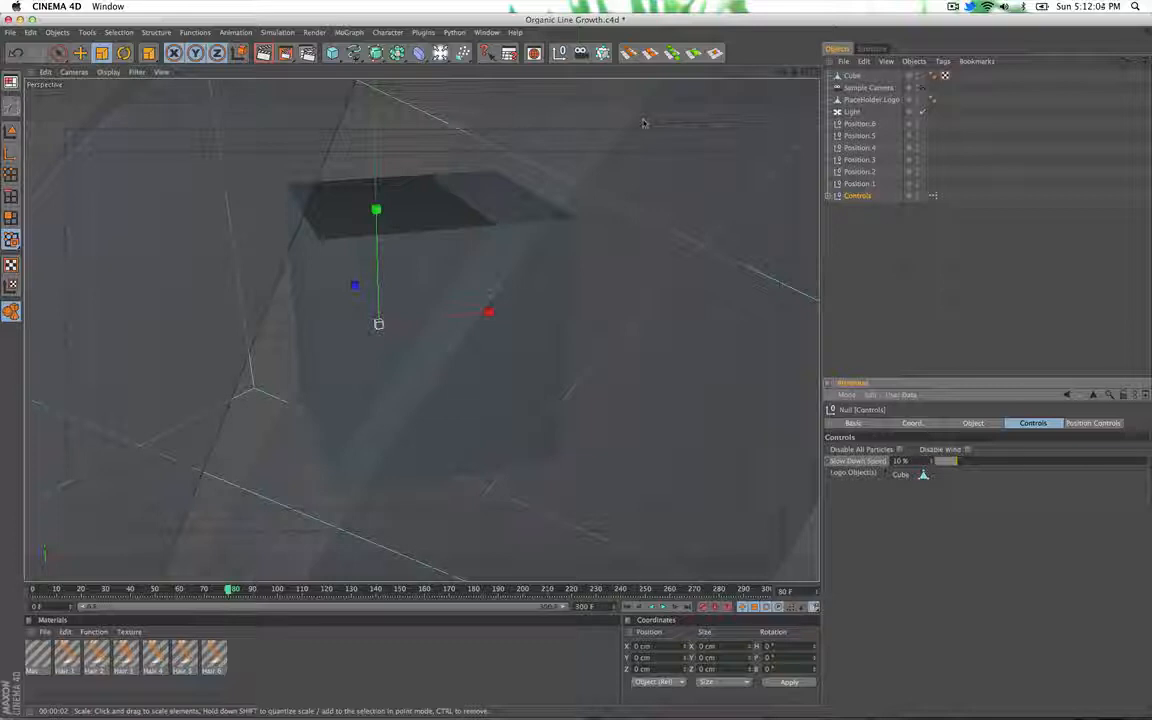
mouse_move(365, 318)
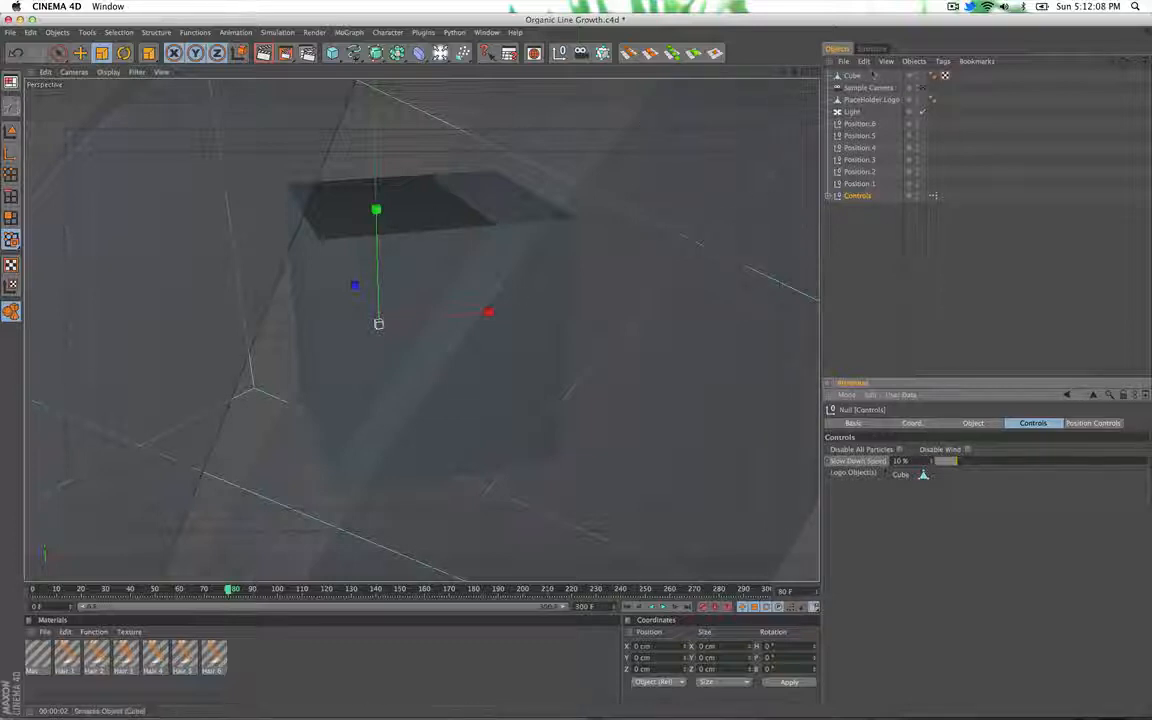
click(851, 75)
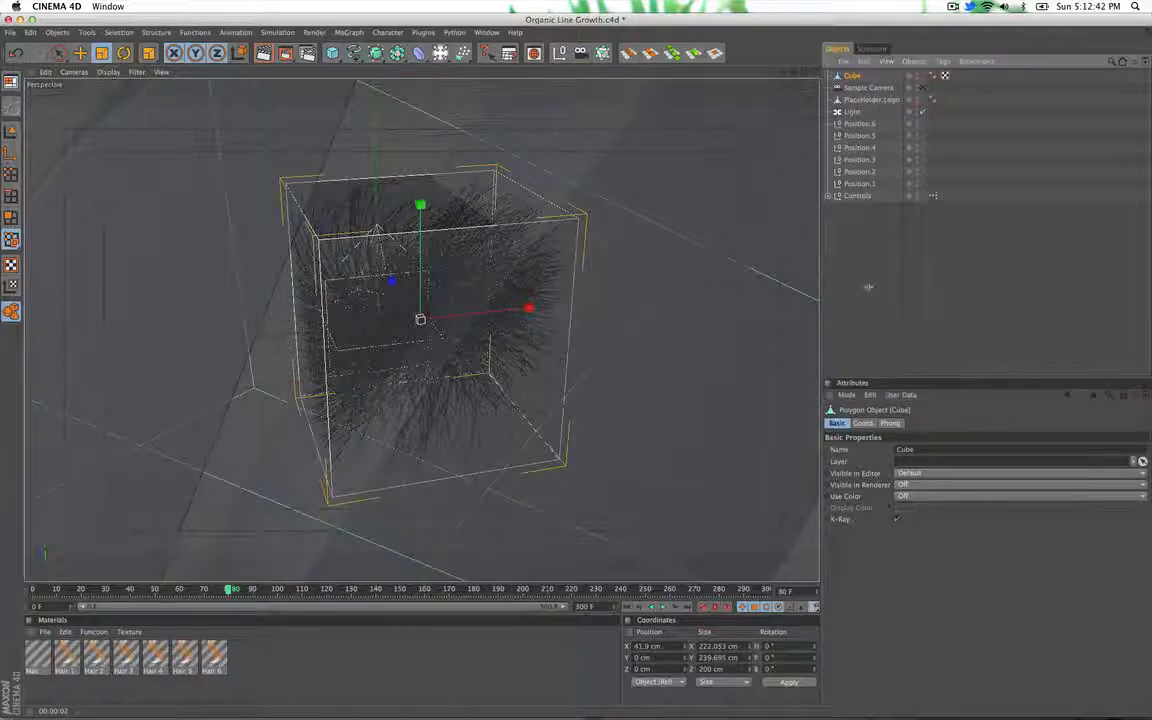
Reselect the Controls null after checking the Cube's visibility and X-Ray settings.
click(857, 195)
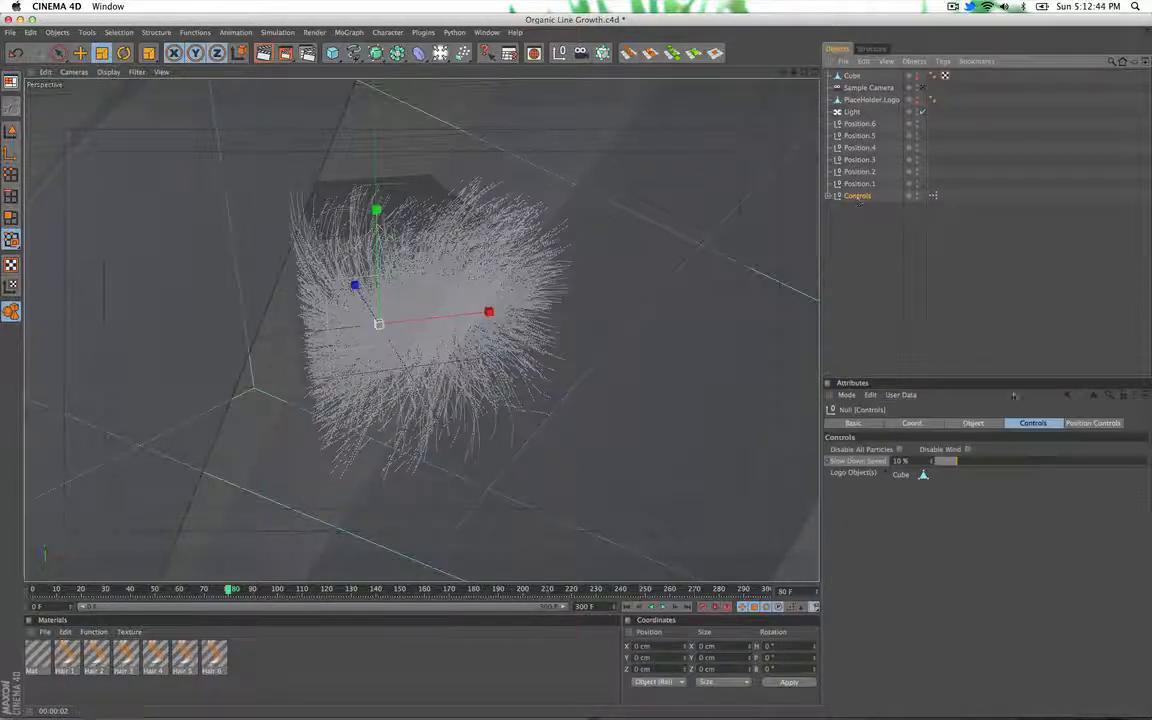
Expand the Position 1 emitter settings under Position Controls, showing particle amount 60.
click(1093, 423)
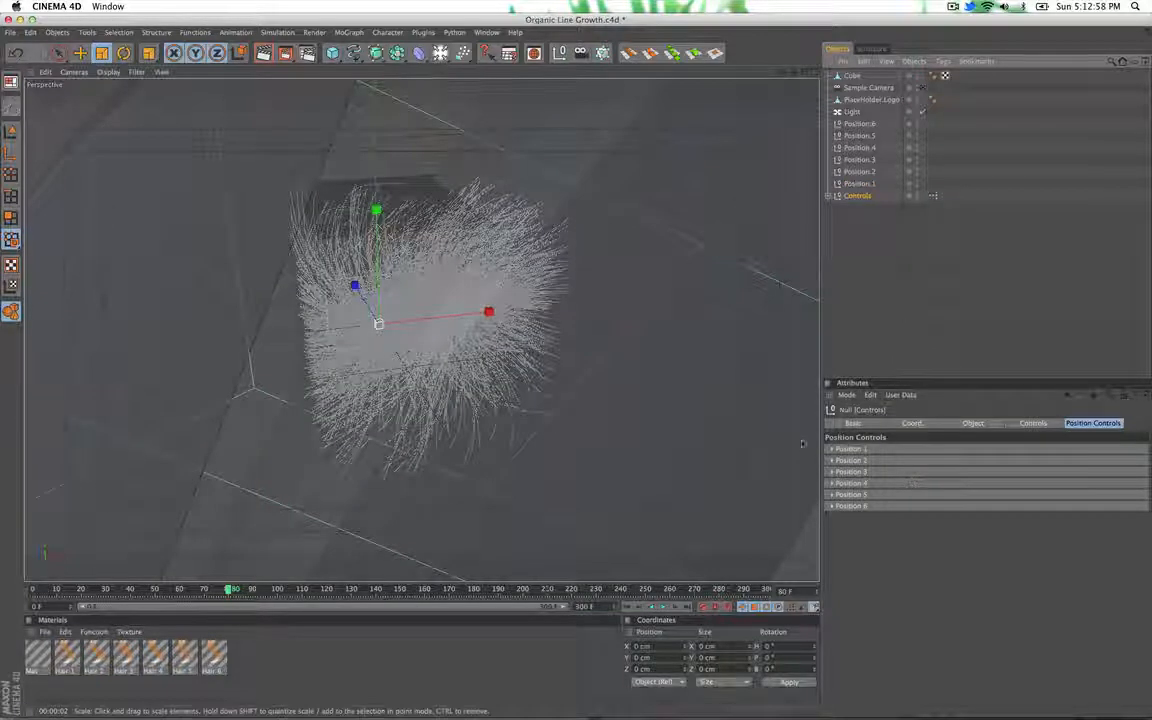
click(830, 448)
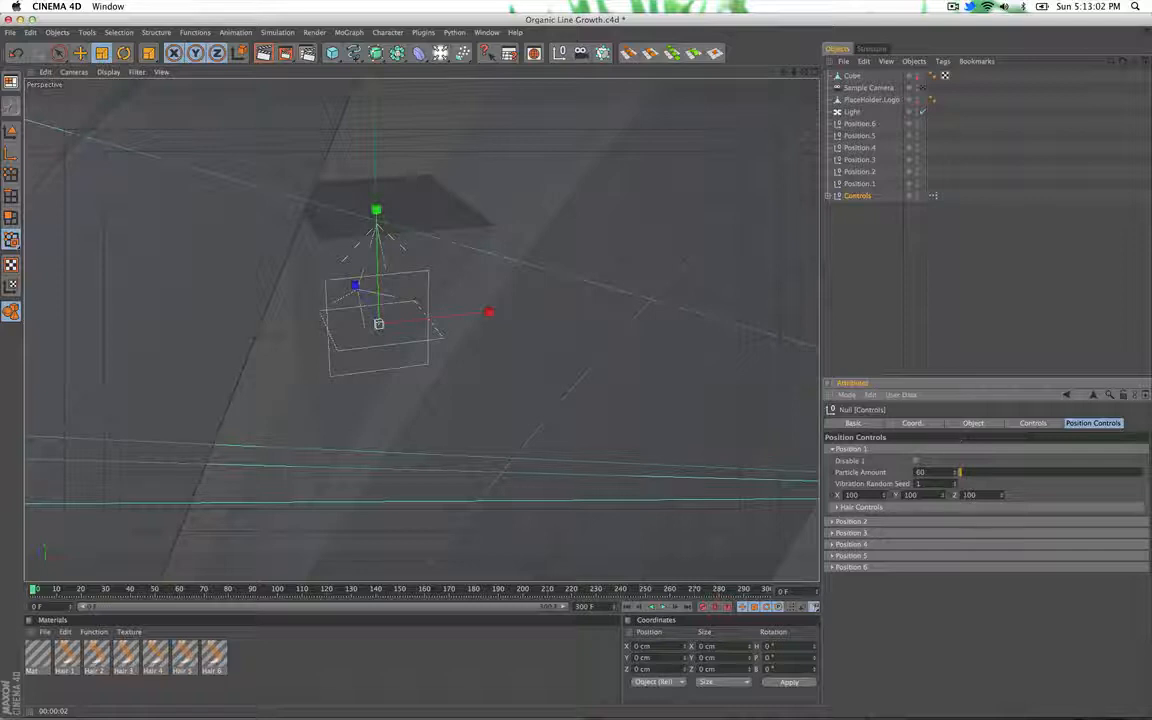
click(912, 461)
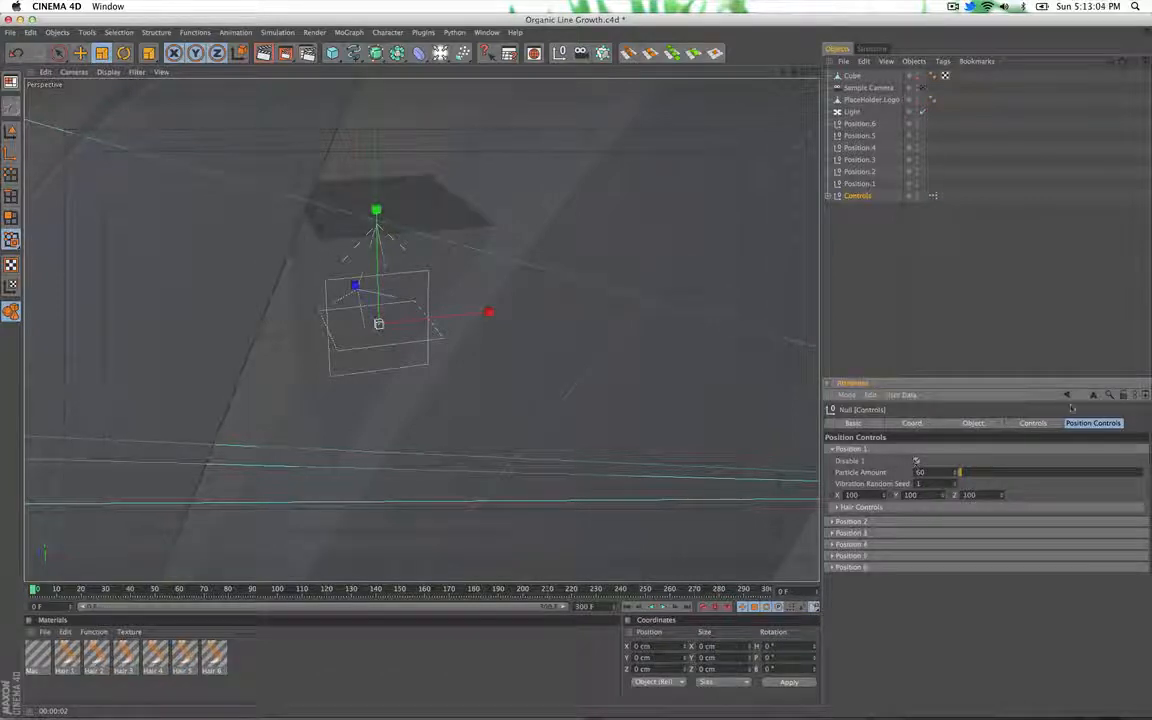
click(1030, 423)
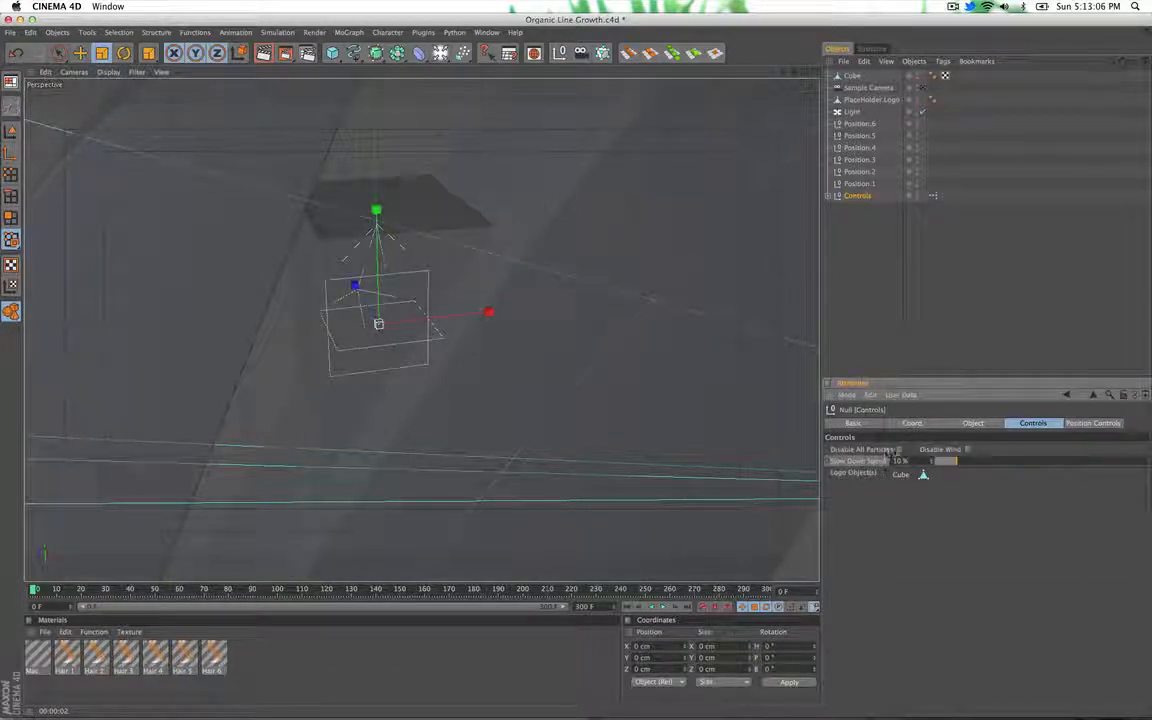
Expand the Position 3 emitter settings, showing particle amount 229.
click(1091, 423)
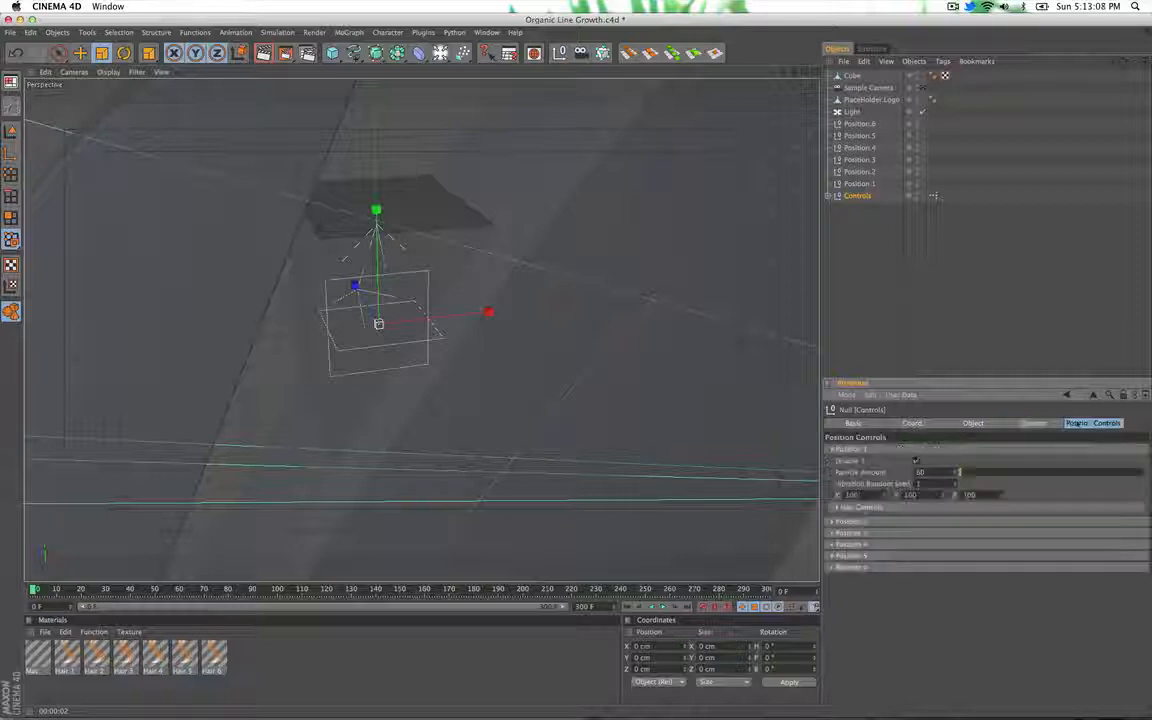
click(1094, 422)
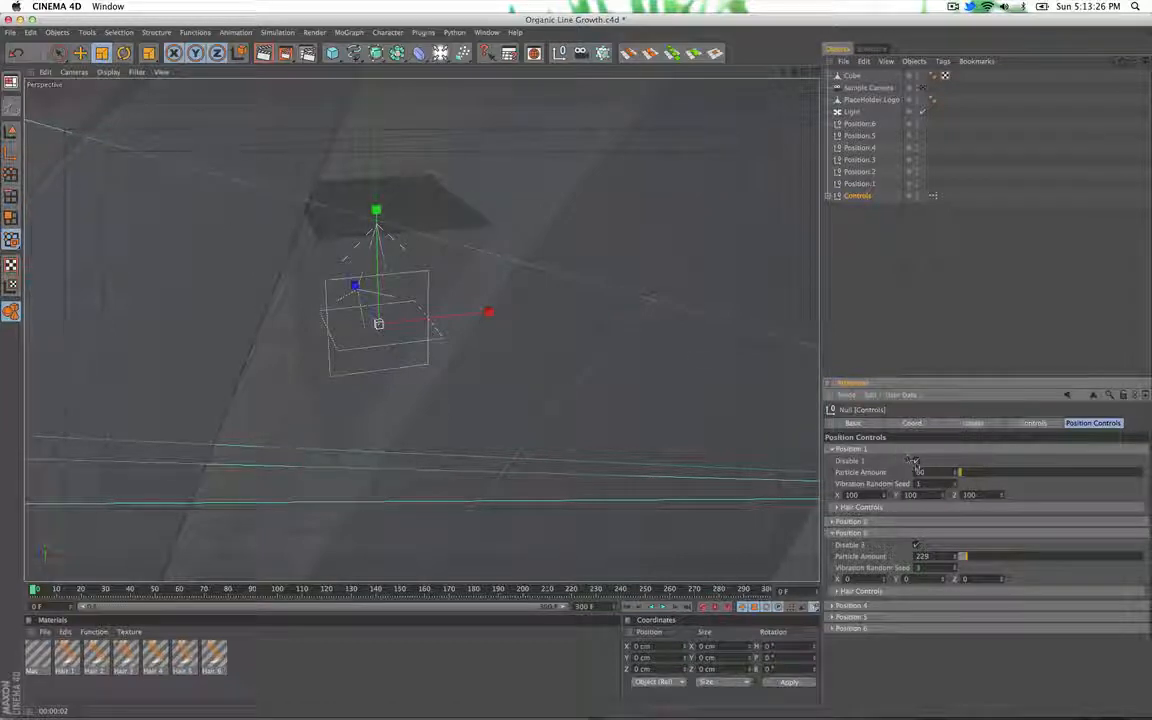
click(1033, 423)
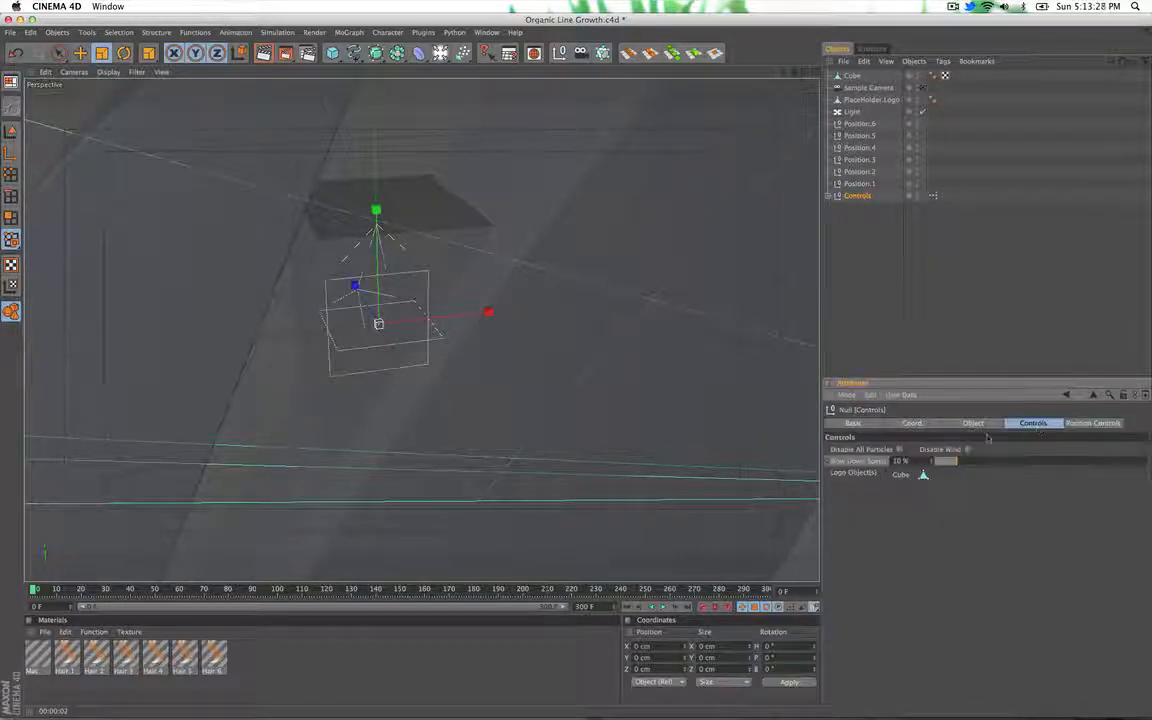
click(1092, 422)
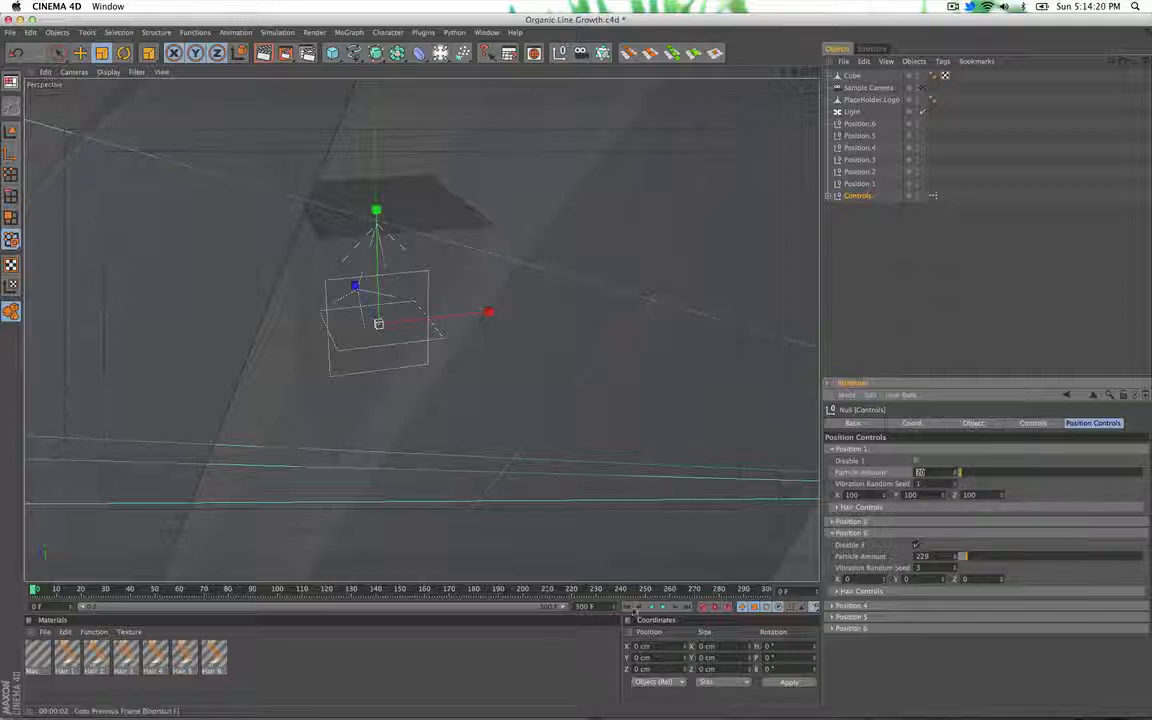
Set Position 1's Particle Amount to 10, preview the sparse growth and rewind to frame 0.
click(674, 608)
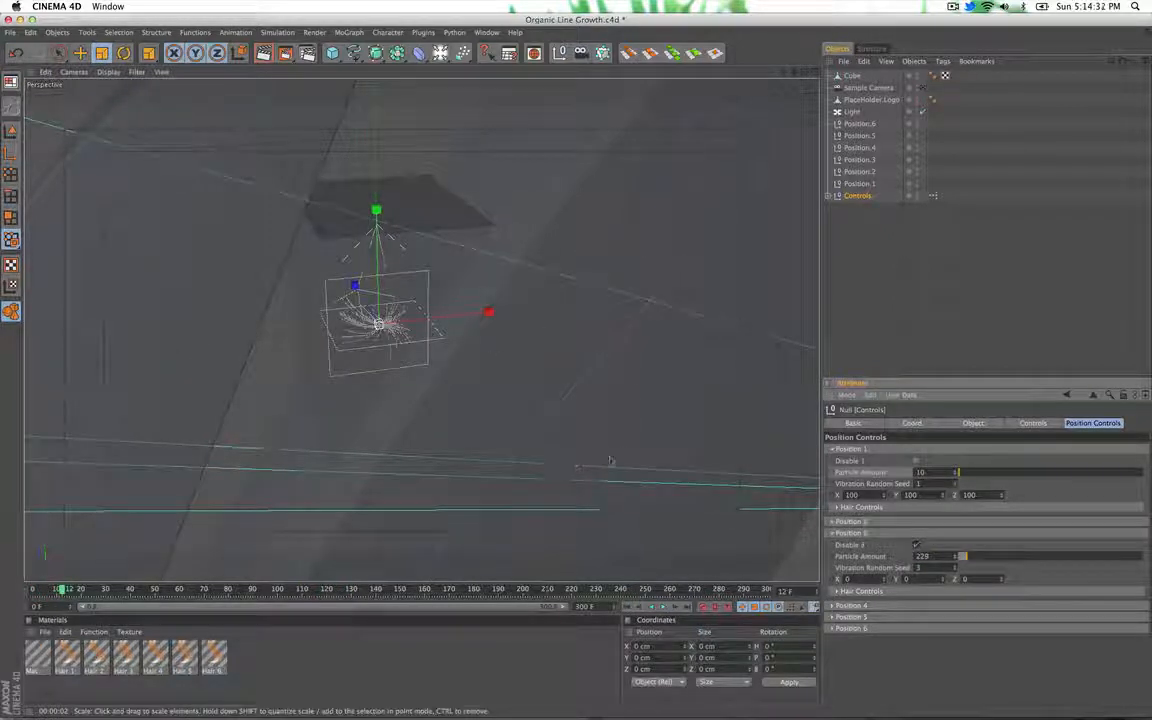
click(655, 608)
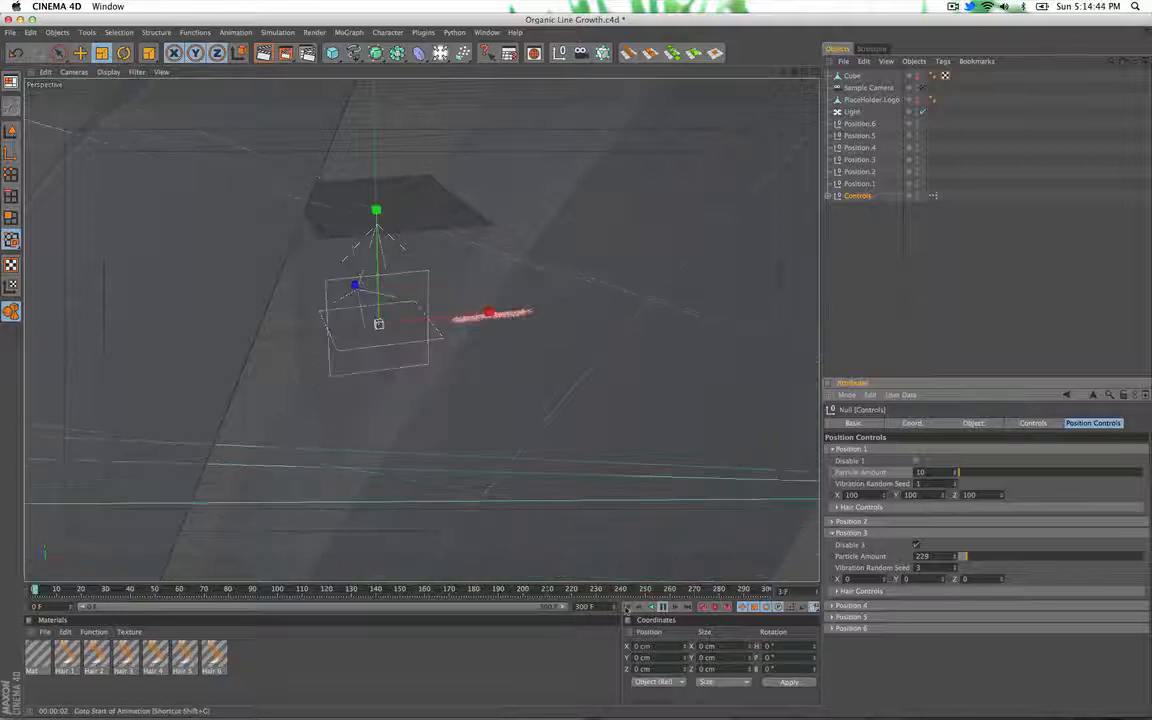
click(665, 609)
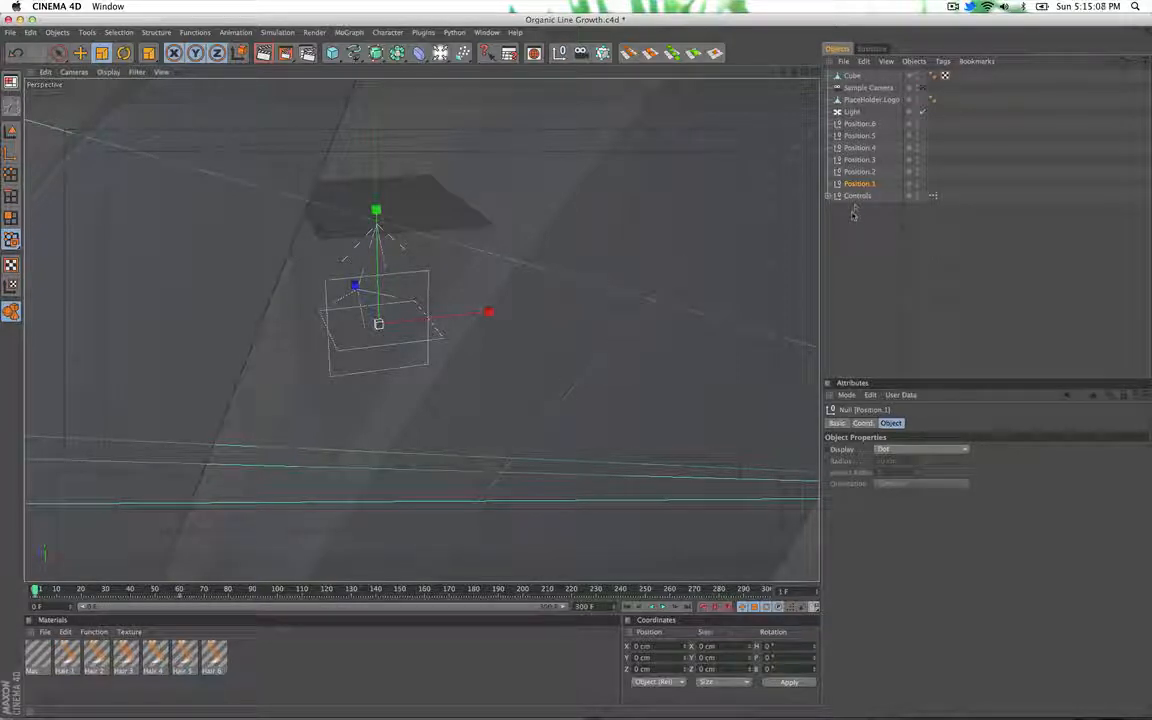
Select Position.1, pause playback and raise its Particle Amount to about 71.
click(856, 195)
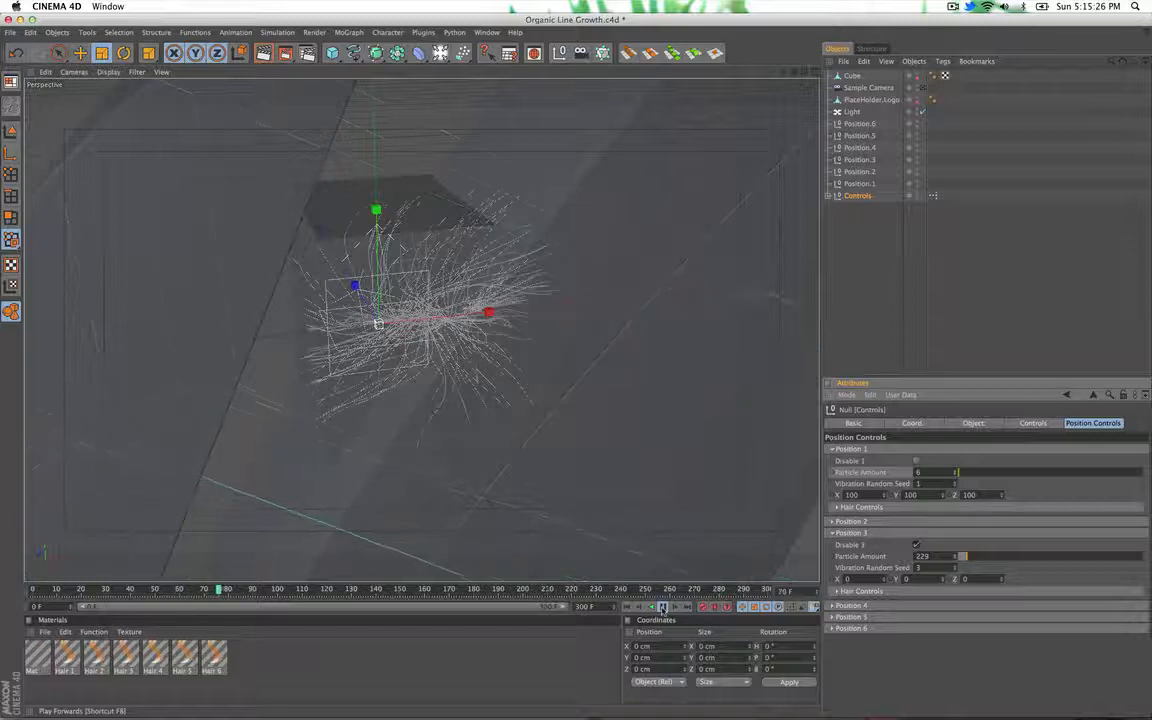
click(653, 607)
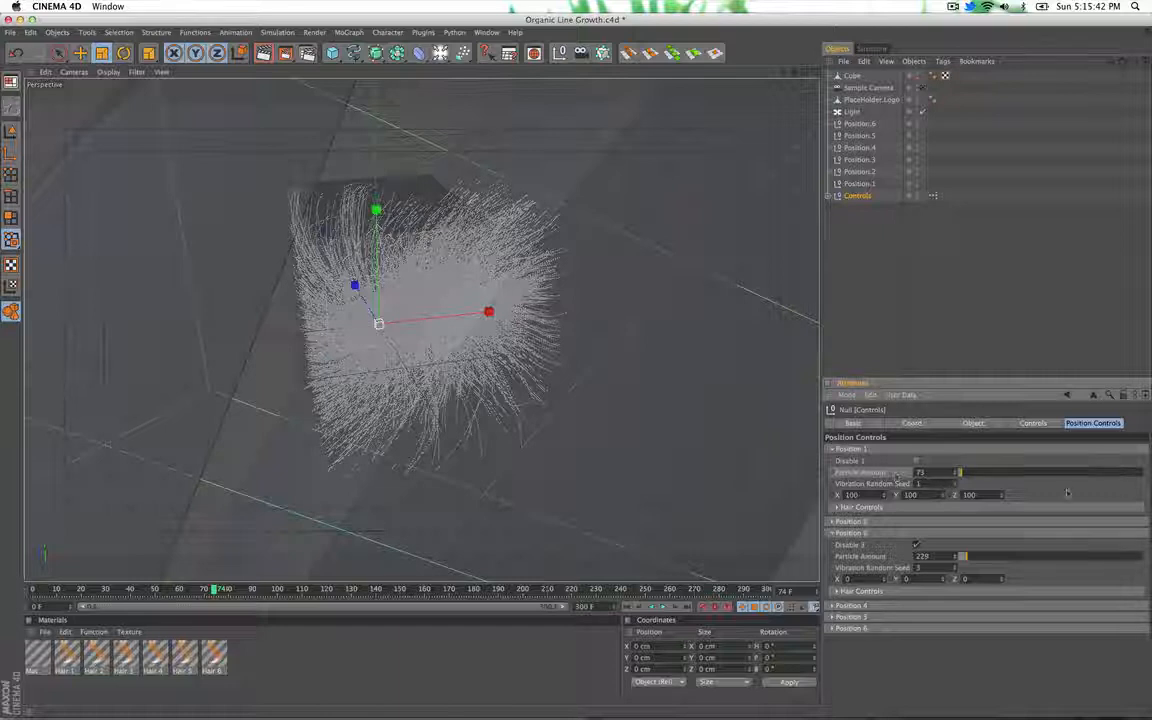
drag(960, 472, 1050, 472)
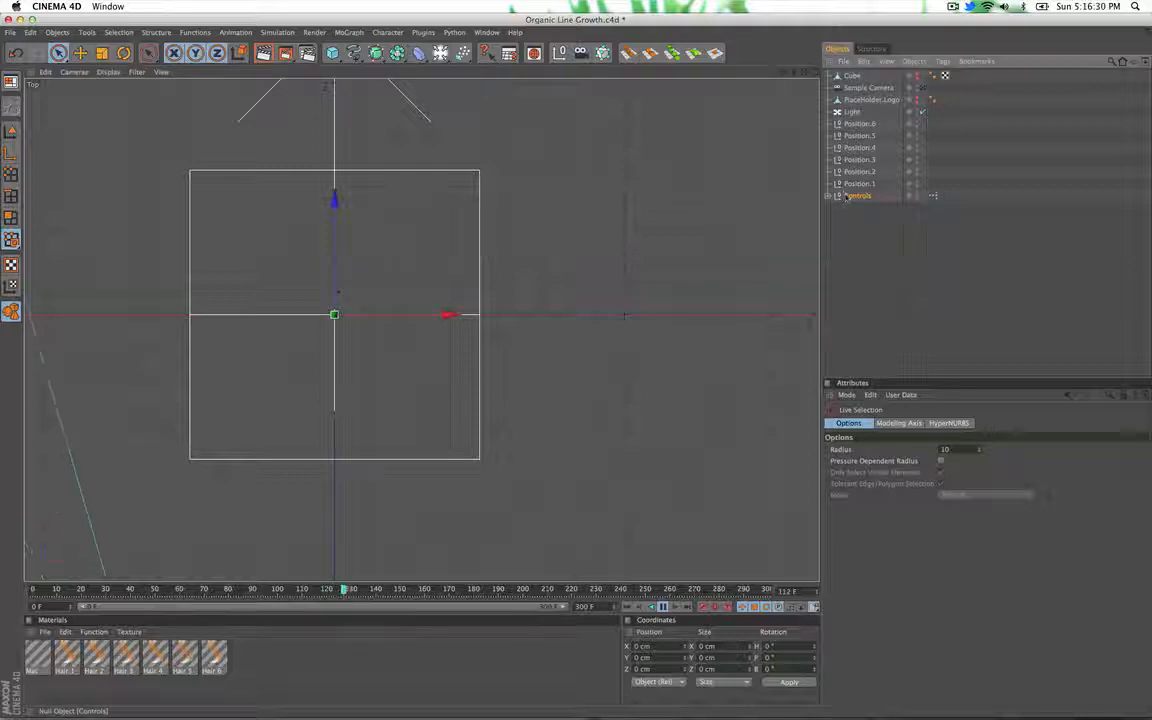
On Controls set Position 1 to 105 particles with seed 5 and play the growth.
click(857, 195)
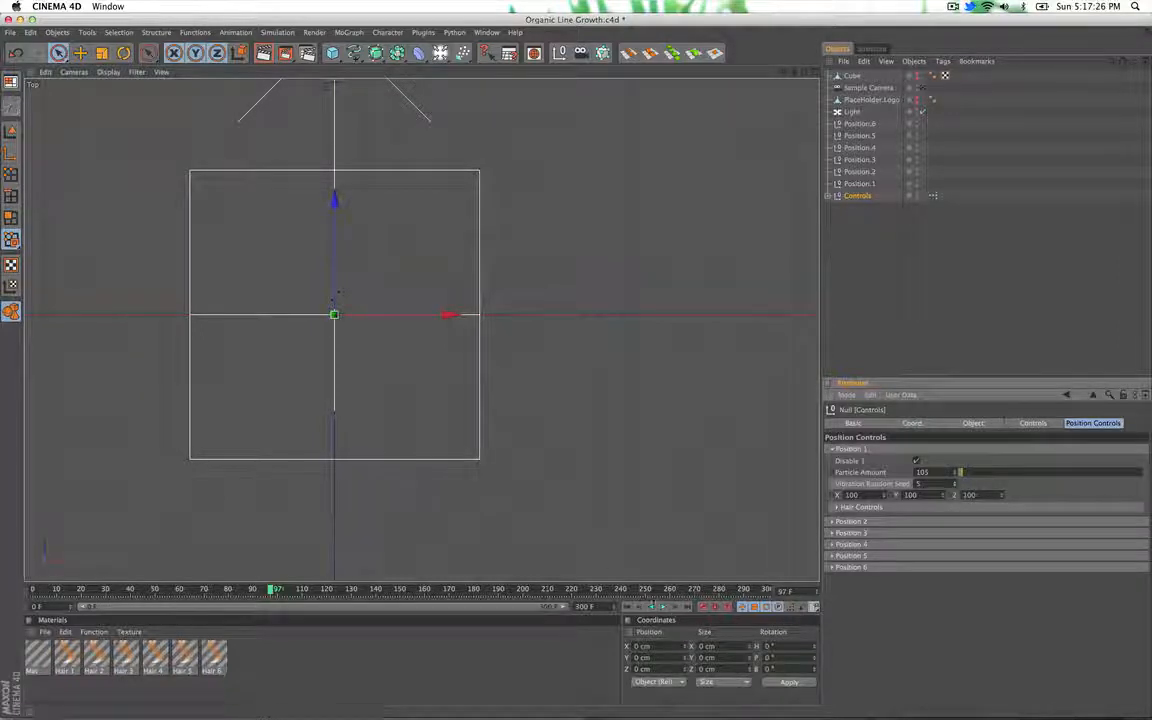
click(660, 603)
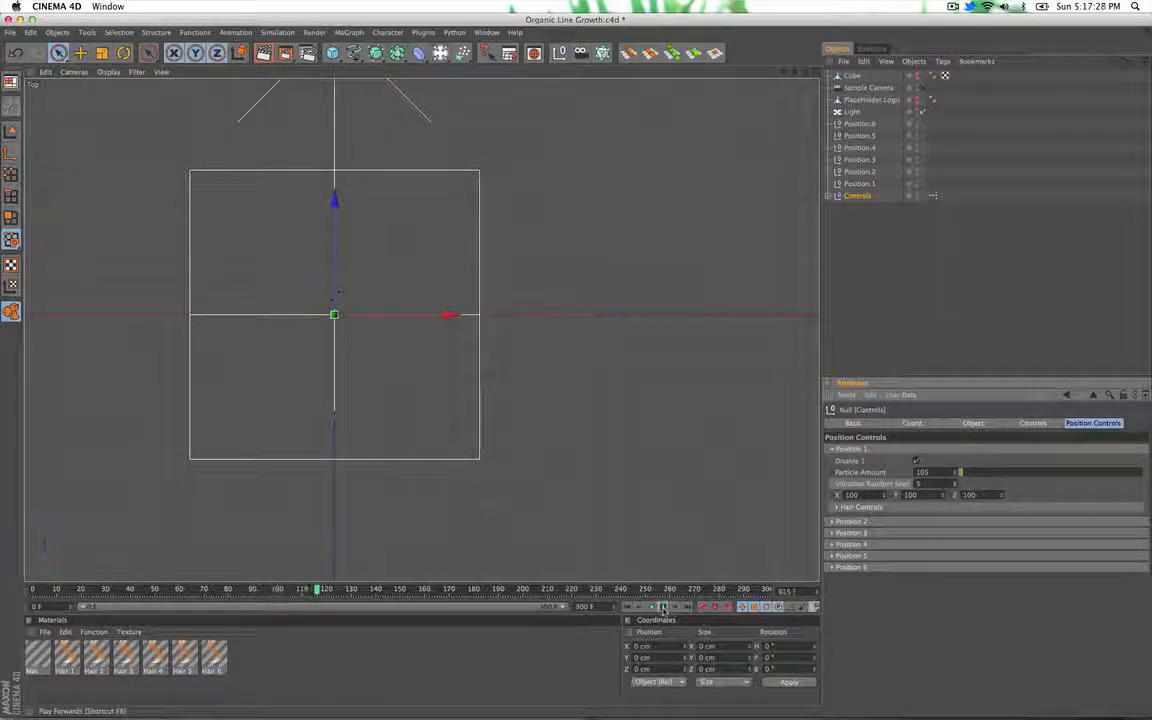
click(660, 607)
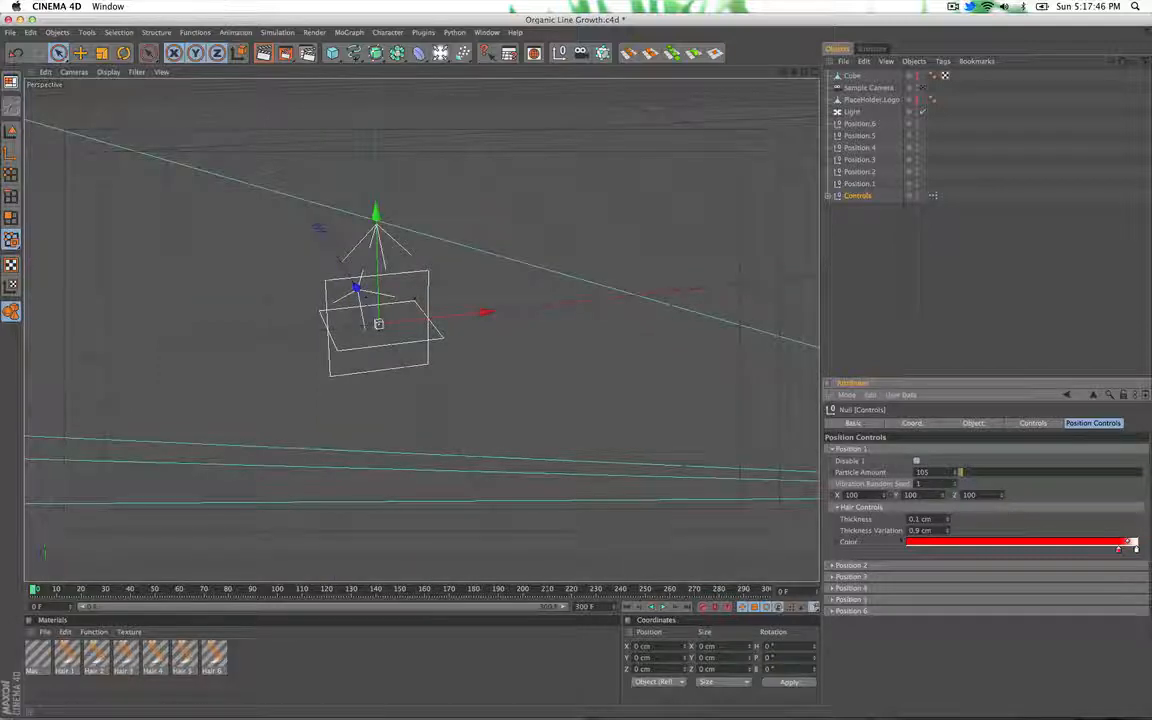
Play the timeline so white strands grow out from the first position point.
click(661, 609)
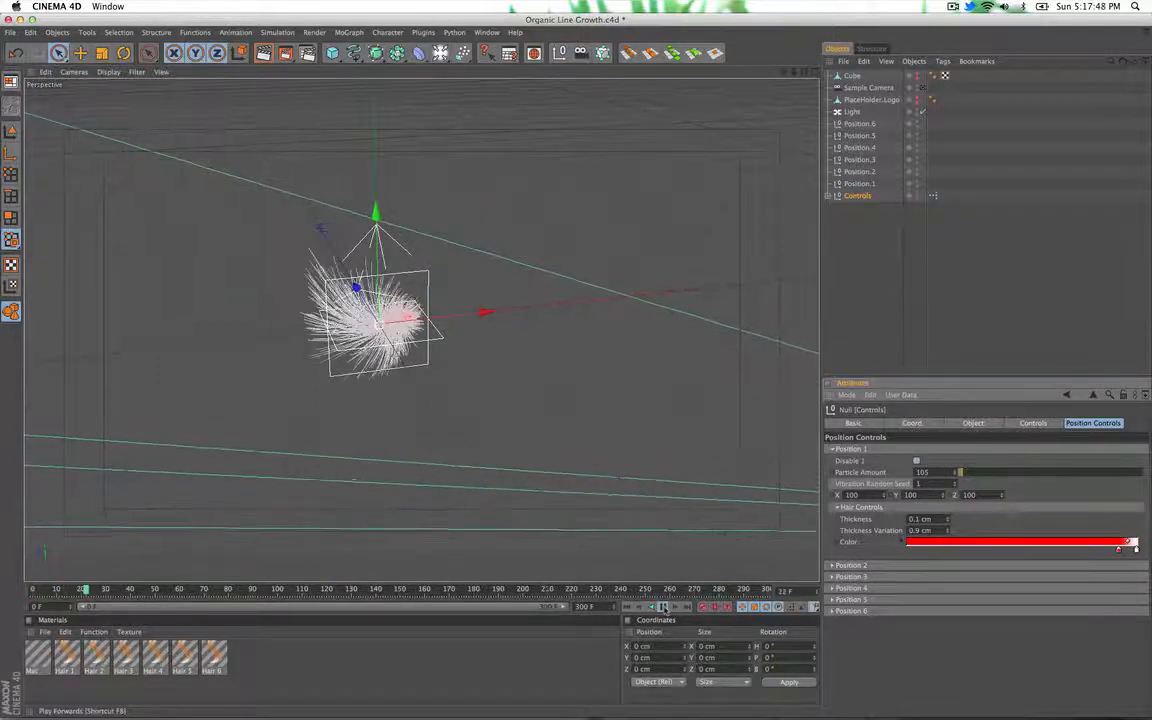
click(659, 608)
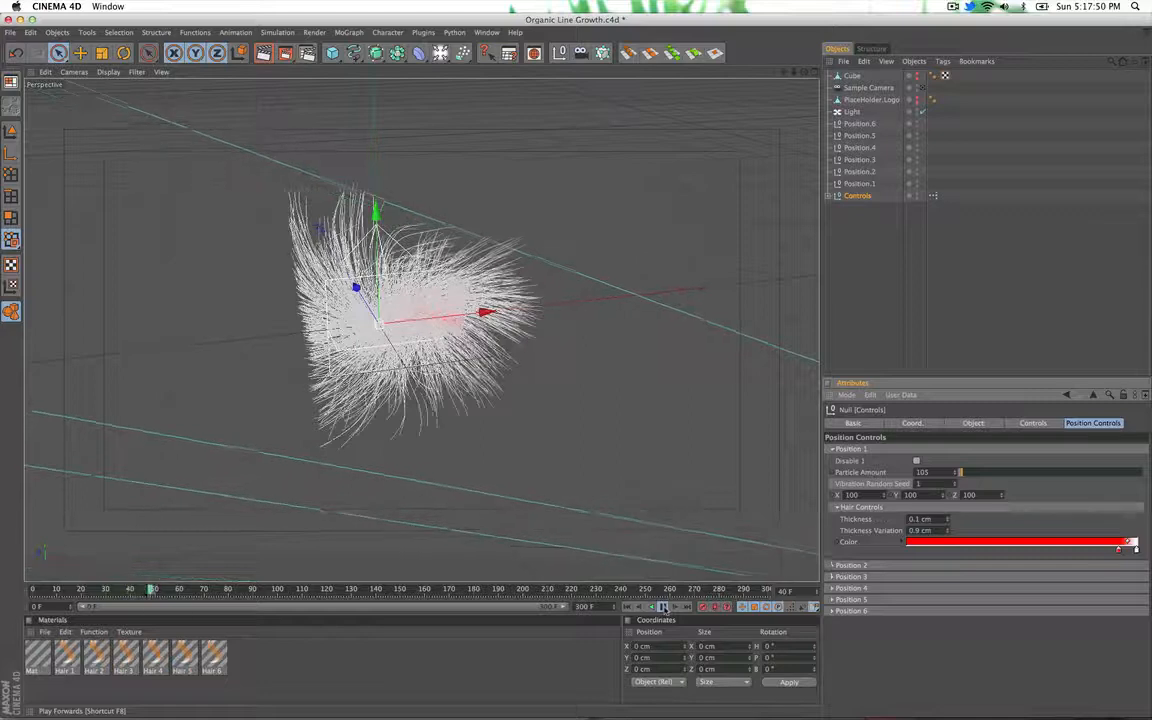
click(659, 609)
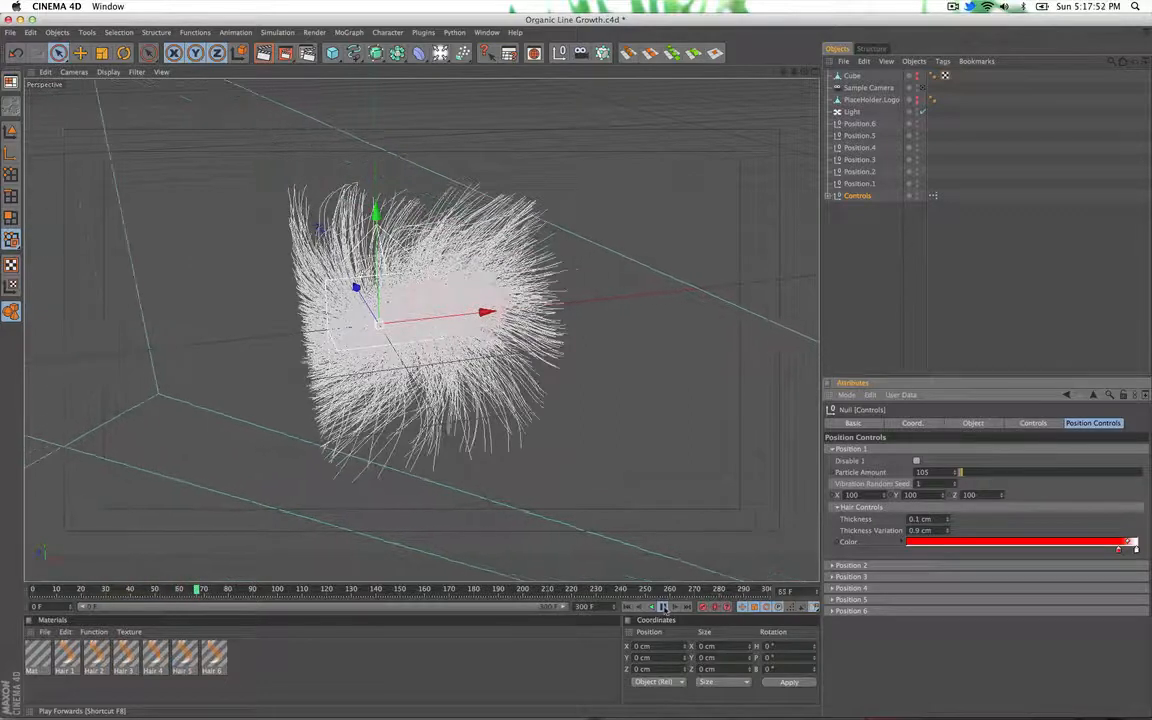
click(654, 609)
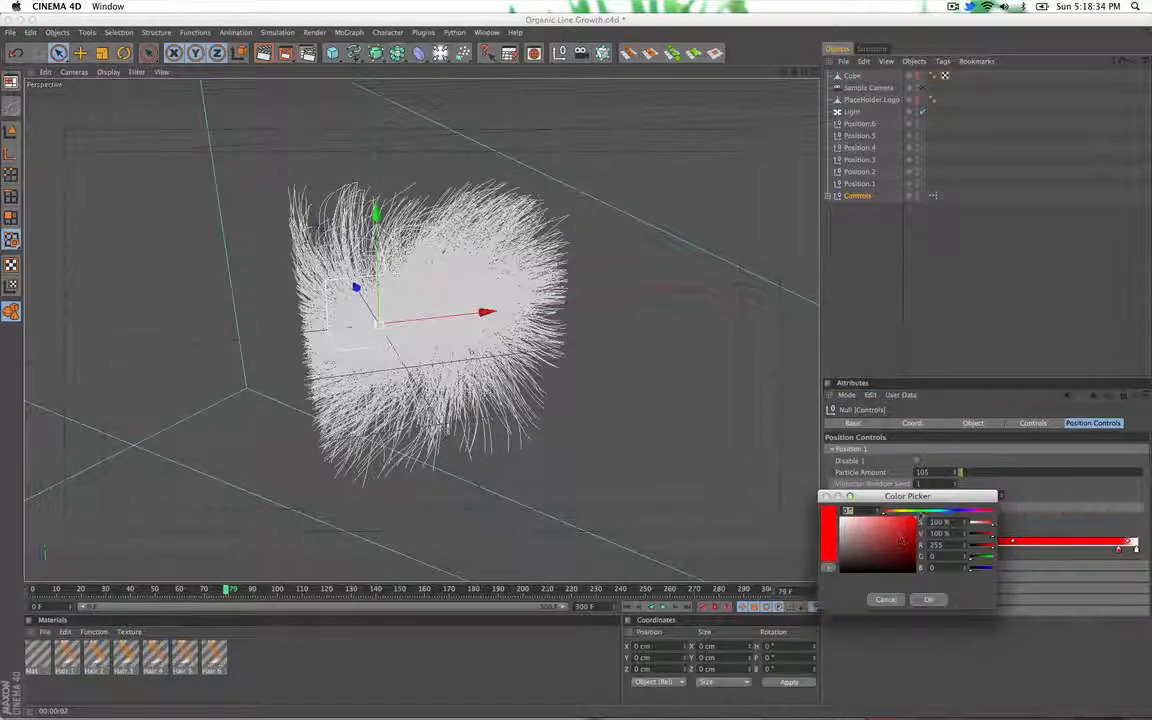
Open the Color Picker from Position 1's red Hair Controls swatch.
click(927, 599)
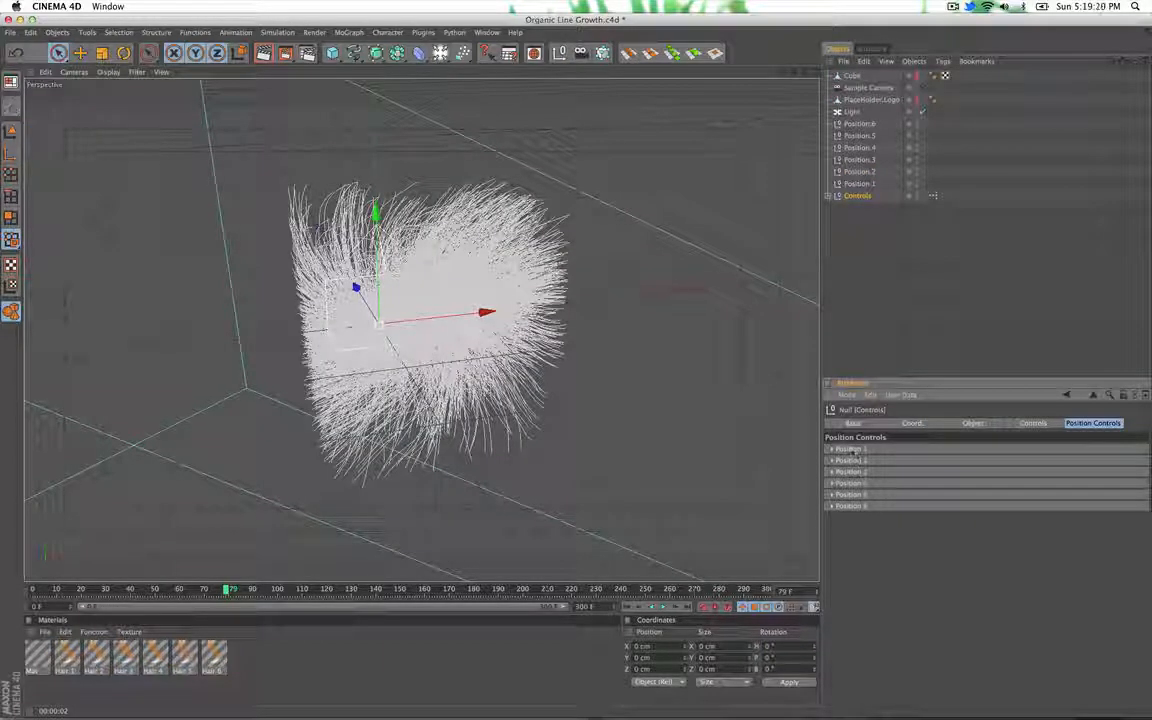
Collapse the Position 1 group so all six position groups are folded.
click(838, 461)
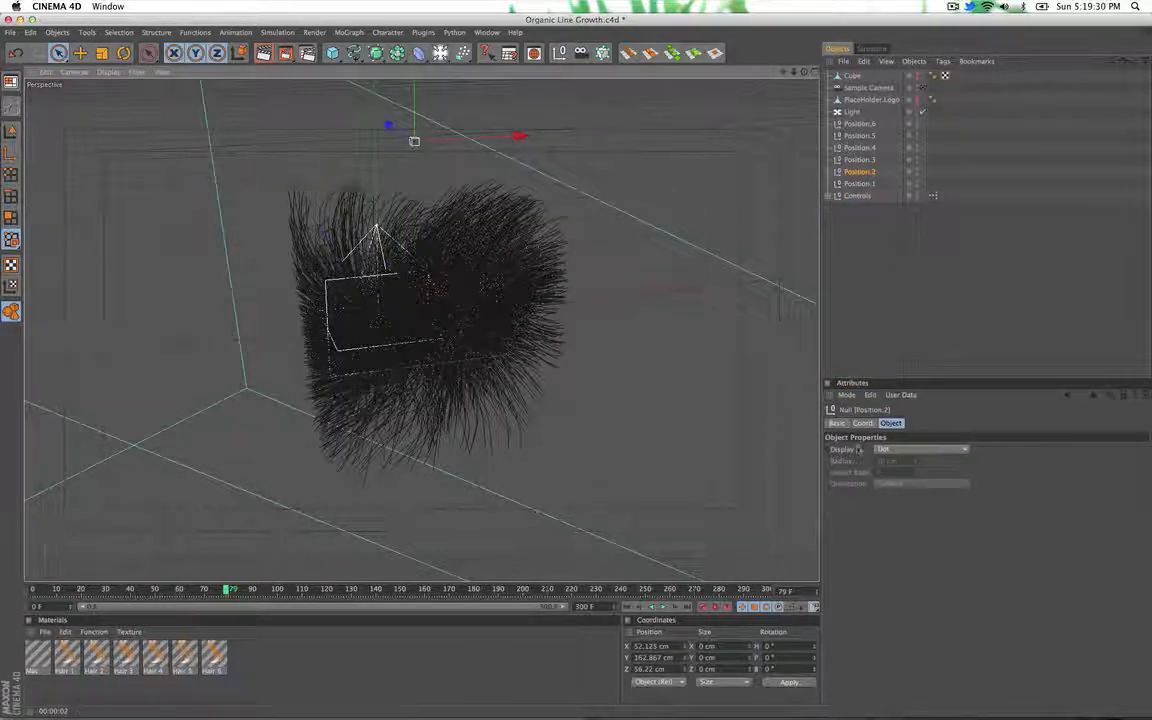
Read Position.2's coordinates, 162.867 cm above the origin, then return to frame 0.
click(862, 423)
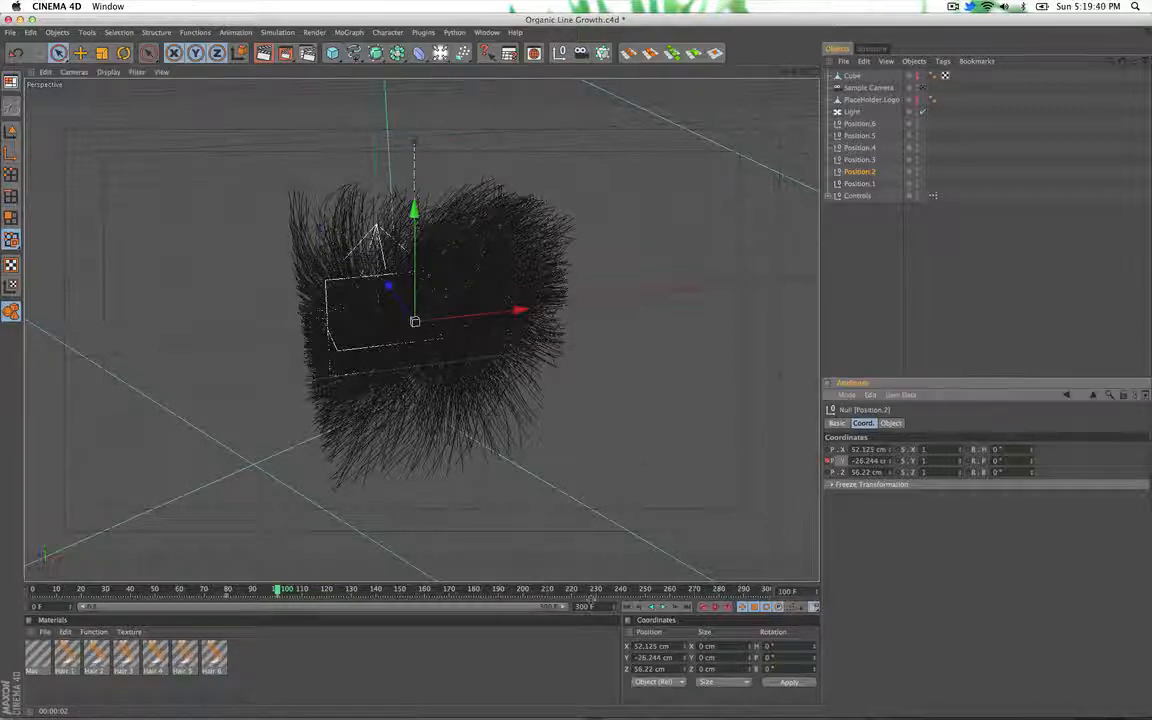
click(856, 195)
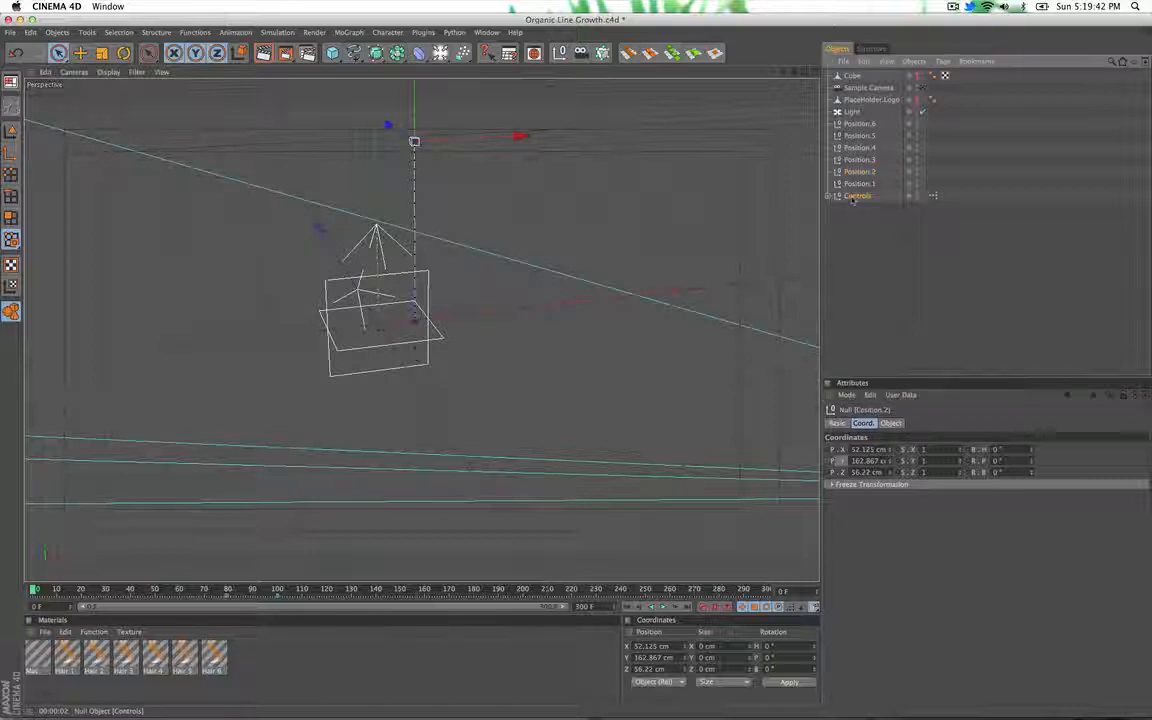
On Controls tick Disable 1, enable Position 2 and play hair growing from the raised point.
click(857, 195)
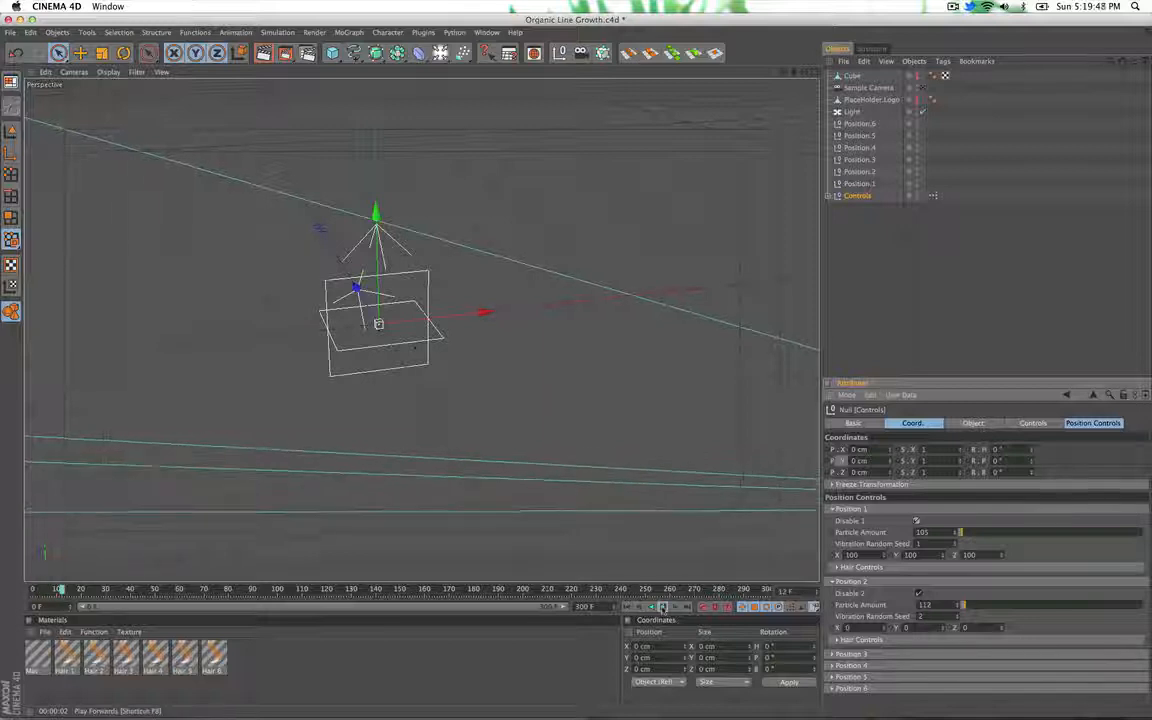
click(674, 610)
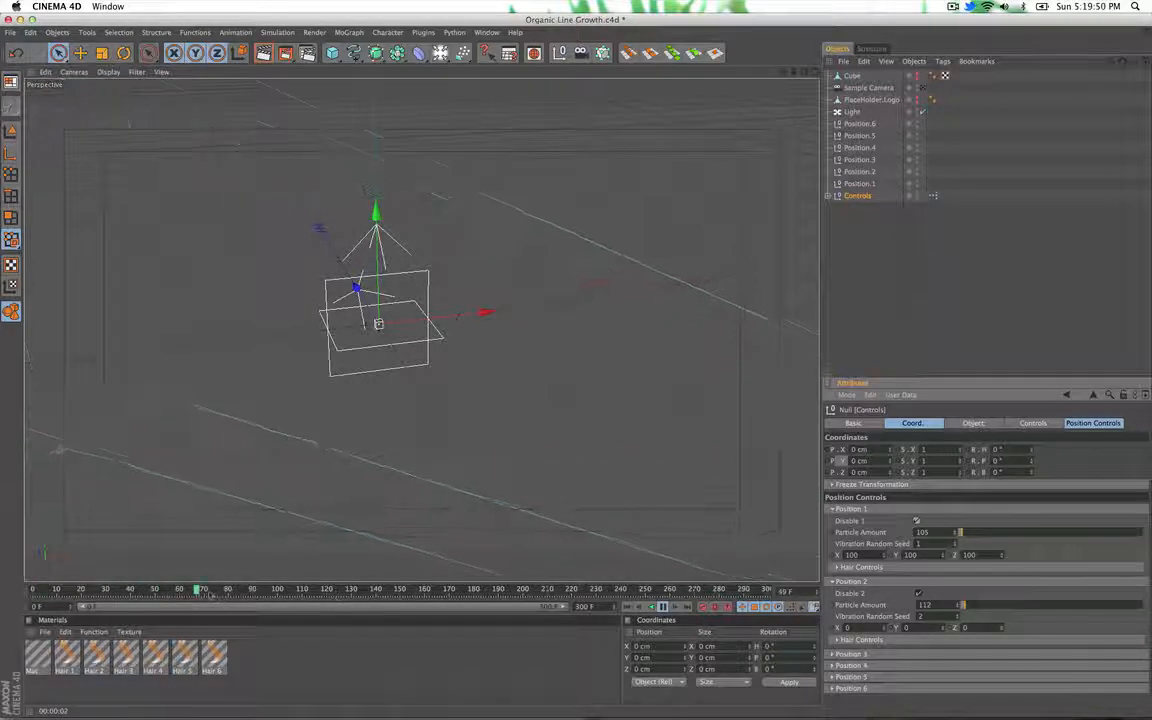
drag(203, 588, 330, 588)
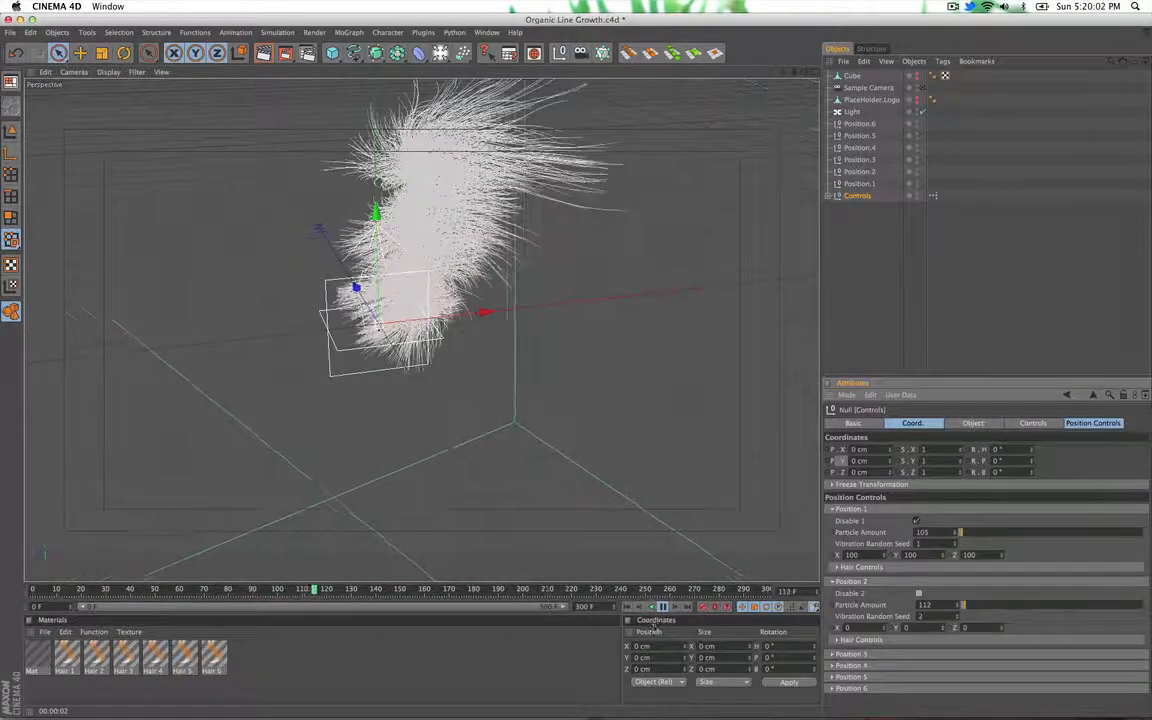
click(665, 605)
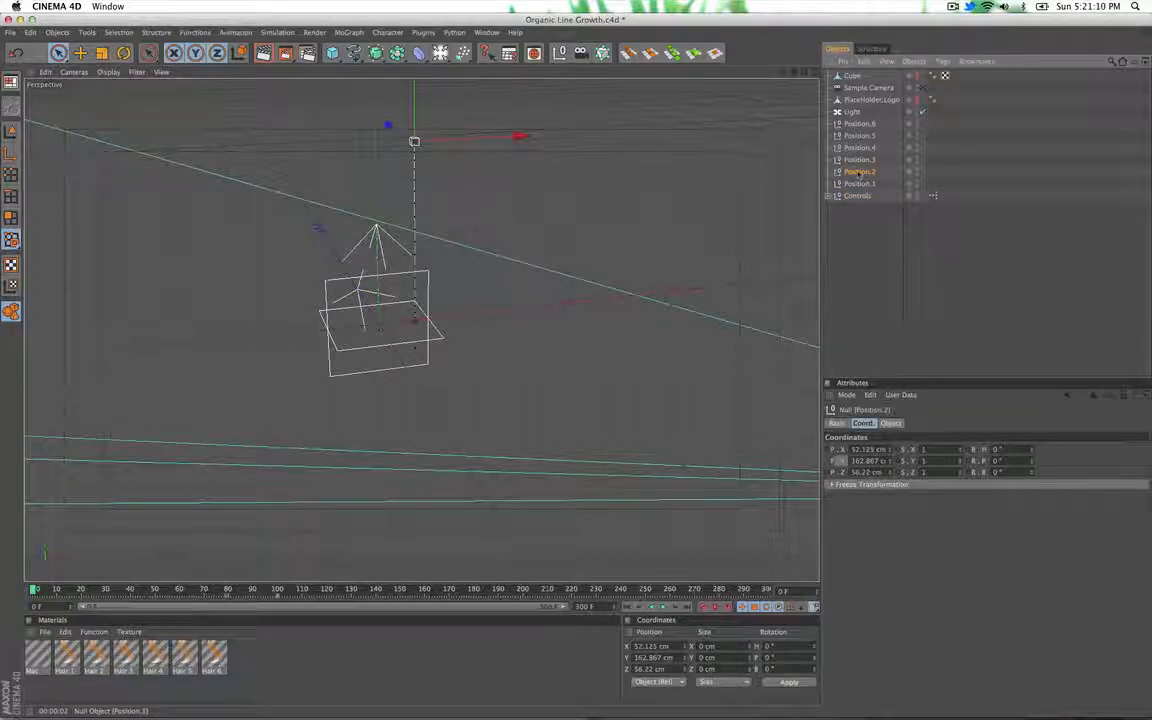
Add an Align To Spline tag to Position.2 and draw a Freehand spline in Front view.
right_click(858, 171)
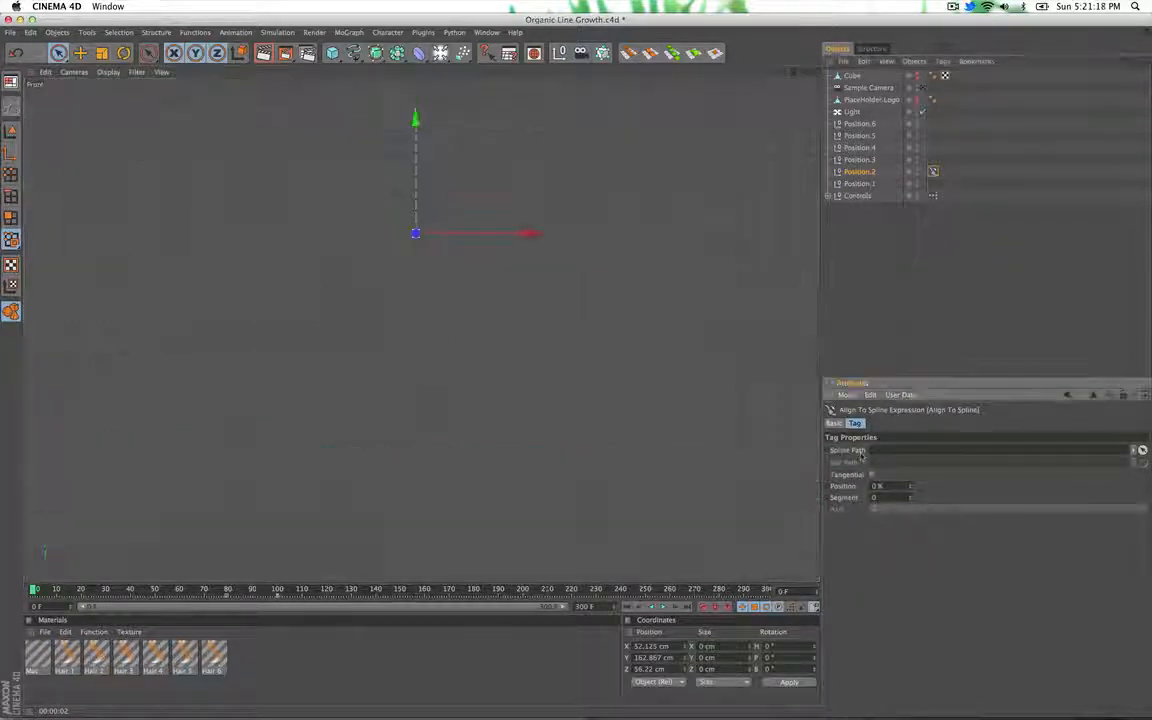
click(355, 53)
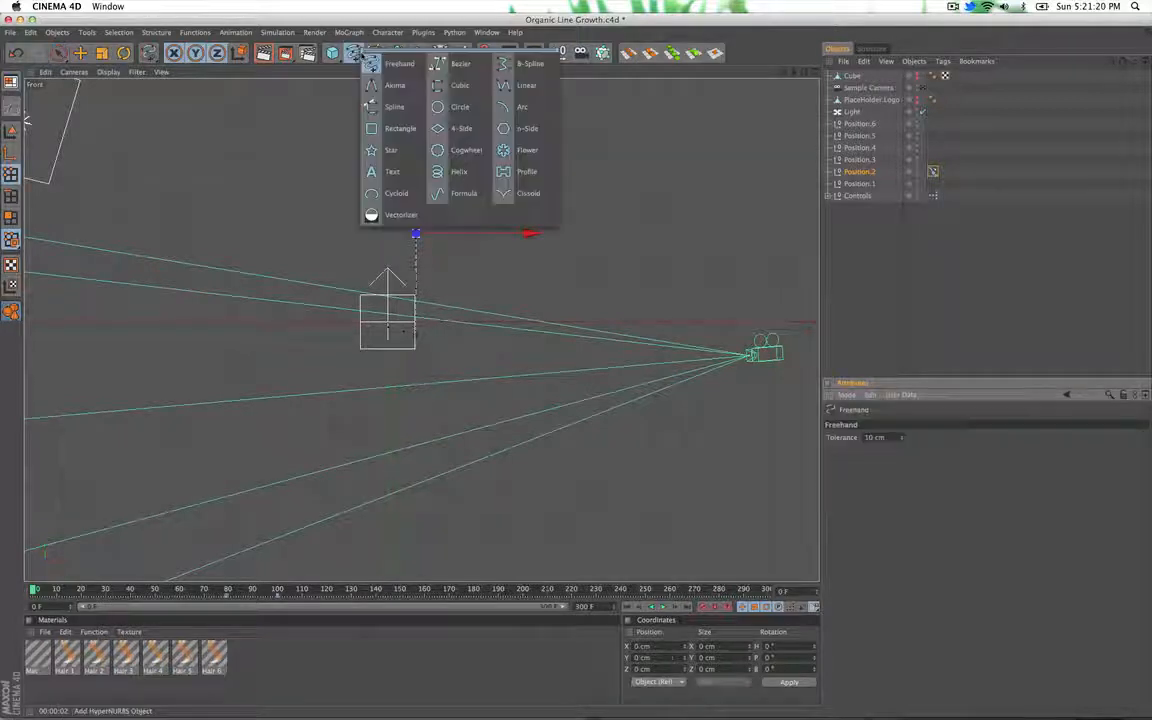
click(460, 64)
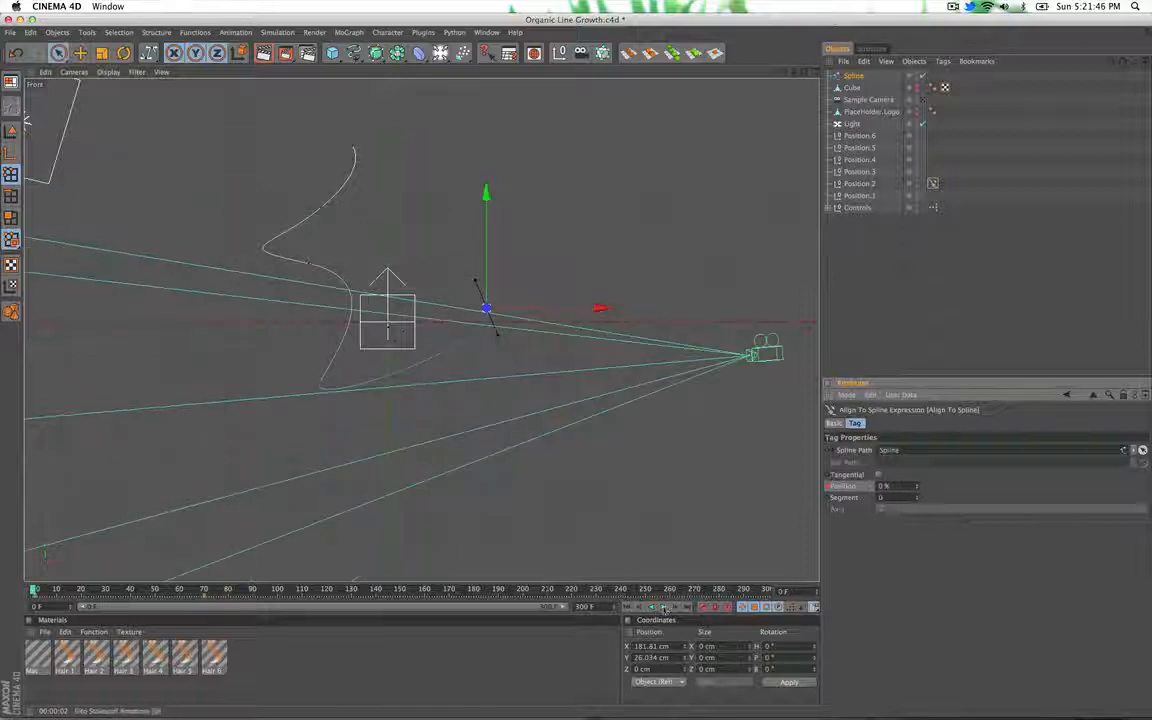
Set the drawn spline as the Spline Path and play to see strands trail along it.
click(659, 610)
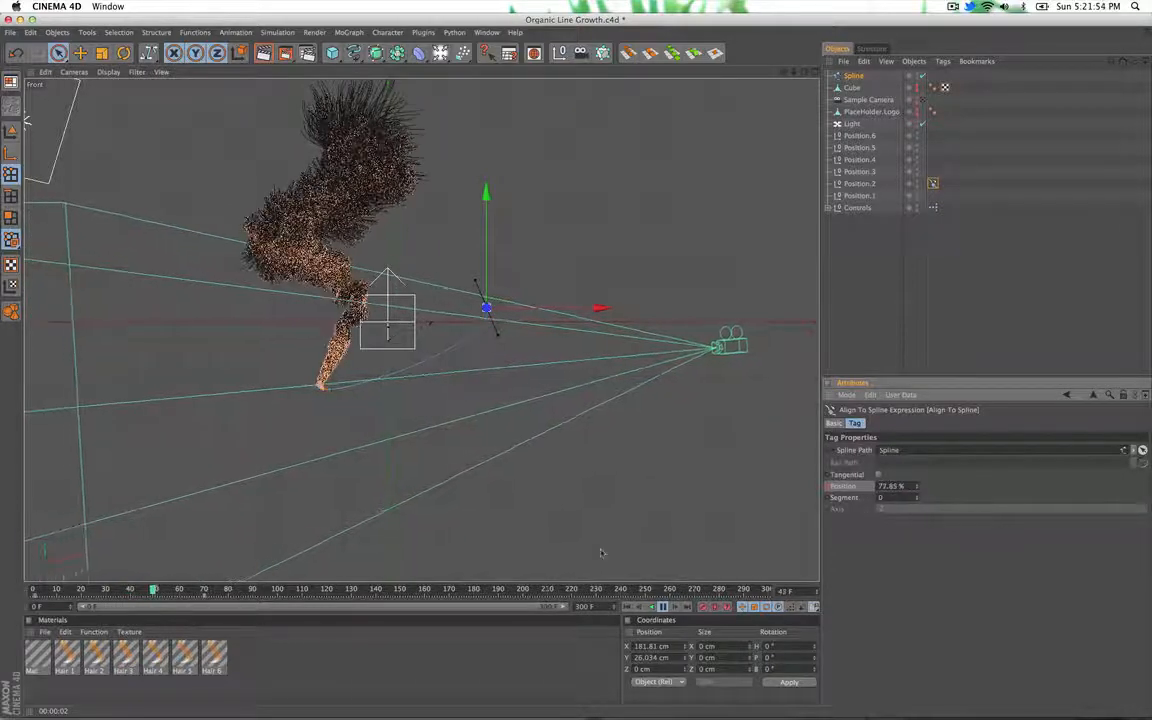
click(656, 608)
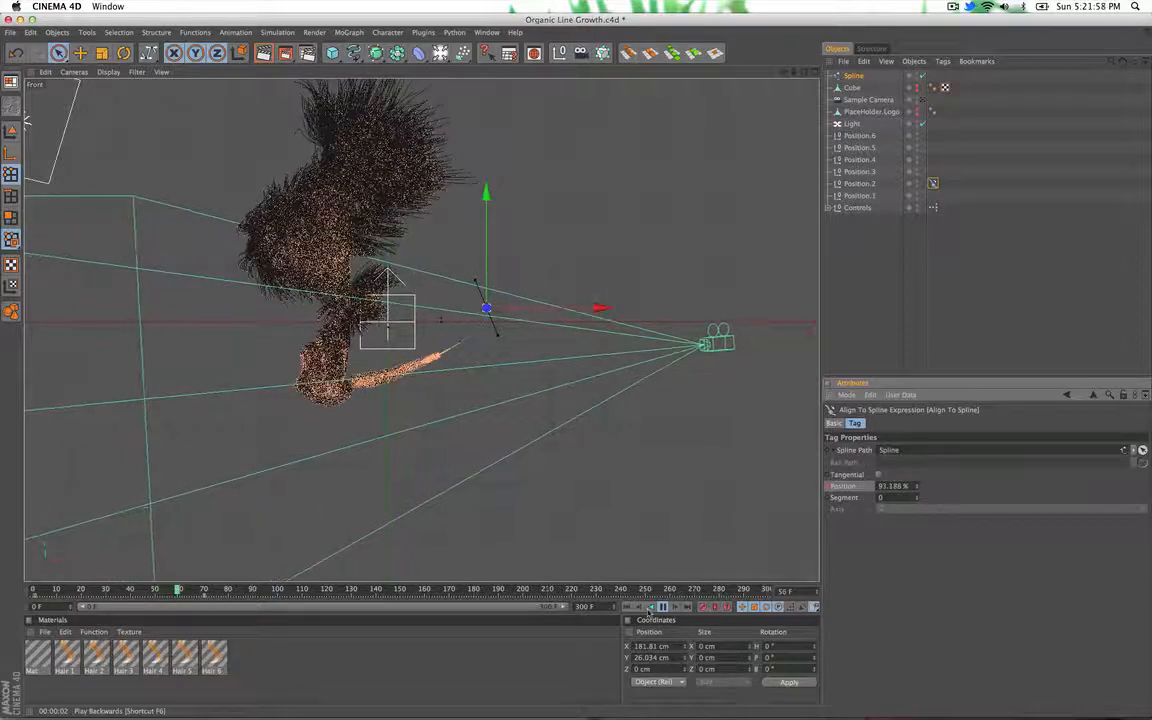
click(655, 608)
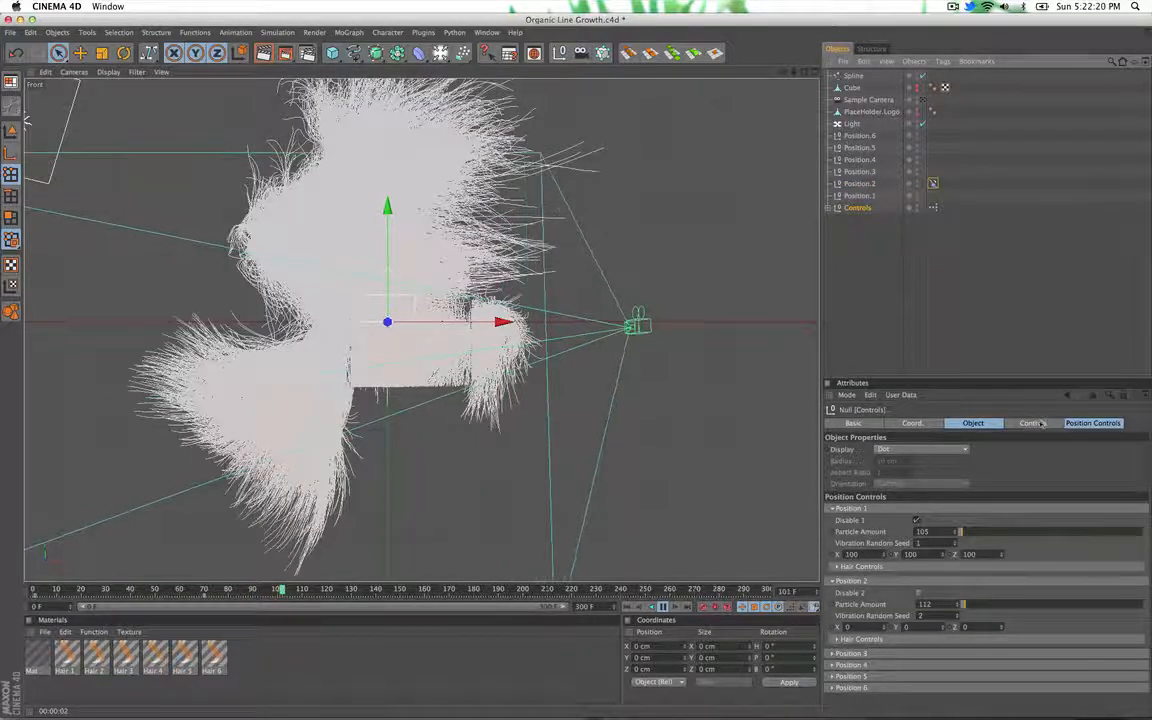
Set Slow Down Speed to 97% in Controls and play the thinner spline trail.
click(1031, 423)
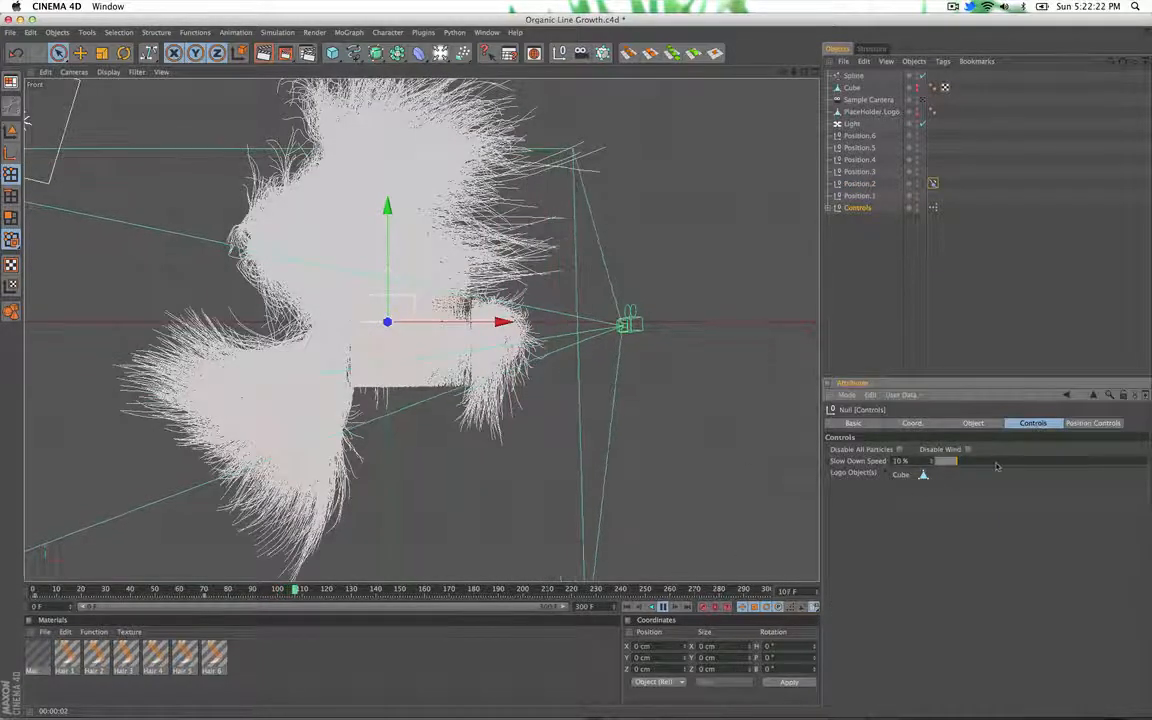
drag(945, 461, 1140, 461)
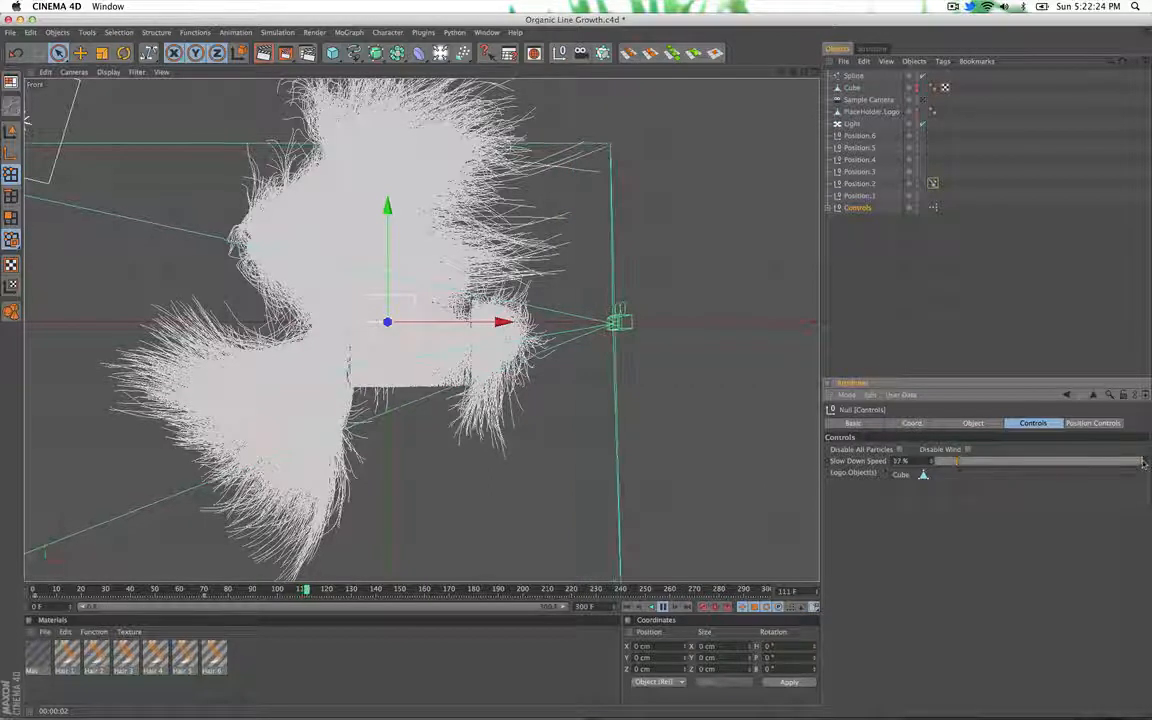
click(658, 606)
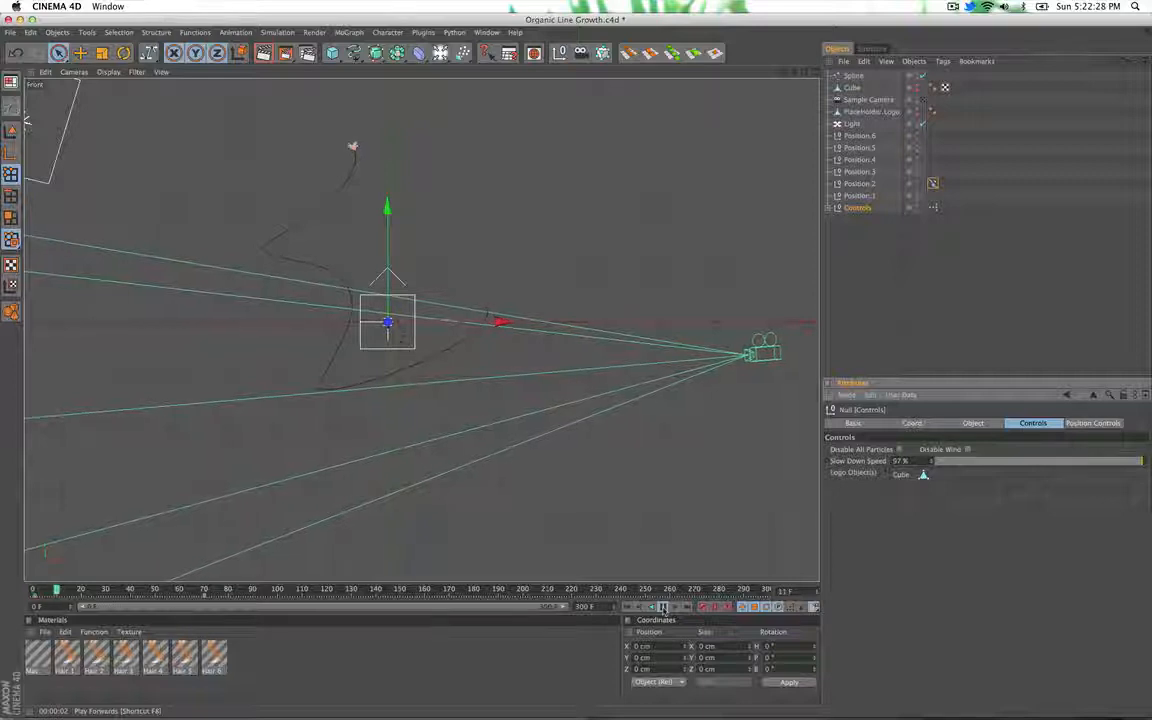
click(673, 609)
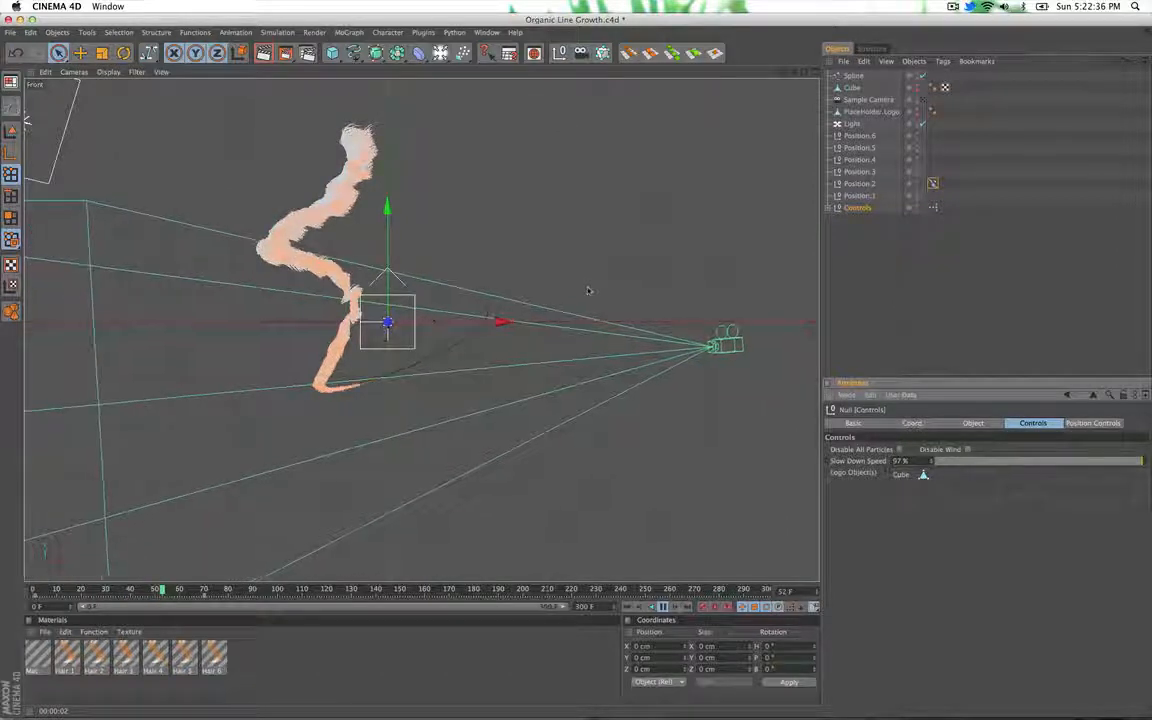
click(655, 603)
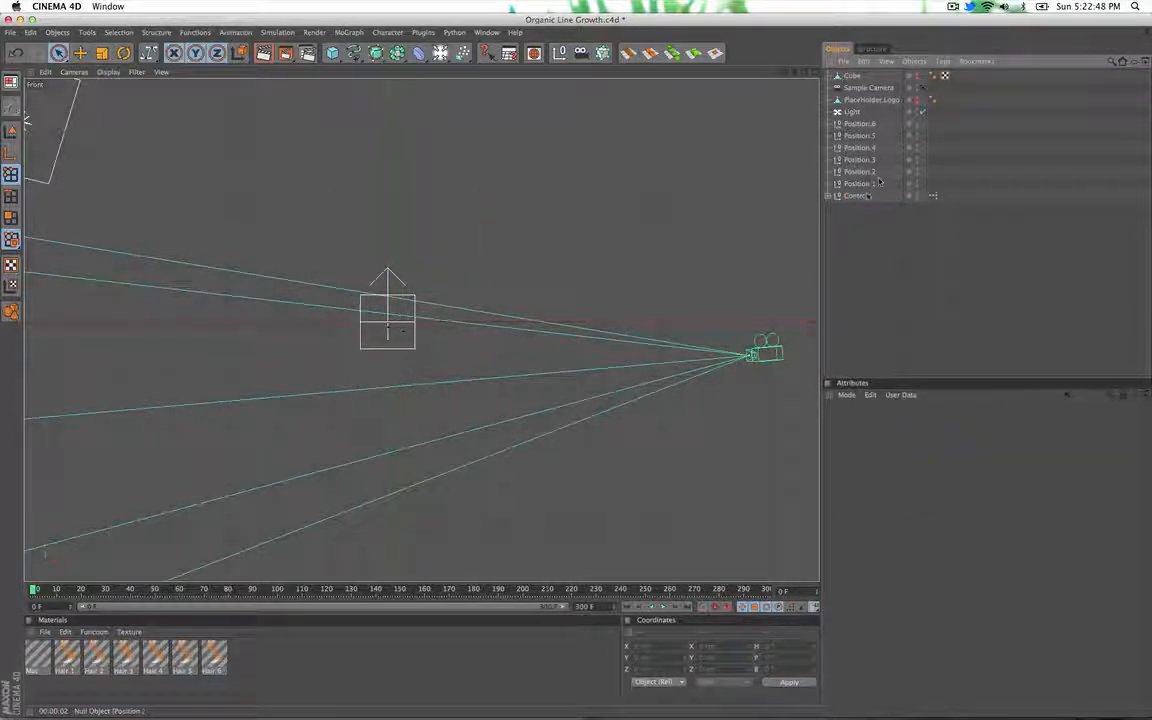
Review Render Settings: 1280×720 output, frames 0–300, and the Depth multi-pass.
click(857, 195)
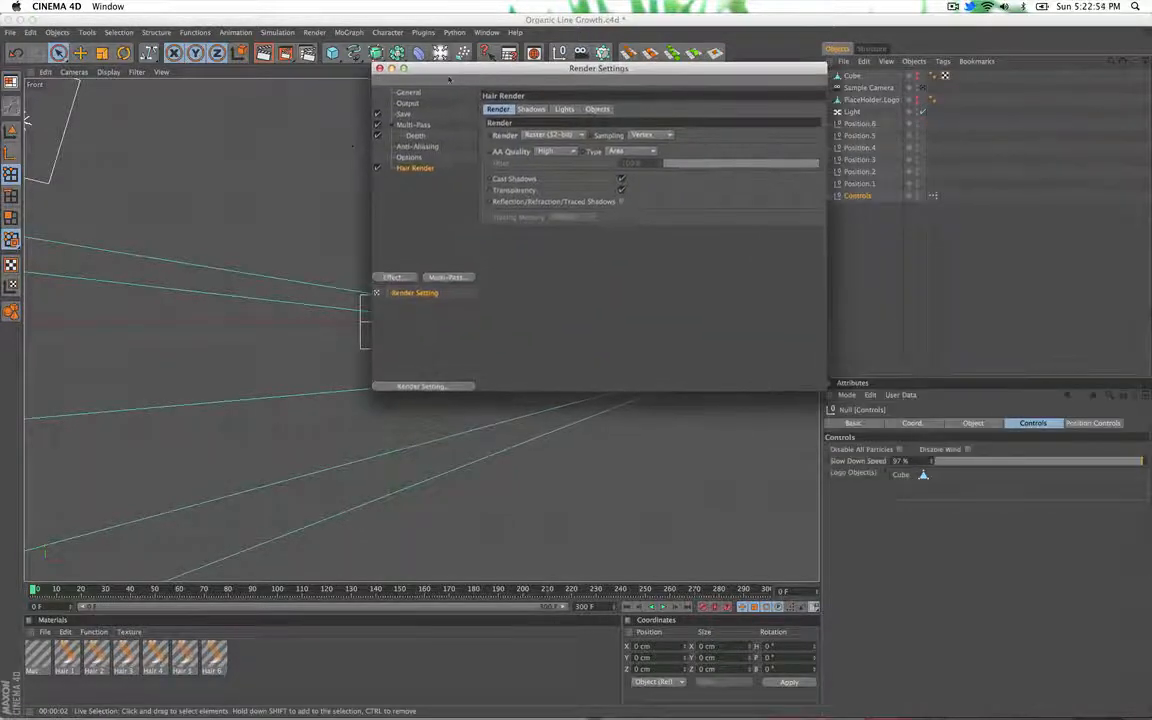
click(406, 103)
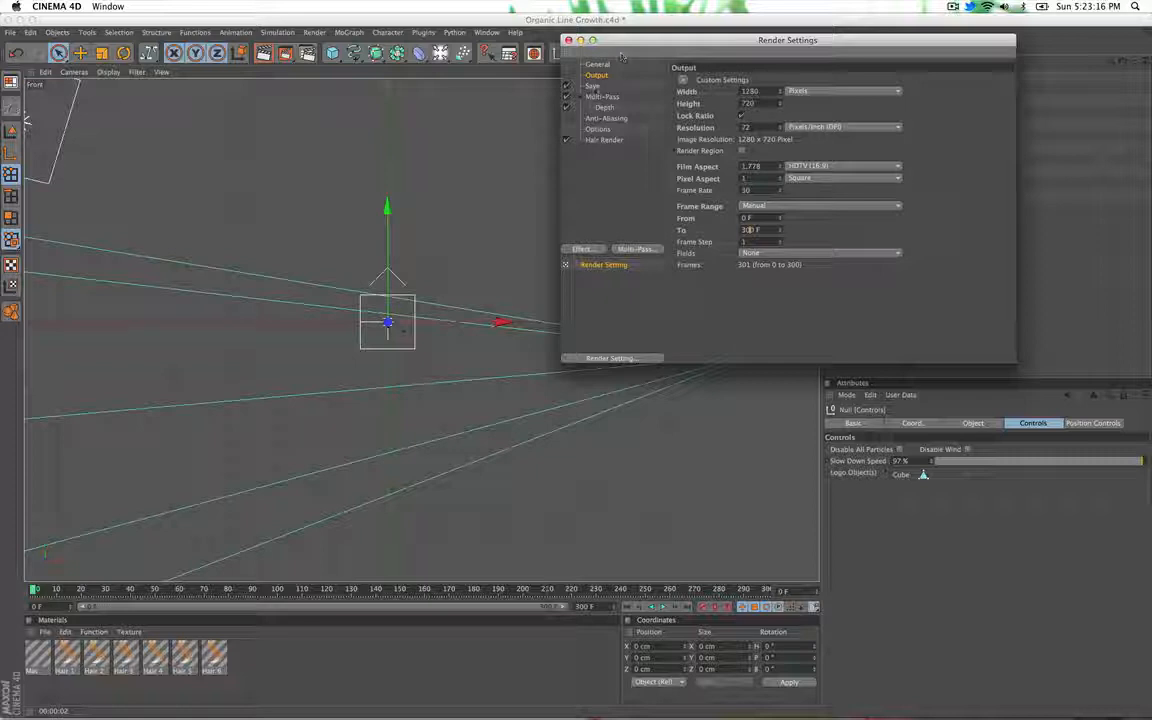
click(590, 86)
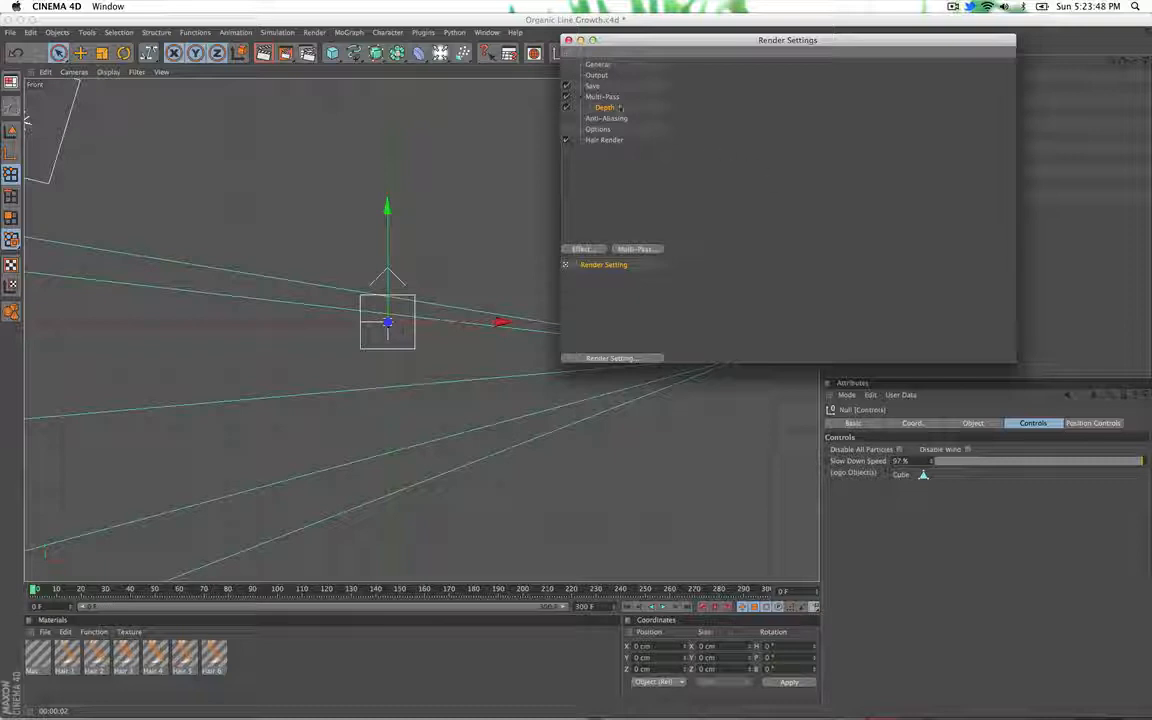
Review the Save and Anti-Aliasing render options and adjust the anti-aliasing filter.
click(591, 85)
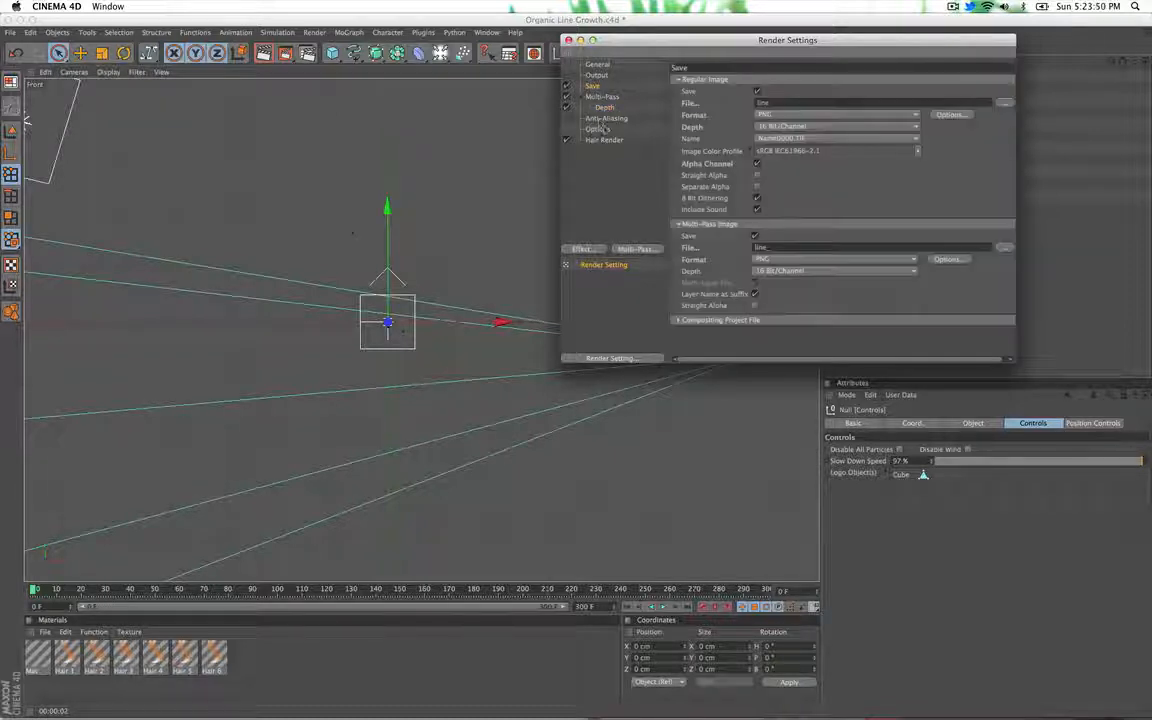
click(610, 118)
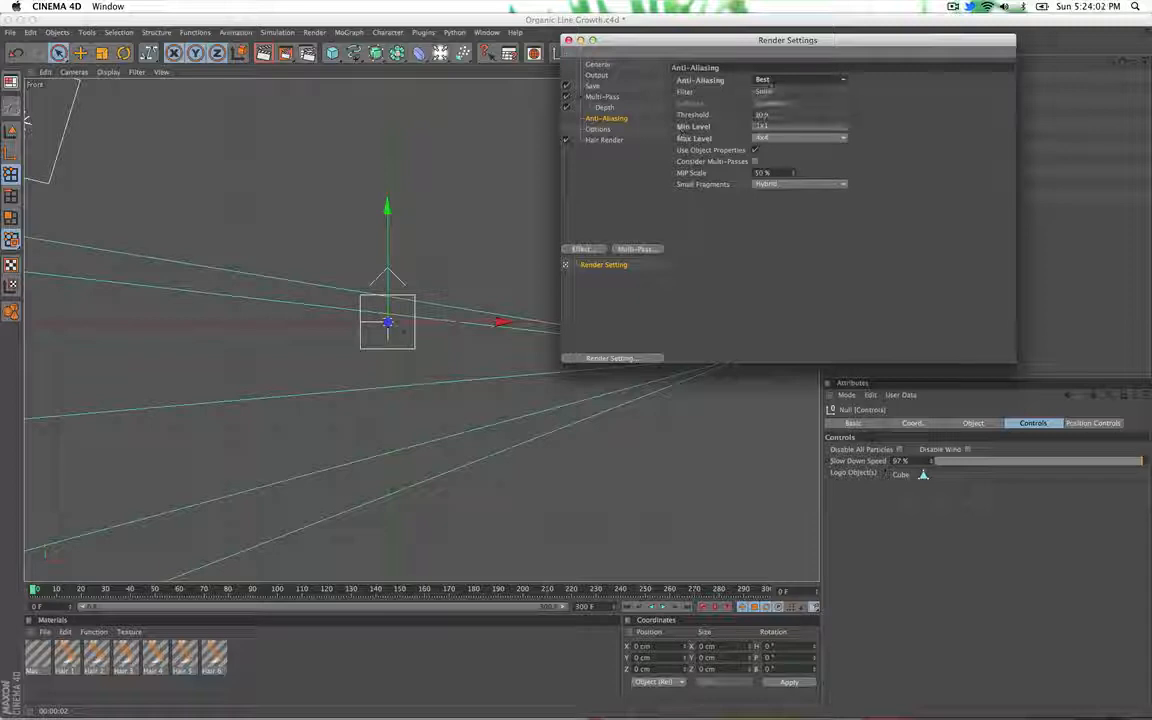
click(799, 91)
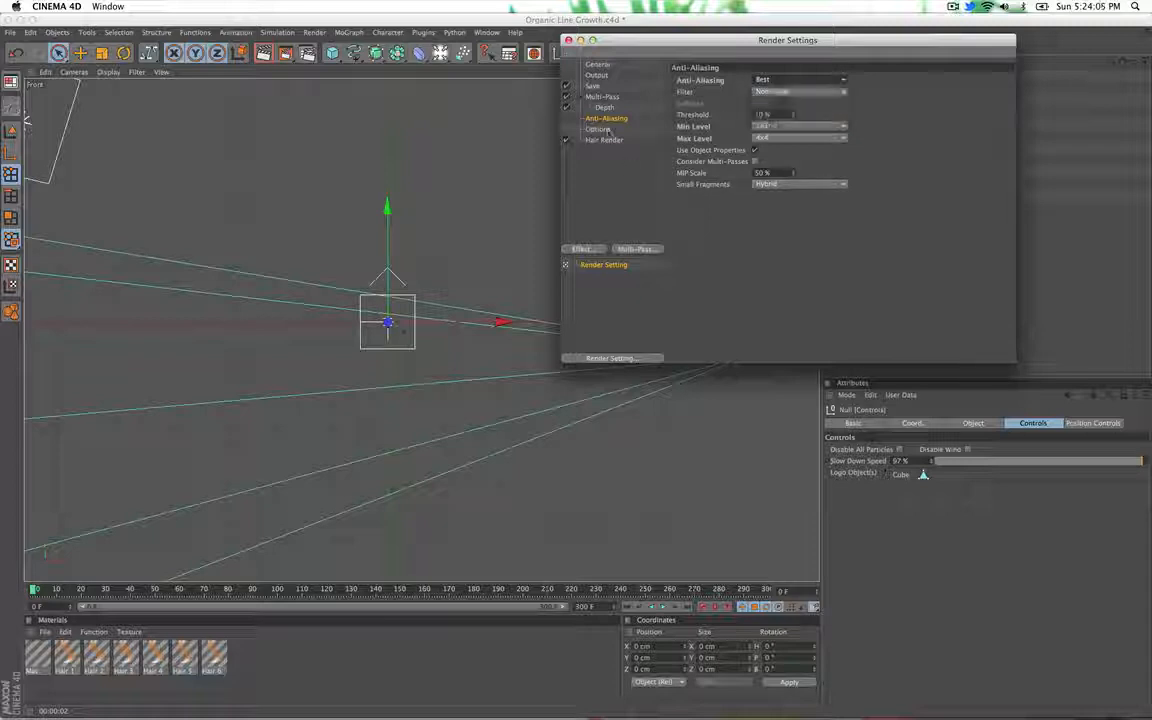
Review the Hair Render options, keeping hair anti-aliasing quality at High.
click(599, 158)
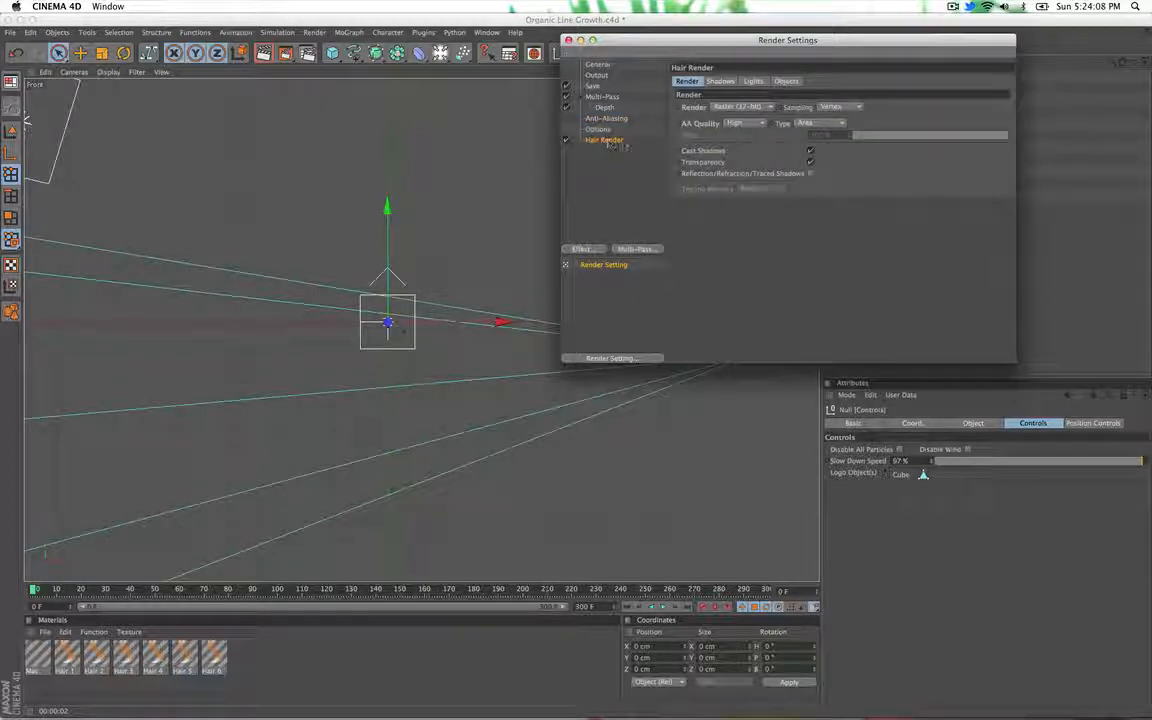
click(745, 123)
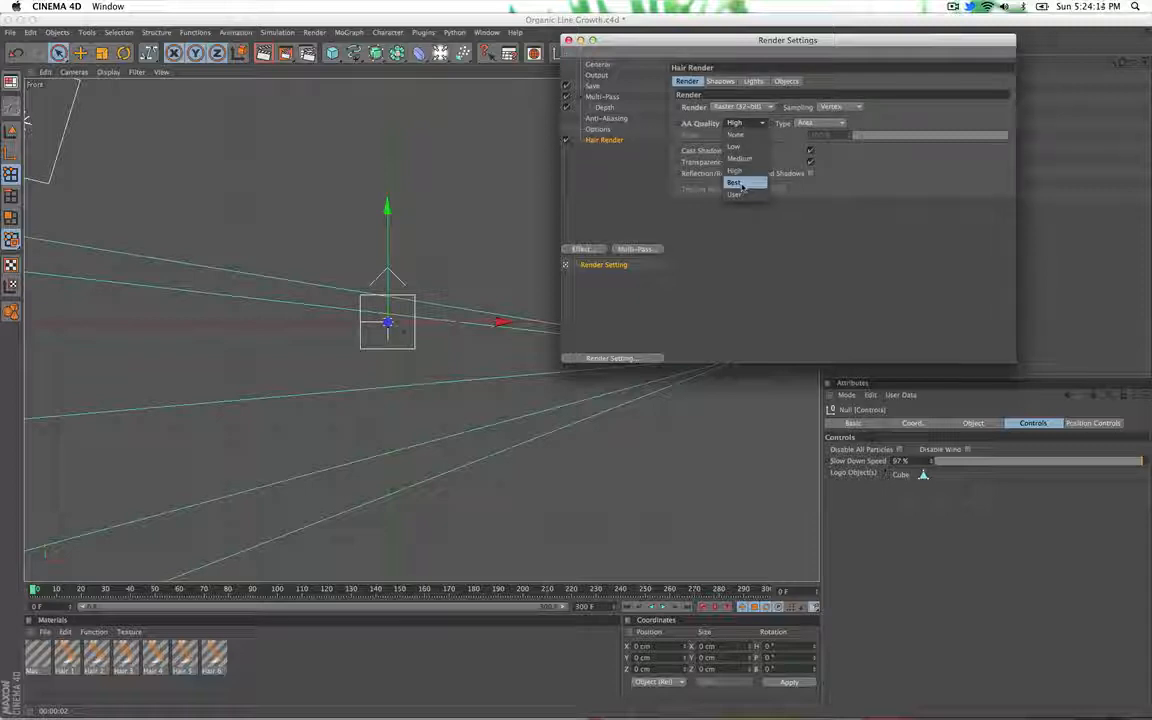
mouse_move(738, 158)
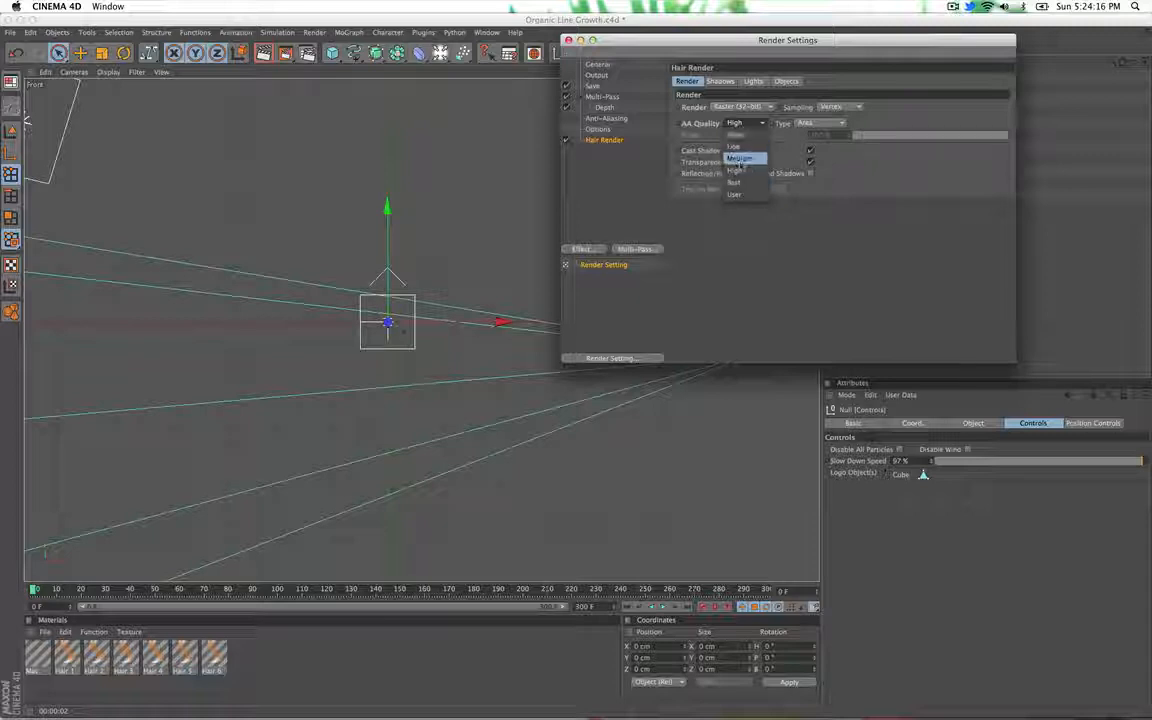
click(735, 170)
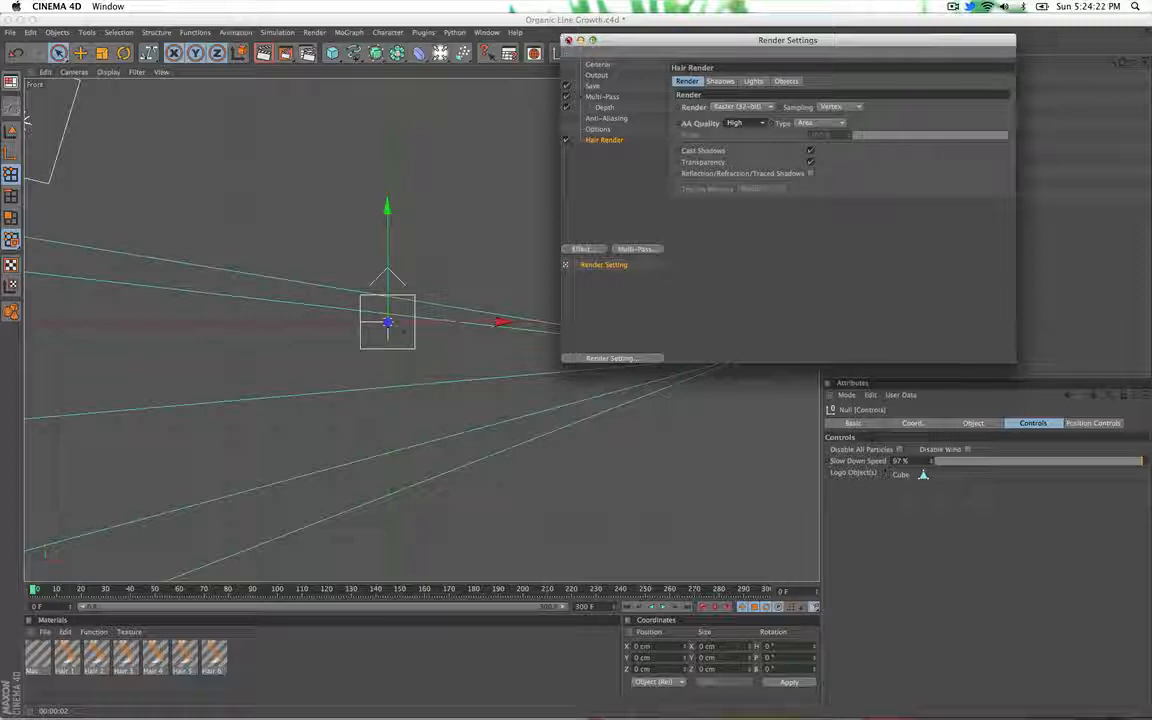
click(561, 40)
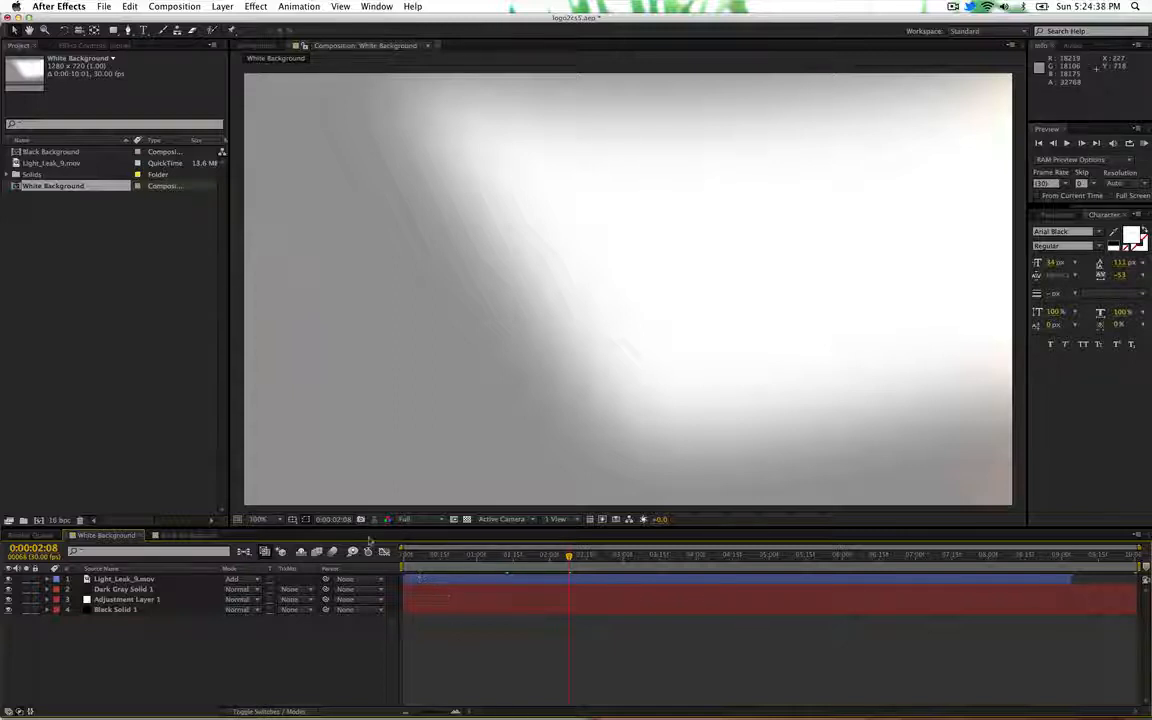
Duplicate the Light_Leak_9.mov layer in the White Background comp and show its blending modes.
click(52, 162)
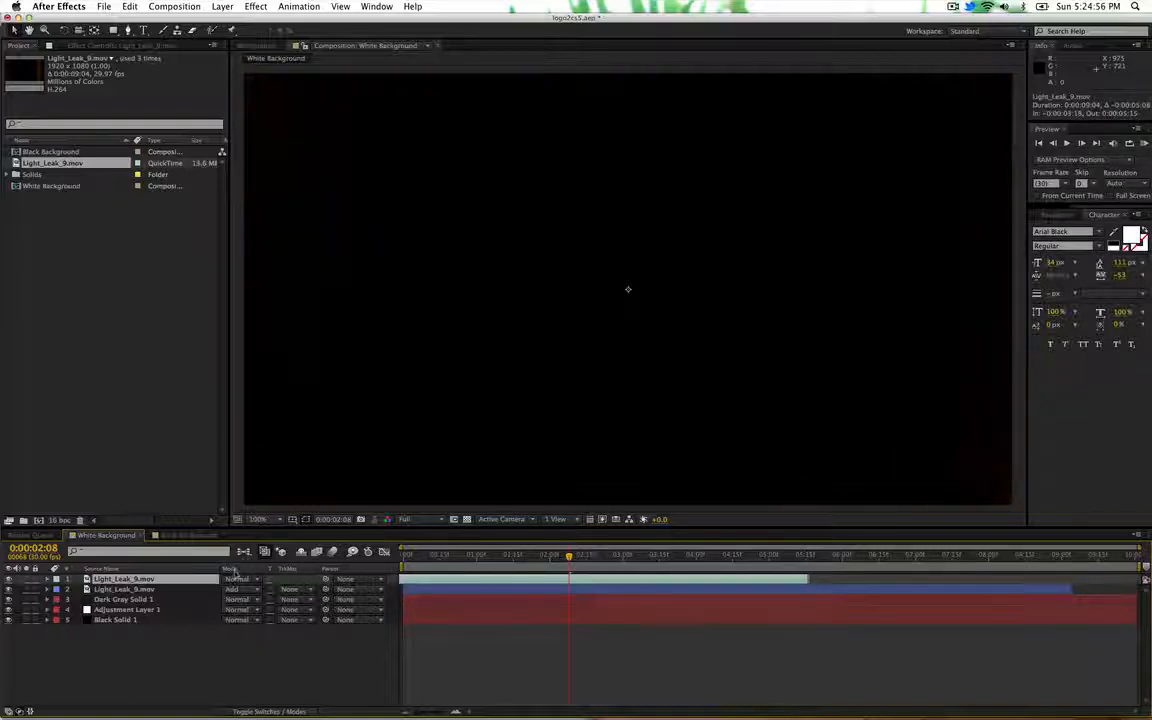
click(238, 578)
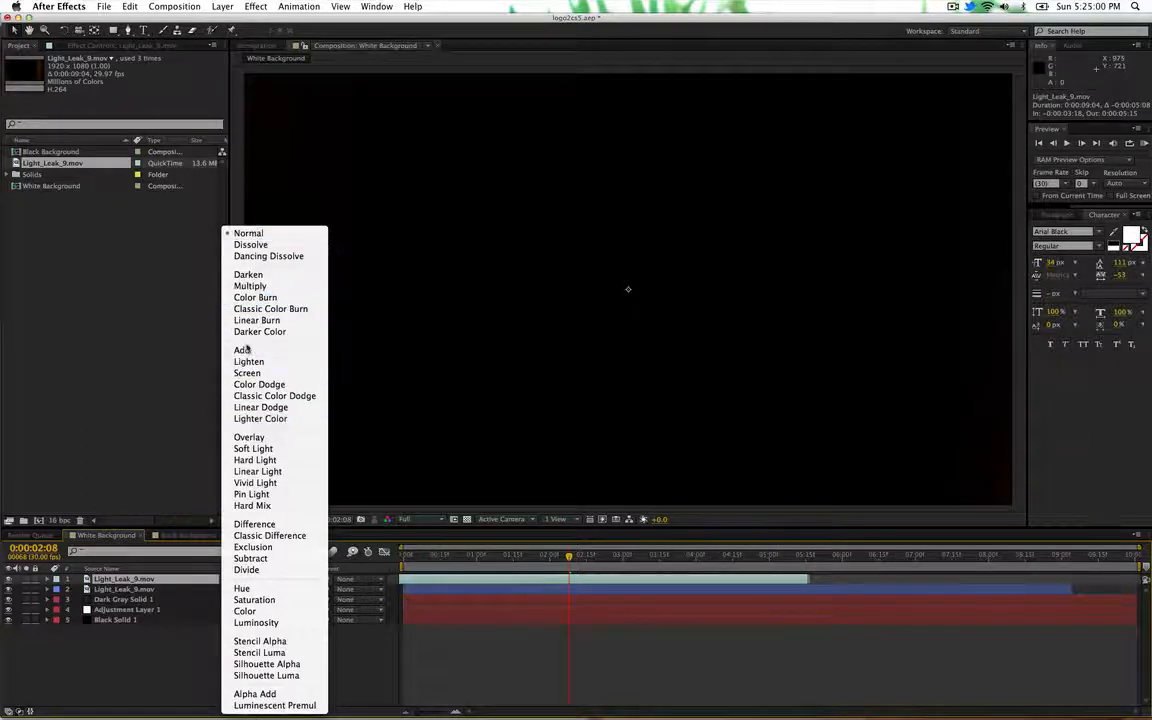
mouse_move(247, 373)
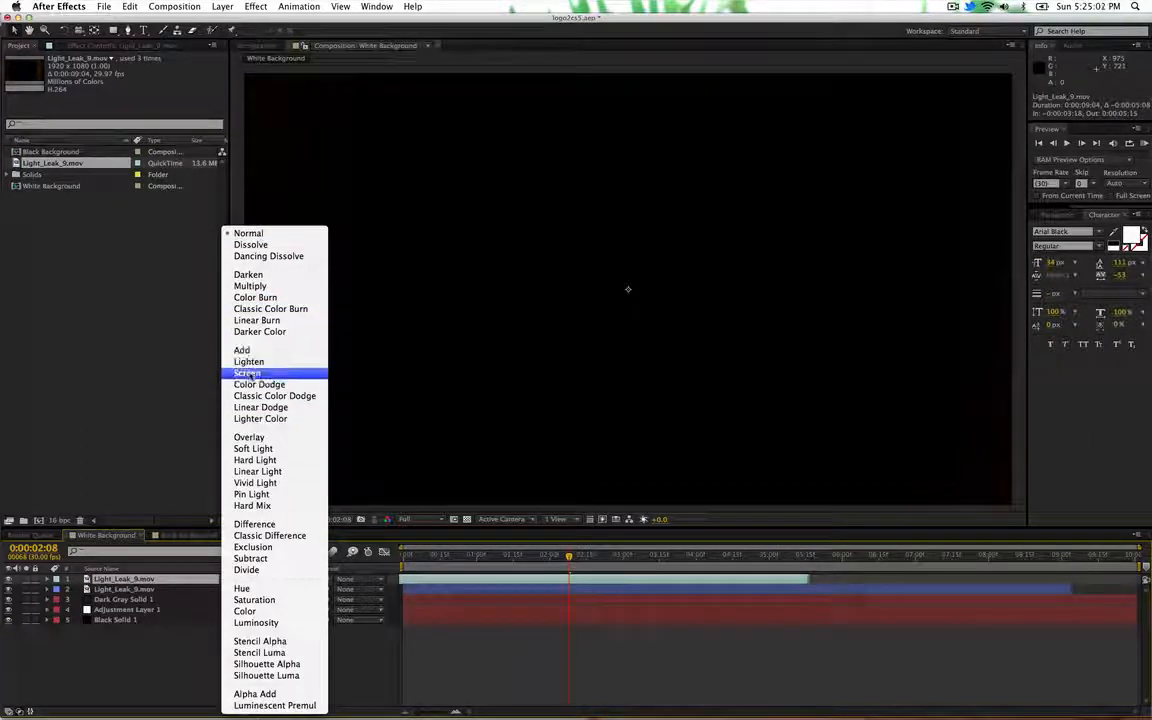
mouse_move(253, 448)
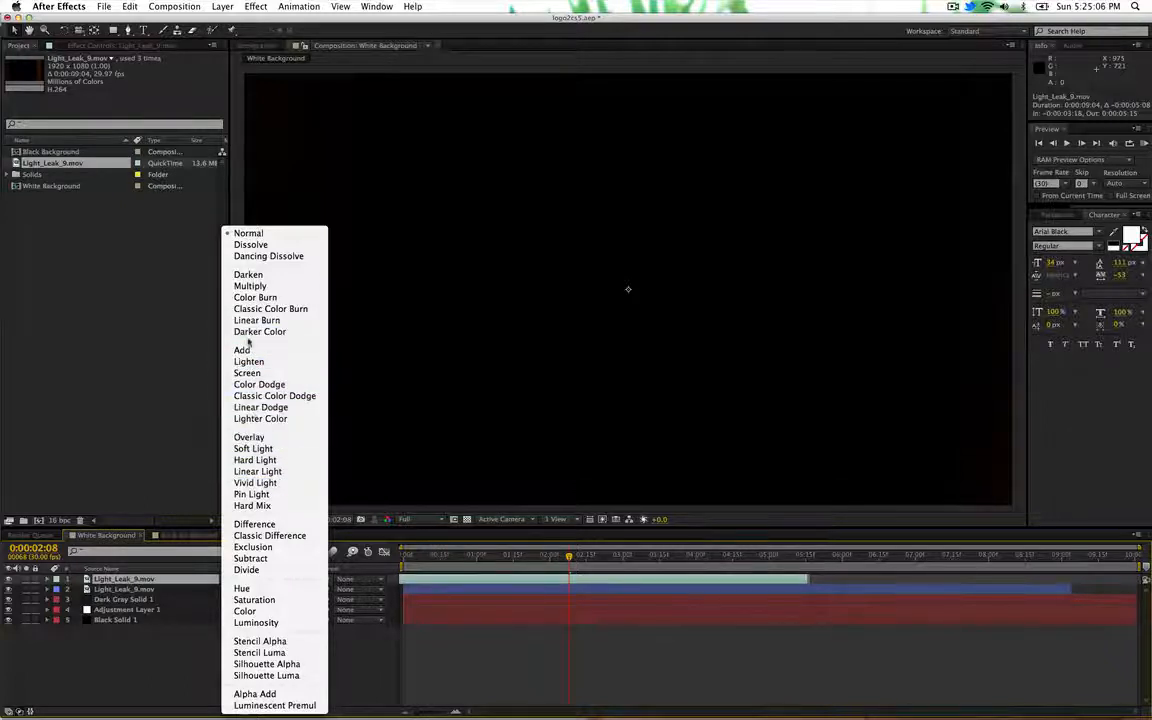
mouse_move(242, 350)
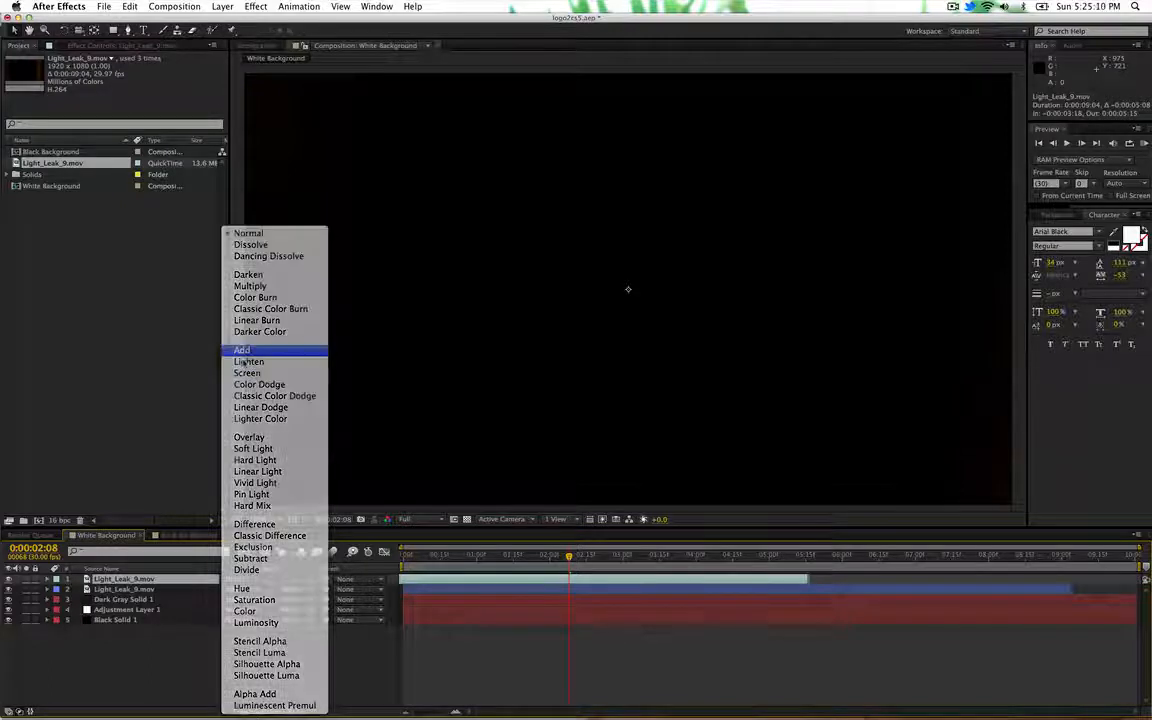
Blend the light leak with Add, then switch to the Black Background composition.
click(242, 349)
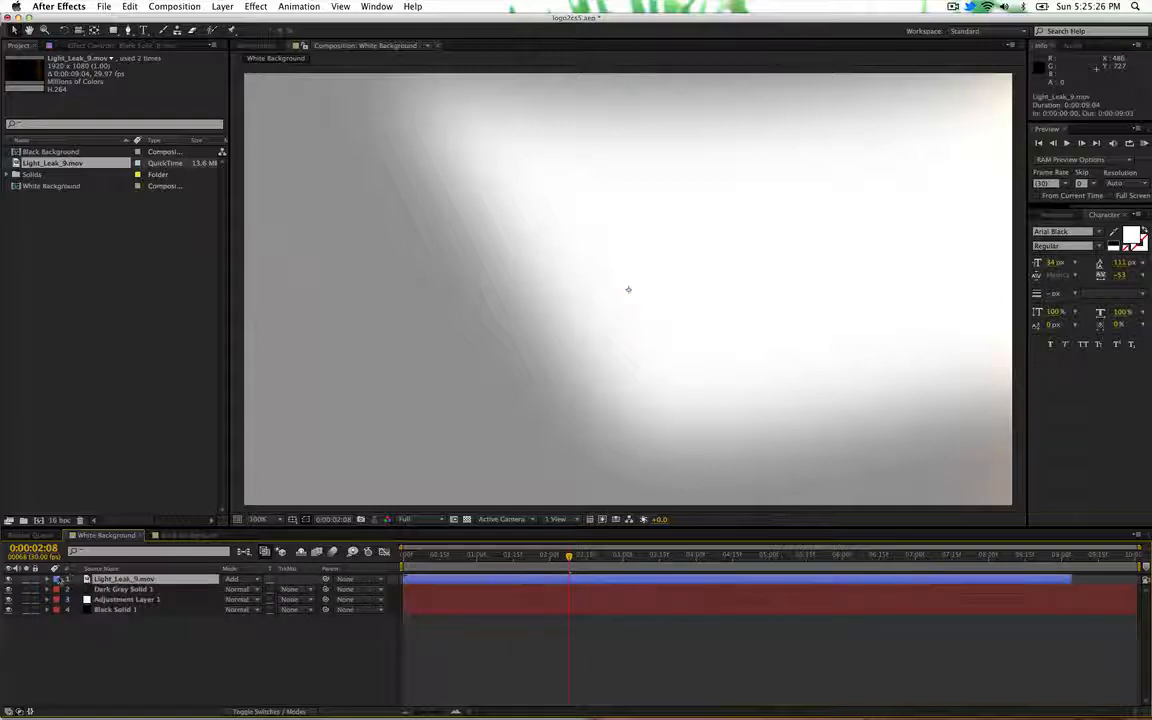
click(185, 535)
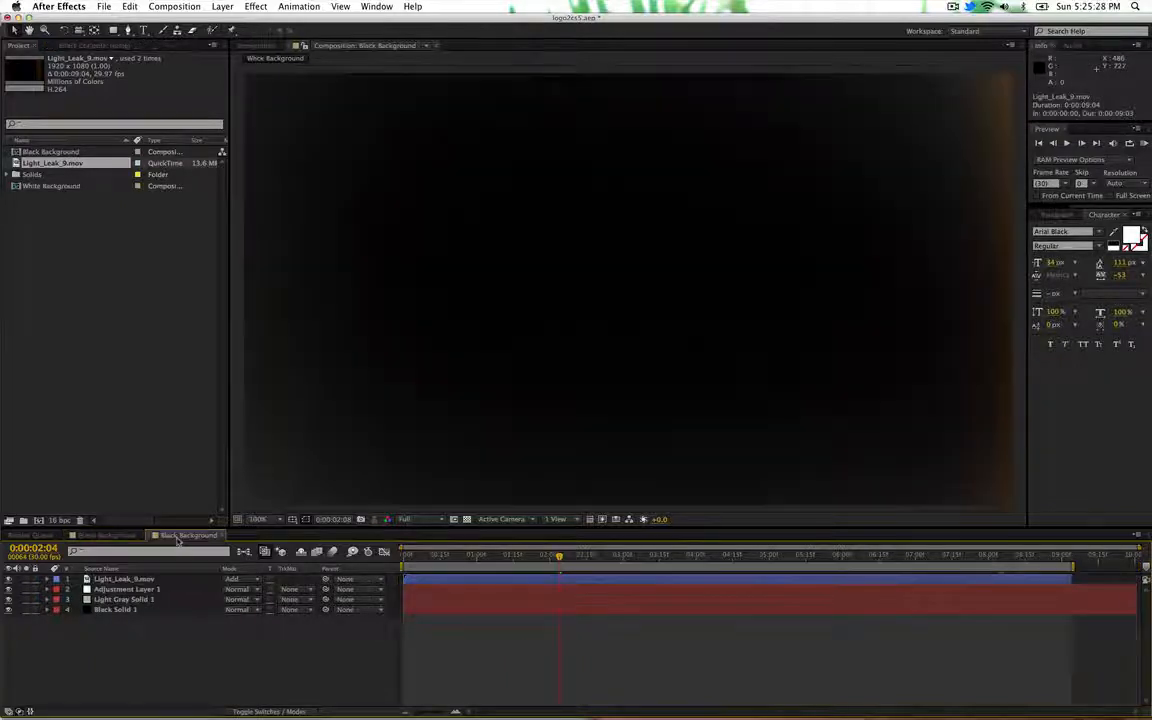